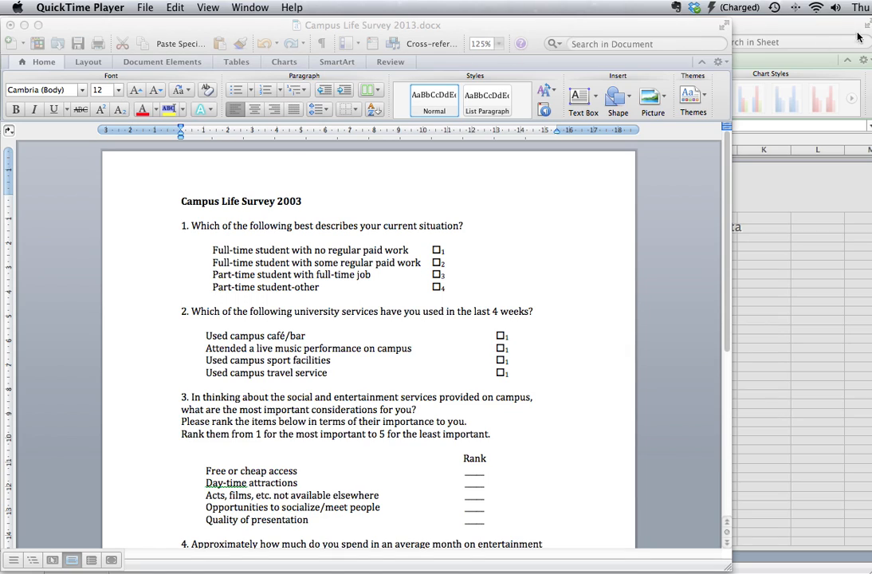
{"action": "mouse_move", "coordinate": [229, 335]}
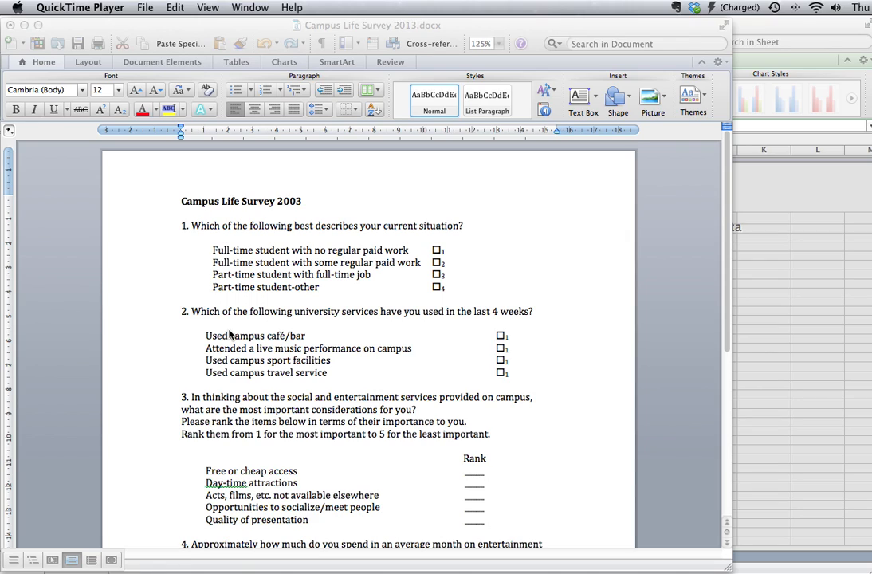
{"action": "mouse_move", "coordinate": [258, 311]}
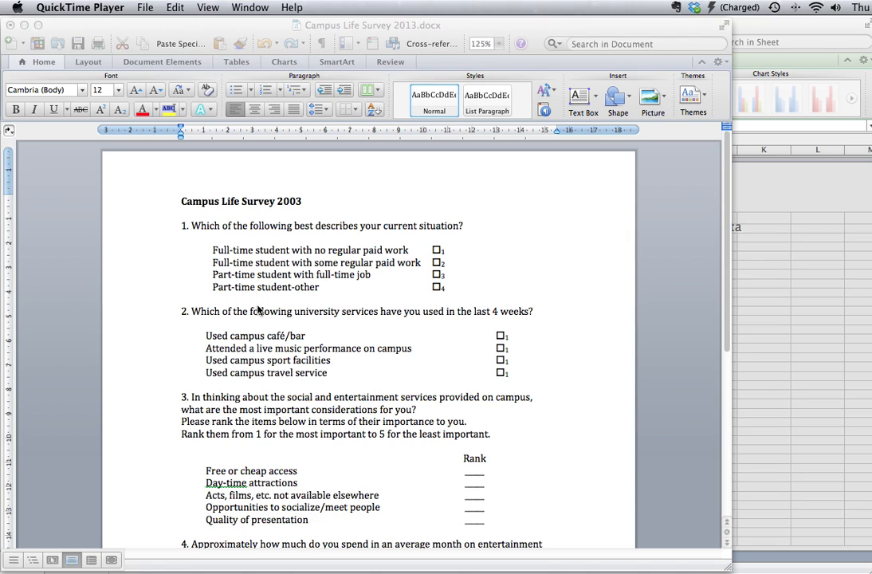
{"action": "mouse_move", "coordinate": [256, 227]}
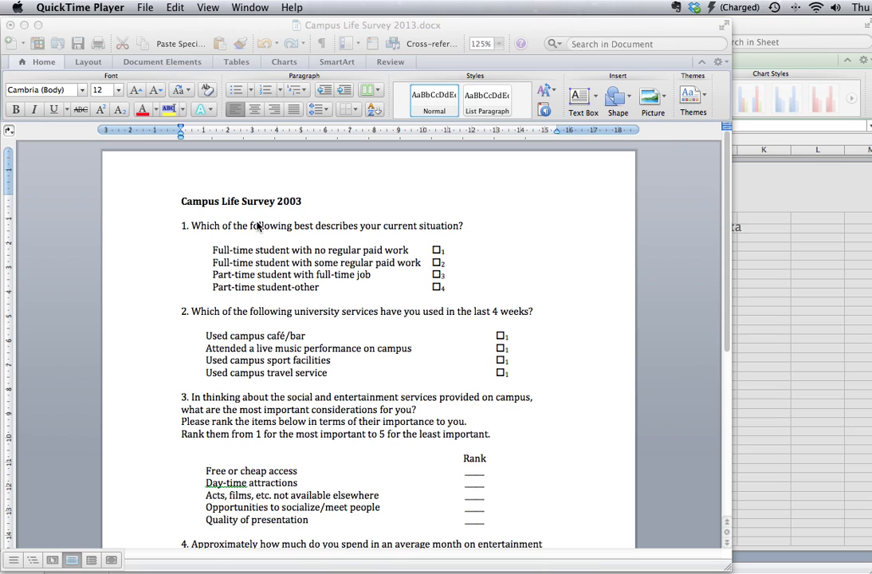
Step: Review the question 6 wording and its blank answer line in the source document
{"action": "scroll", "scroll_direction": "down", "scroll_amount": 3}
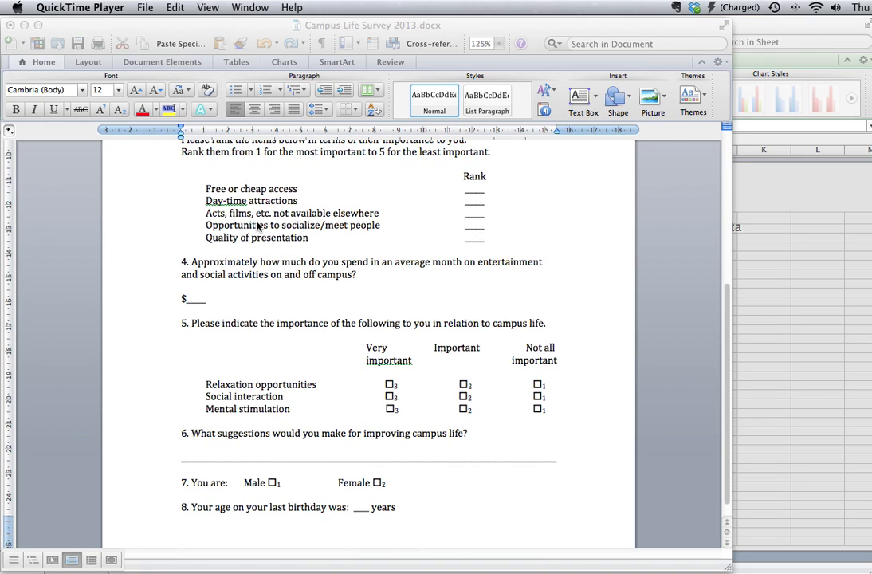
{"action": "left_click", "coordinate": [193, 435]}
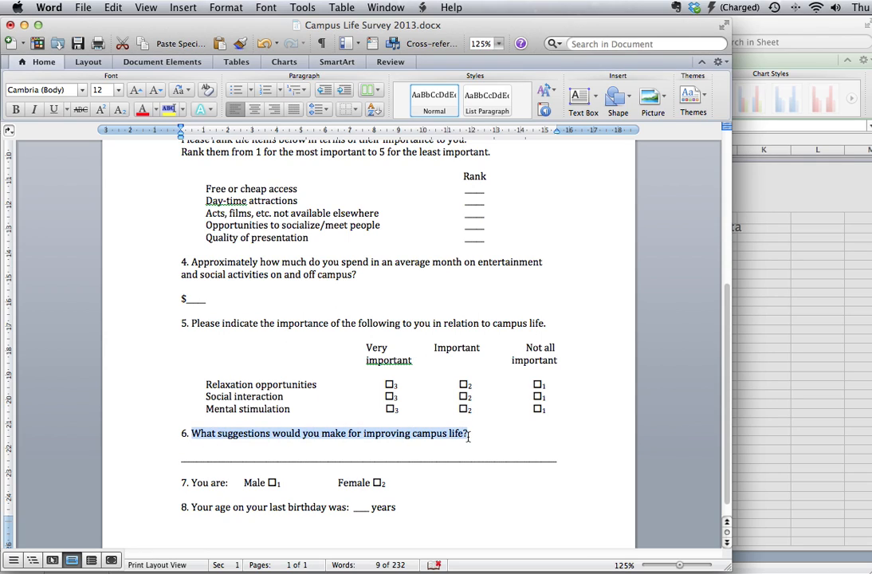
{"action": "mouse_move", "coordinate": [370, 463]}
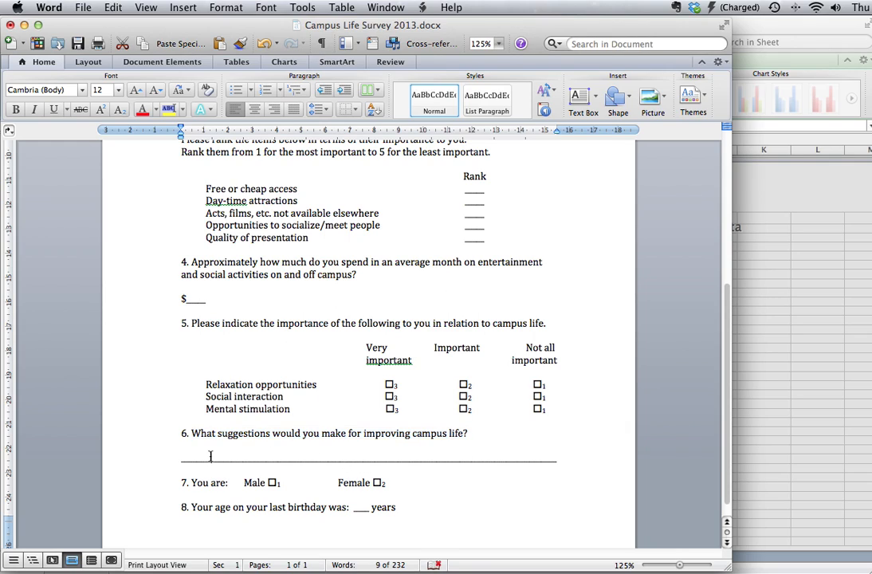
{"action": "left_click_drag", "start_coordinate": [213, 456], "coordinate": [392, 456]}
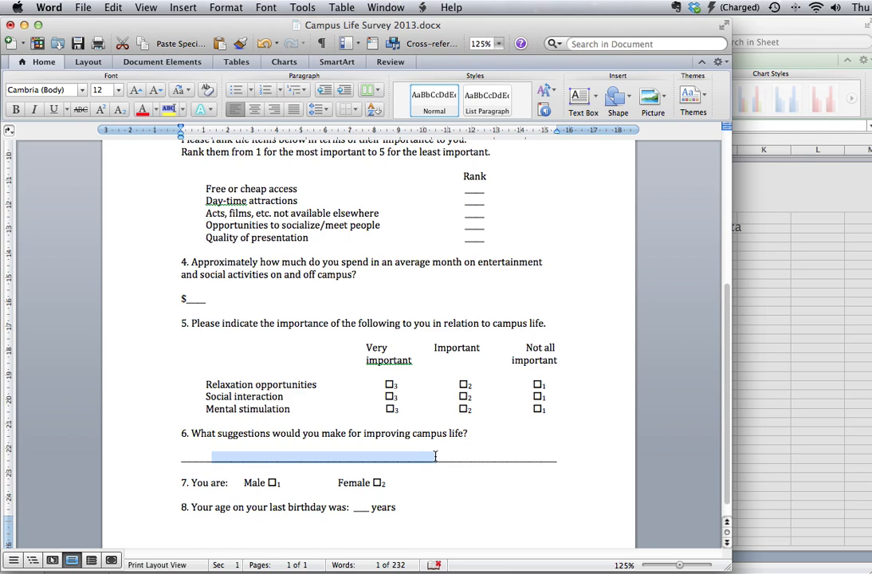
{"action": "mouse_move", "coordinate": [436, 443]}
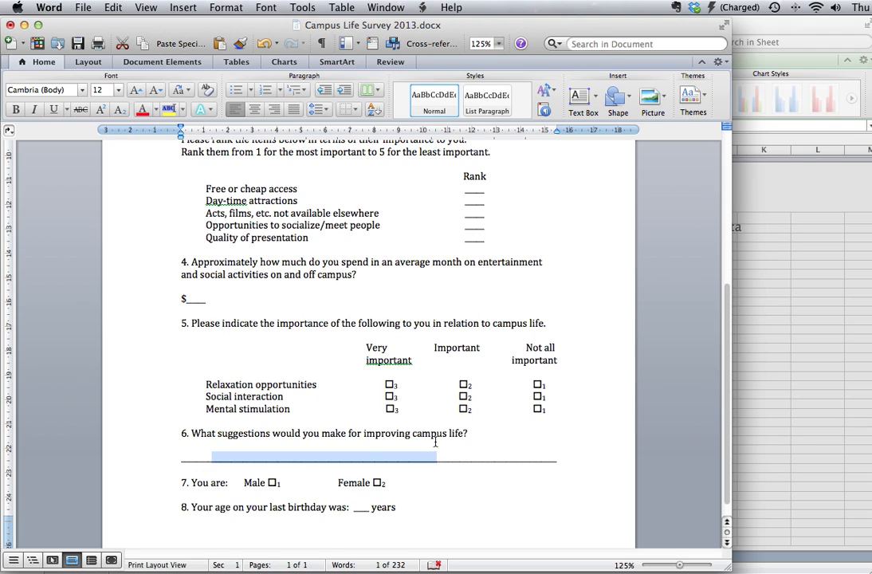
{"action": "mouse_move", "coordinate": [372, 458]}
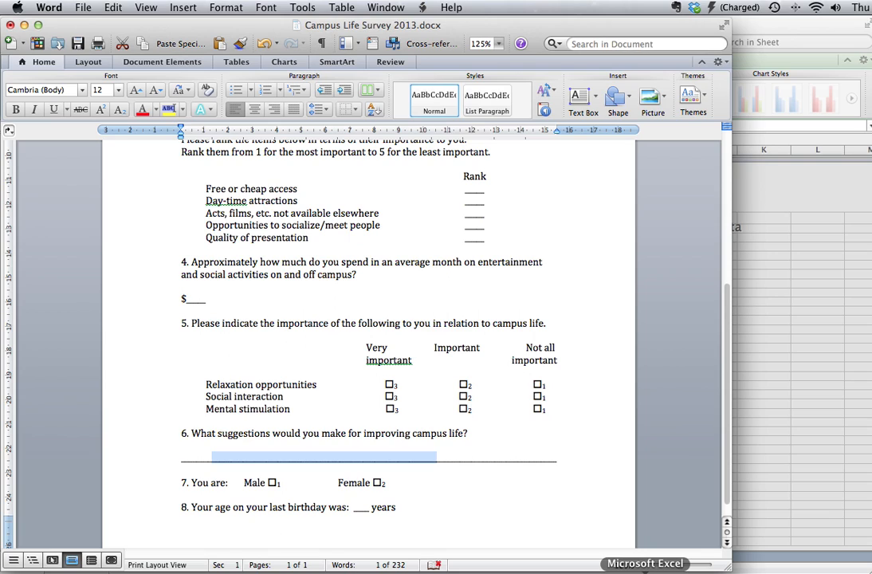
Step: Insert a new blank worksheet in the Data Analysis workbook for Q6
{"action": "left_click", "coordinate": [654, 564]}
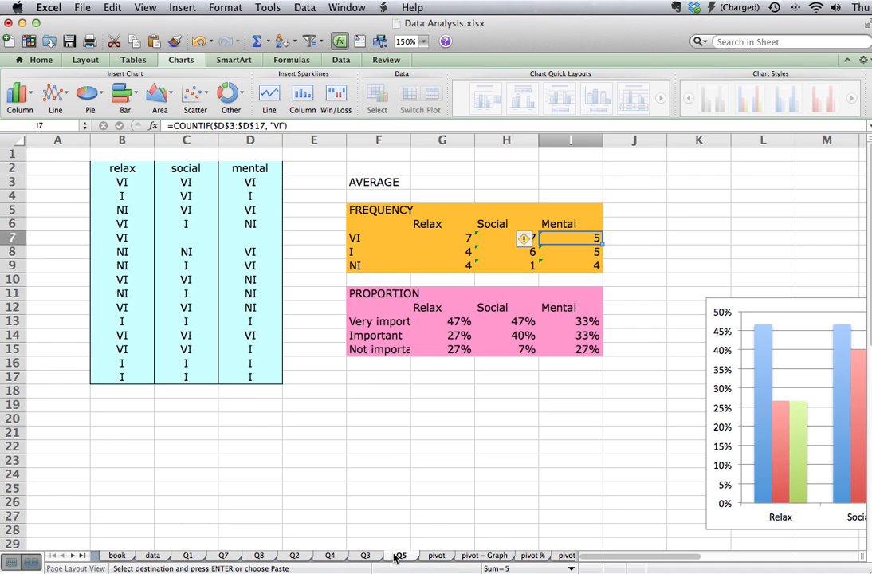
{"action": "left_click", "coordinate": [182, 6]}
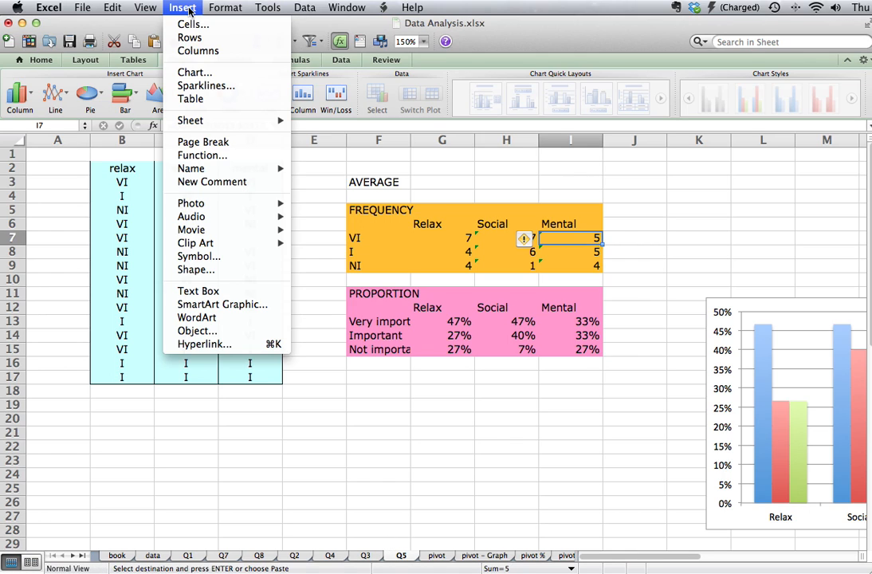
{"action": "mouse_move", "coordinate": [190, 121]}
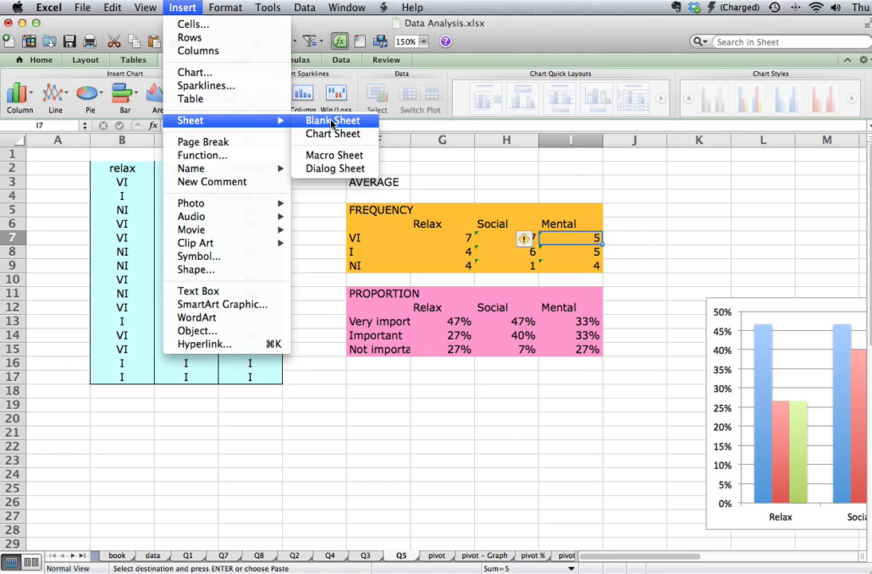
{"action": "left_click", "coordinate": [332, 121]}
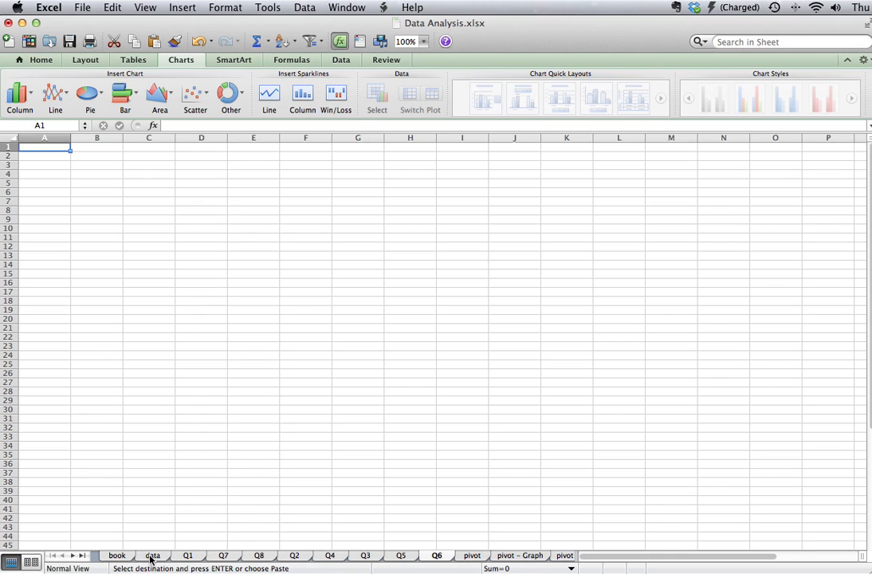
{"action": "mouse_move", "coordinate": [130, 558]}
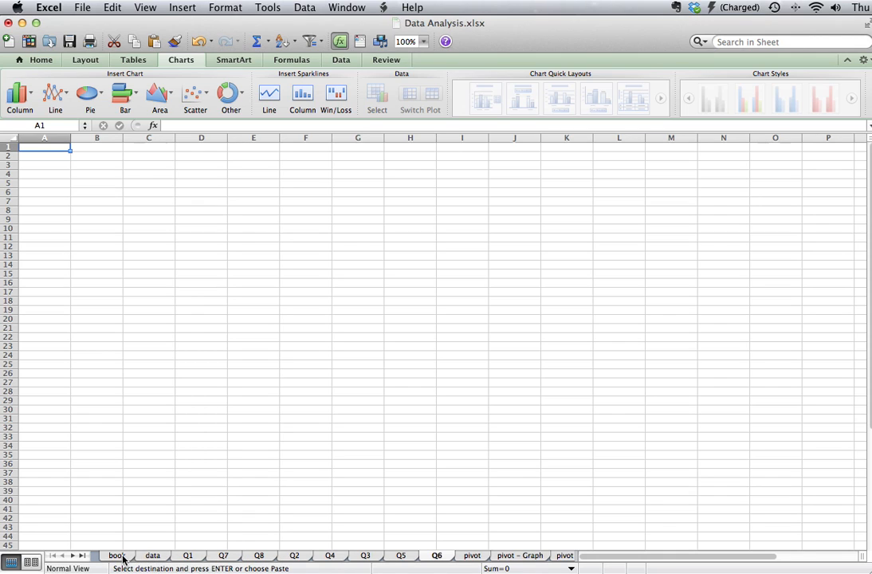
Step: Paste the copied no. column (1–15) from the data sheet into the Q6 sheet
{"action": "left_click", "coordinate": [121, 555]}
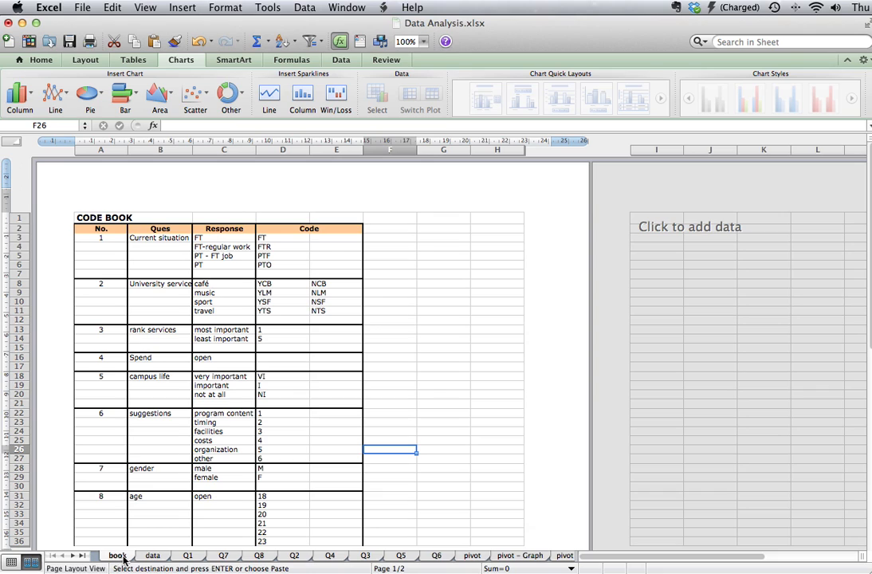
{"action": "left_click", "coordinate": [153, 555]}
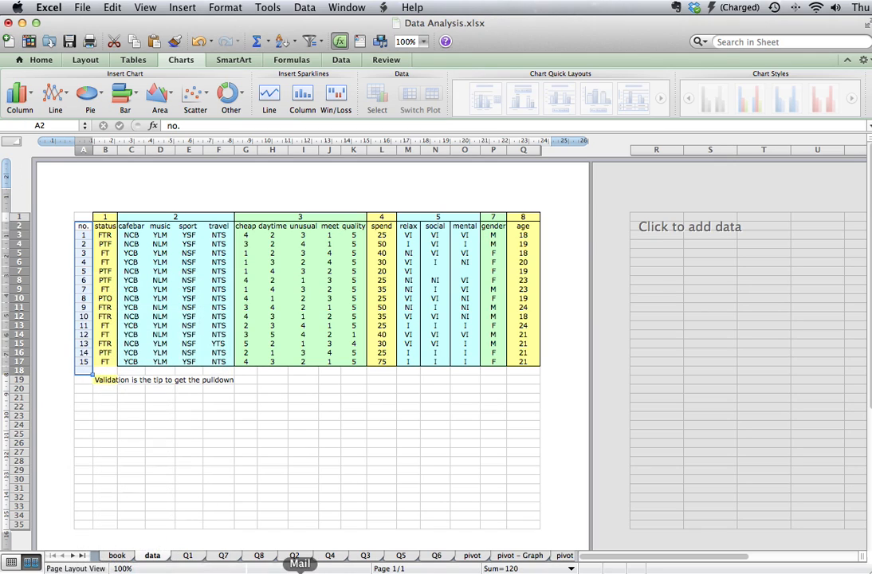
{"action": "left_click", "coordinate": [438, 555]}
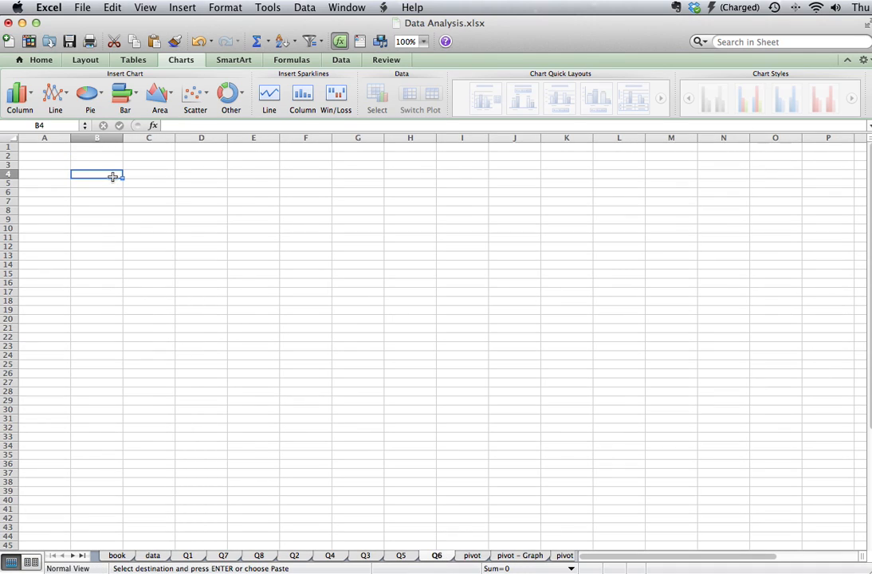
{"action": "mouse_move", "coordinate": [144, 216]}
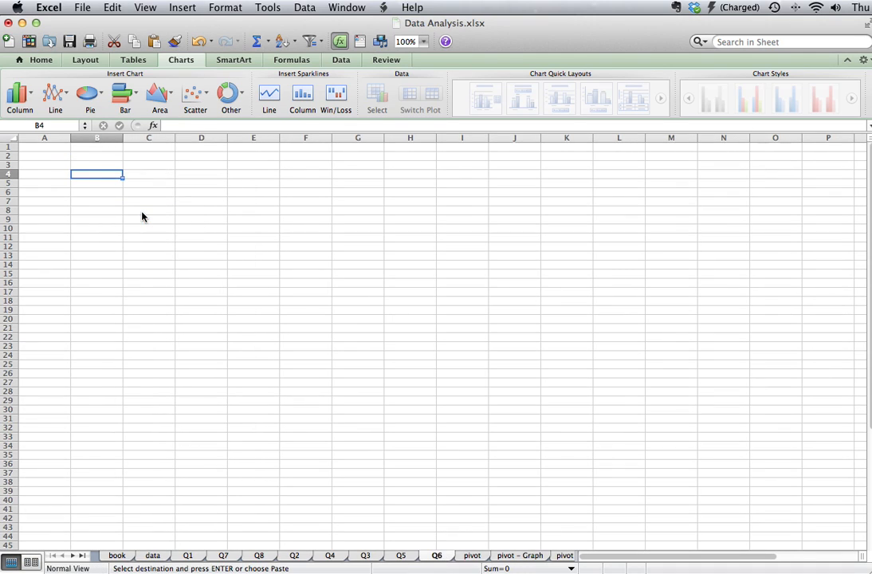
{"action": "key", "text": "cmd+v"}
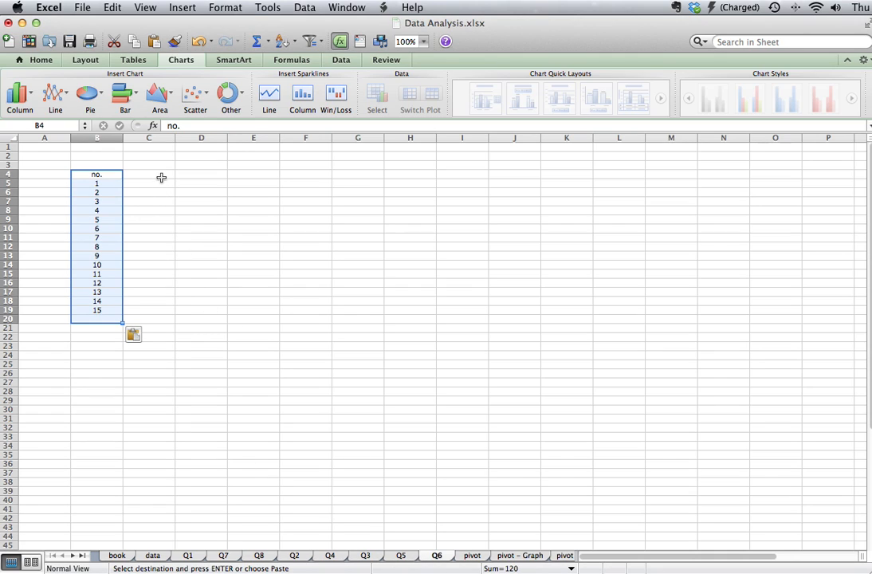
Step: Head column C 'Responses' and enter suggestions 1–3, starting with more live music
{"action": "type", "text": "Responses"}
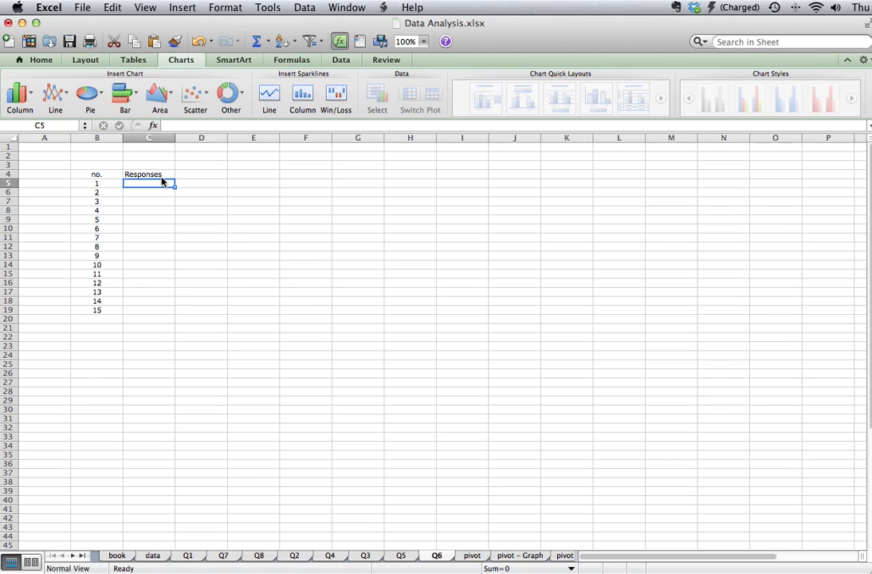
{"action": "mouse_move", "coordinate": [497, 534]}
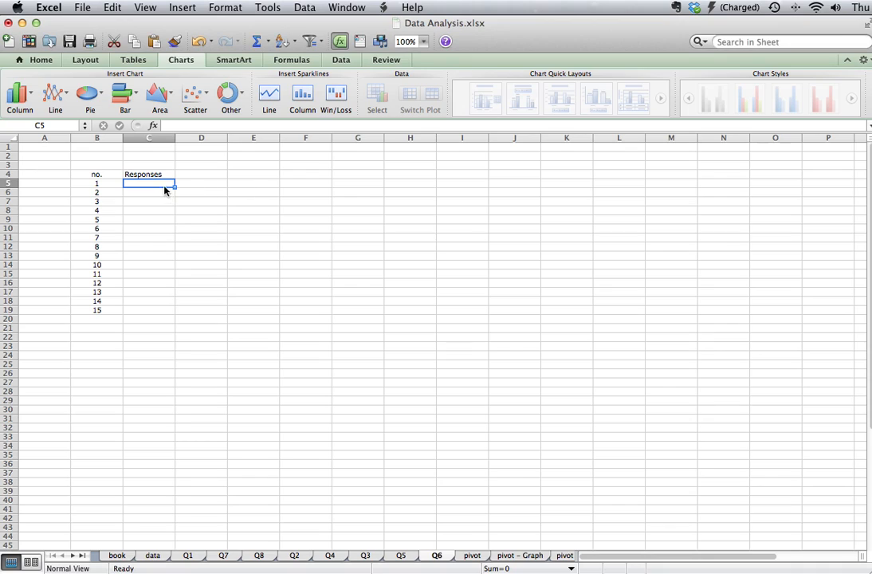
{"action": "mouse_move", "coordinate": [150, 183]}
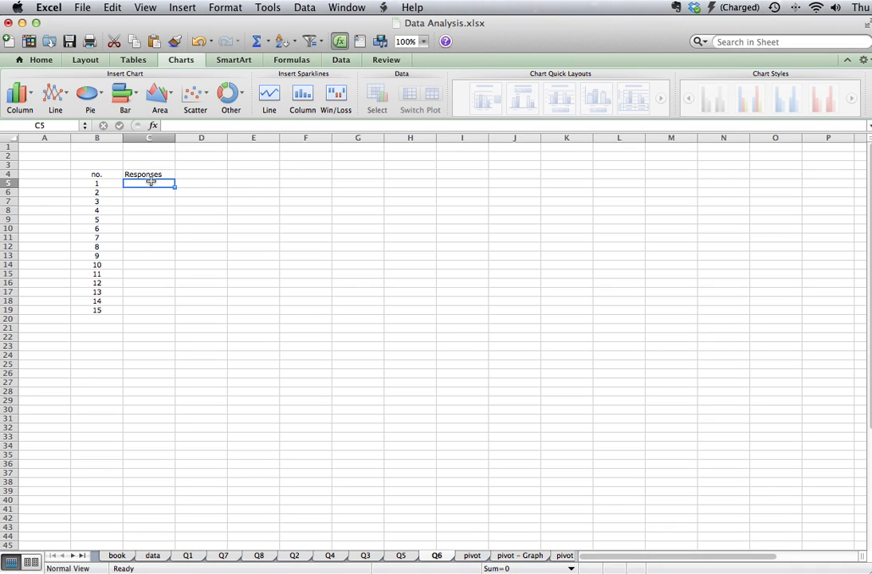
{"action": "type", "text": "more live musi"}
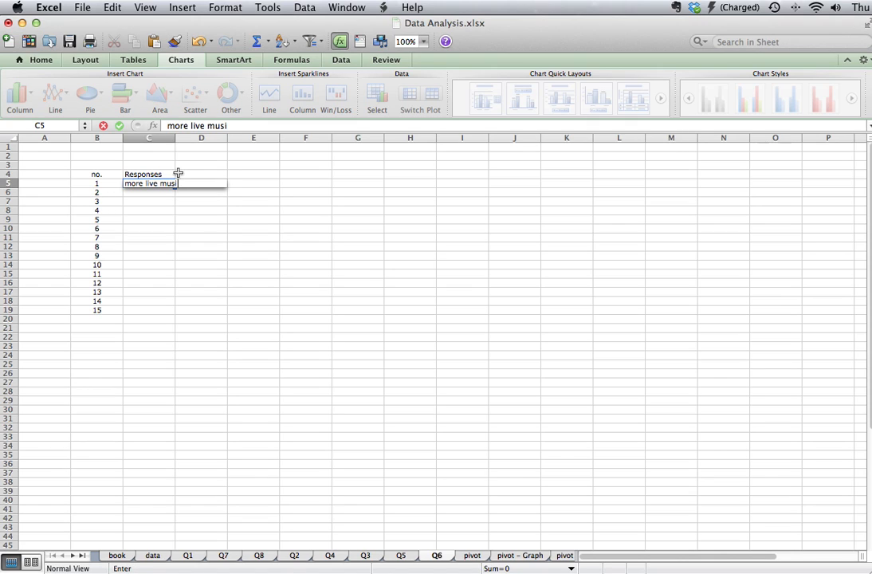
{"action": "type", "text": "better food options in the cafeteria"}
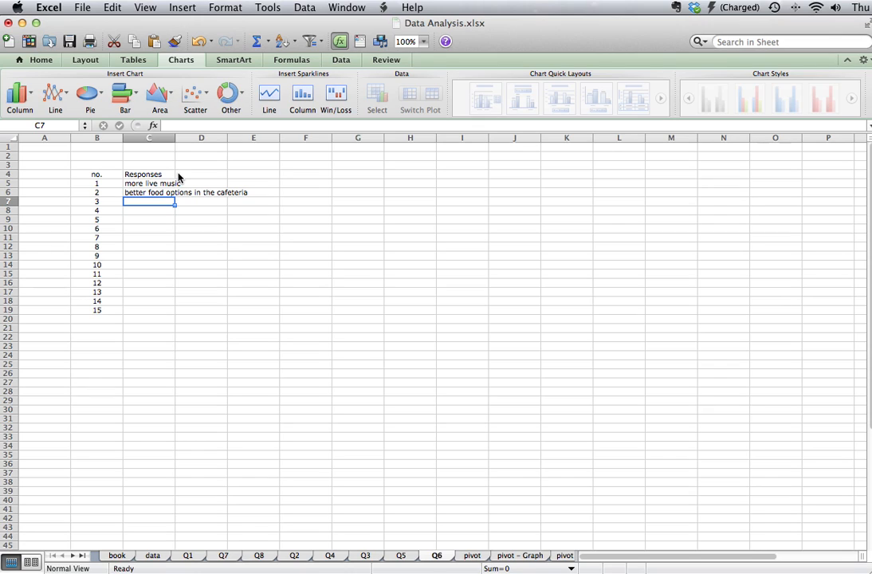
{"action": "type", "text": "organized carpooling"}
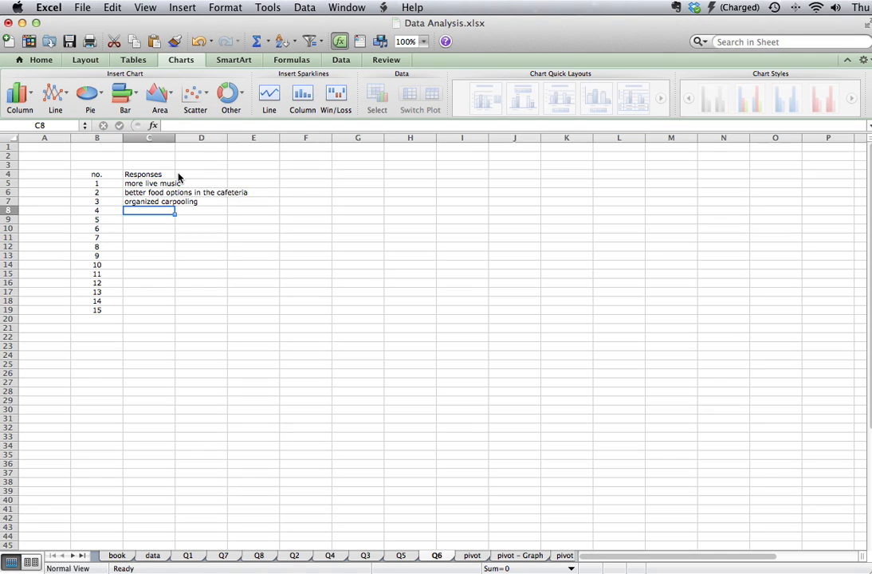
Step: Enter suggestions 4–6: free ice cream, mcdonalds on campus, student fees on transport
{"action": "type", "text": "free ice cream"}
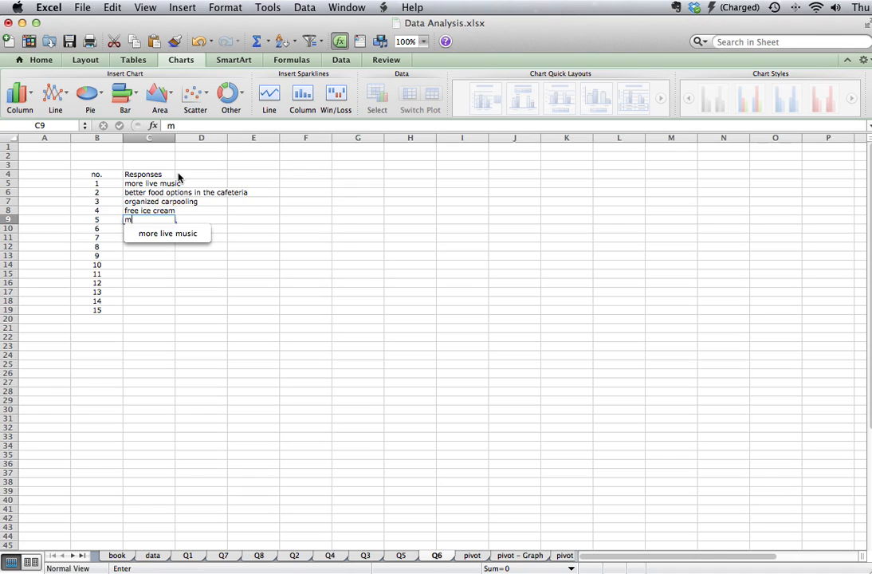
{"action": "type", "text": "cdonalds con campu"}
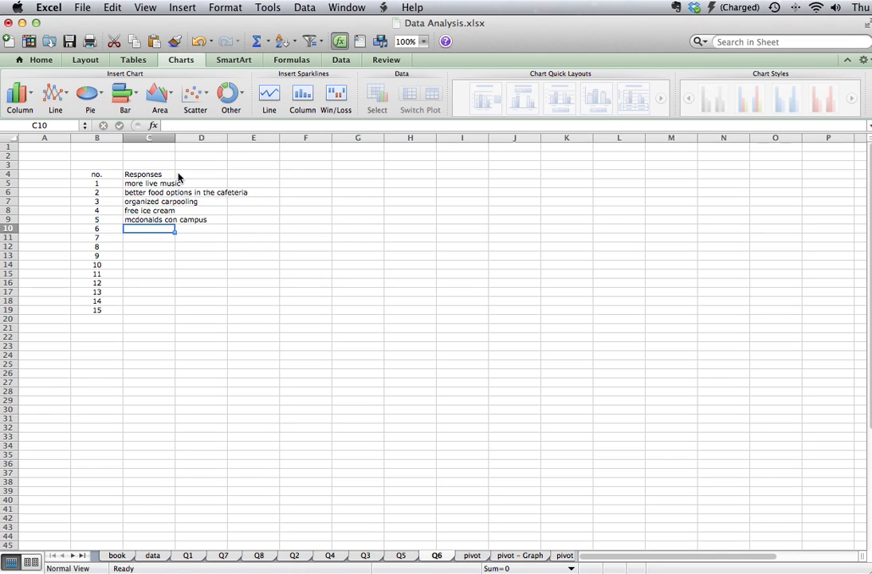
{"action": "type", "text": "students"}
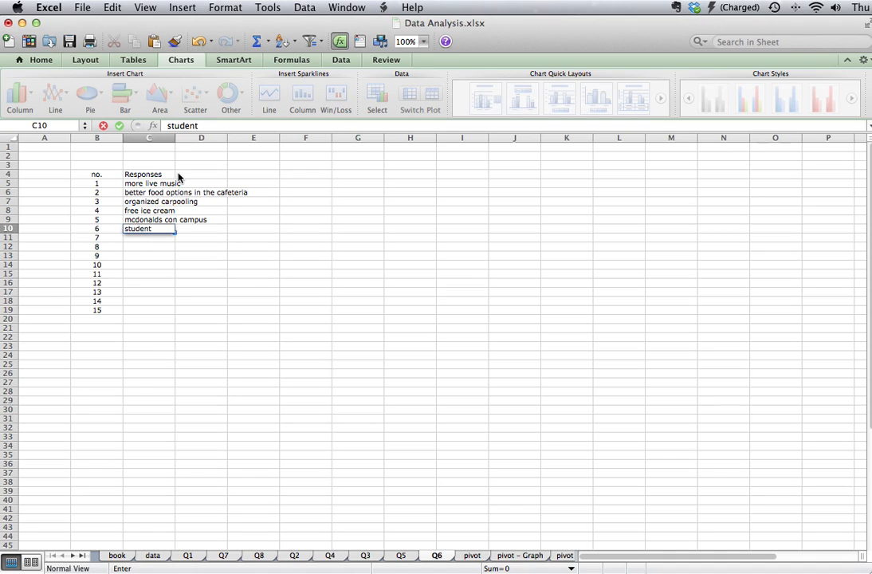
{"action": "type", "text": "fees on transit"}
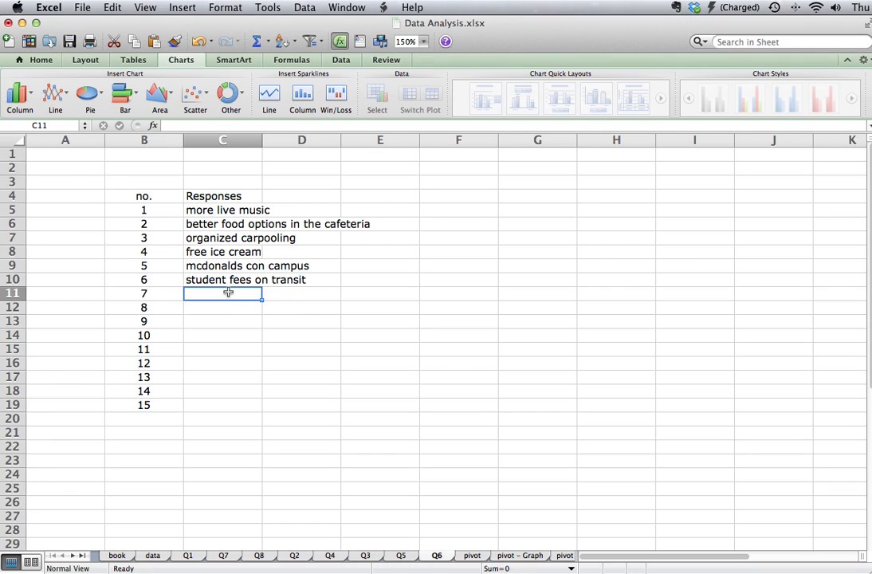
Step: Enter the next responses: bigger study areas, printers that work, organized cafeteria, more
{"action": "type", "text": "bigger student lounge"}
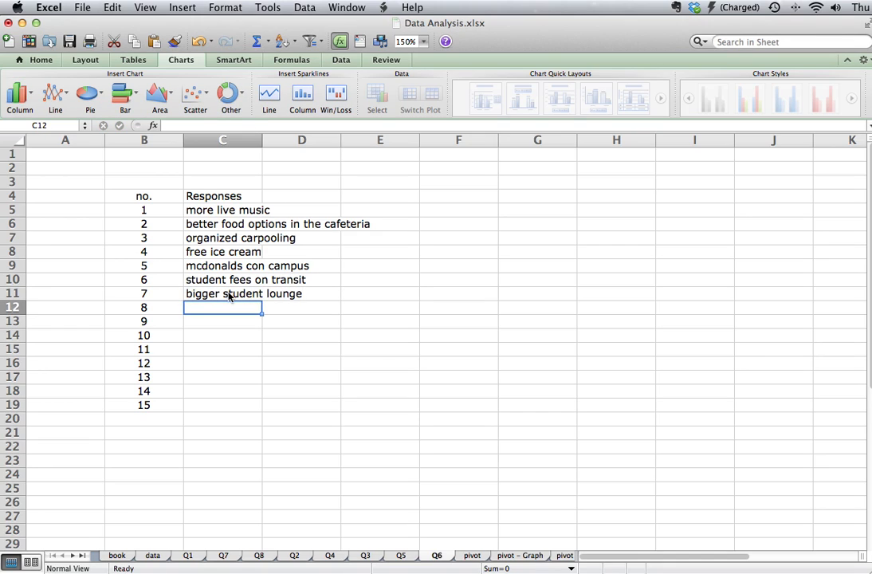
{"action": "type", "text": "printers that work"}
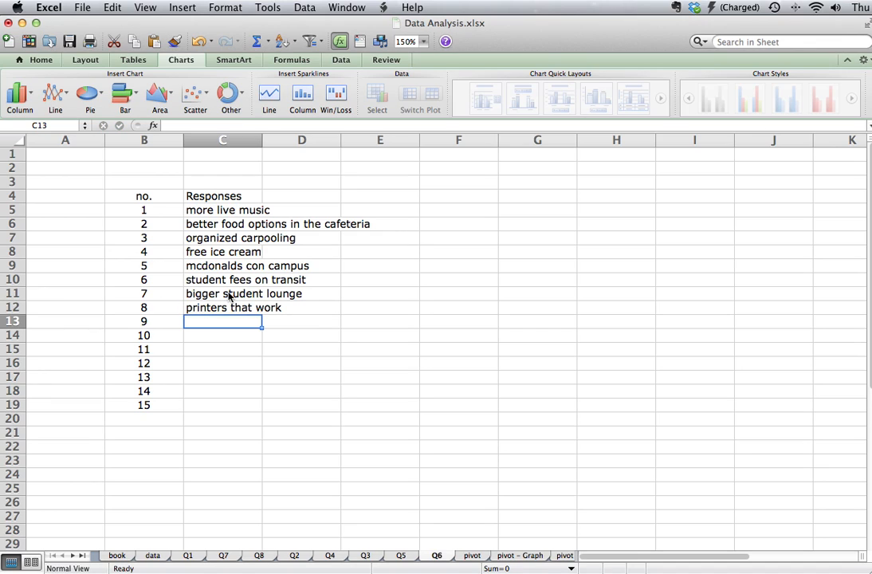
{"action": "type", "text": "organic food option"}
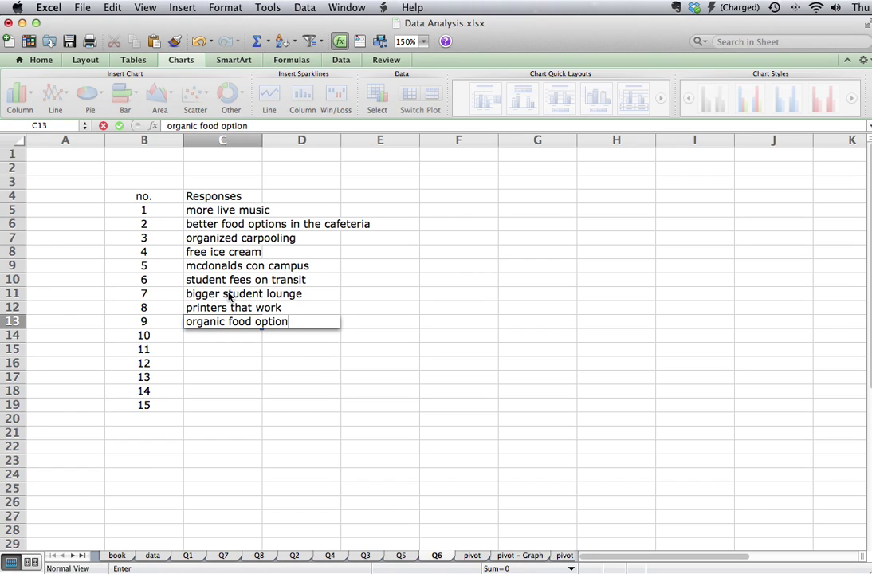
{"action": "type", "text": "s in the cafteria"}
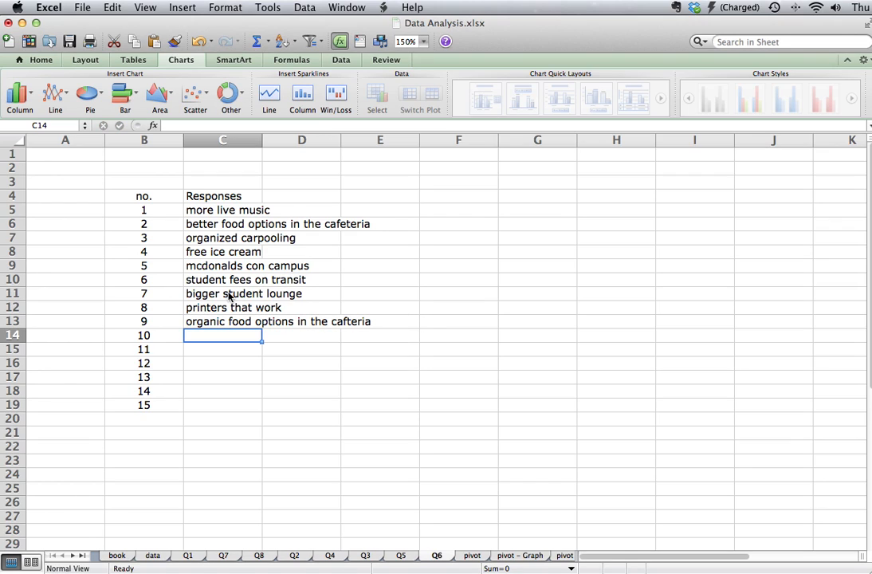
{"action": "type", "text": "more computer labs"}
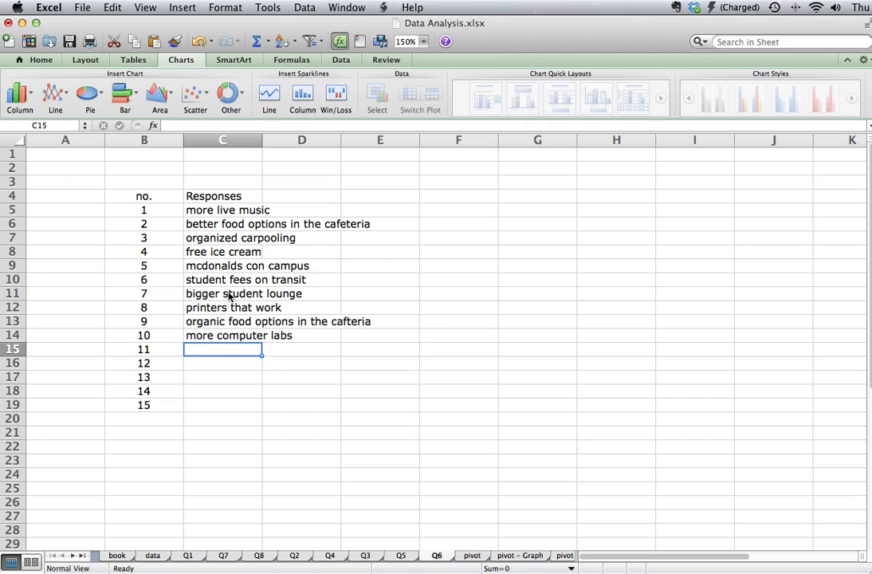
Step: Enter the remaining responses: more parking, better transport, free, cheaper parking rates
{"action": "type", "text": "more parking"}
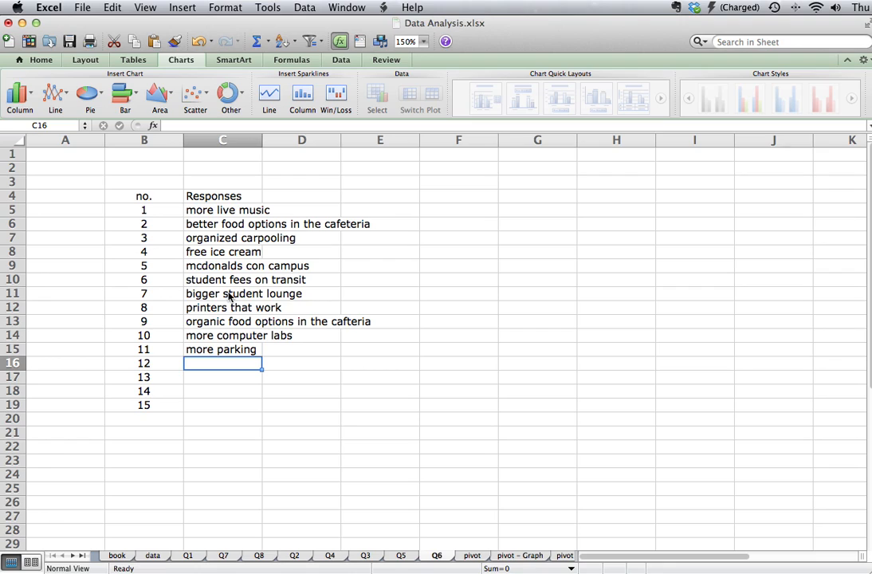
{"action": "type", "text": "better computer"}
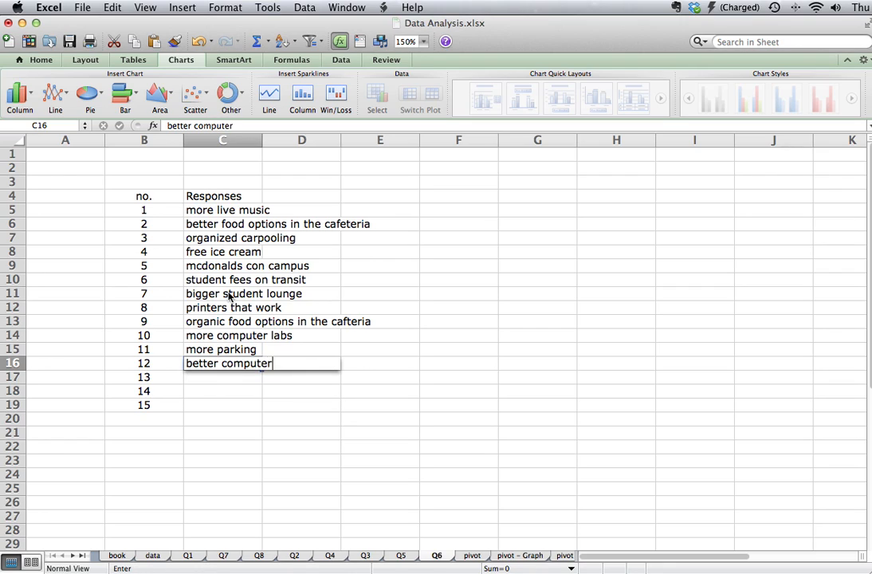
{"action": "type", "text": "b"}
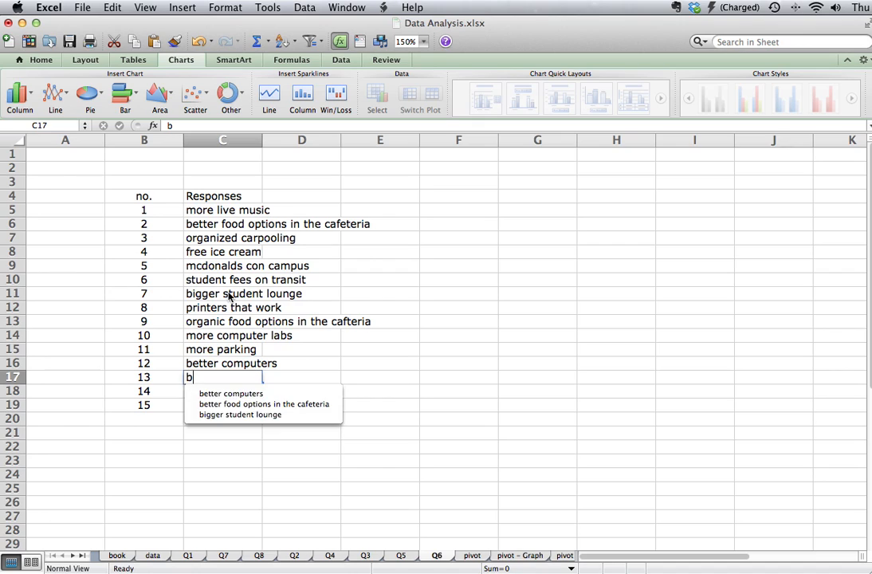
{"action": "type", "text": "etter transit service"}
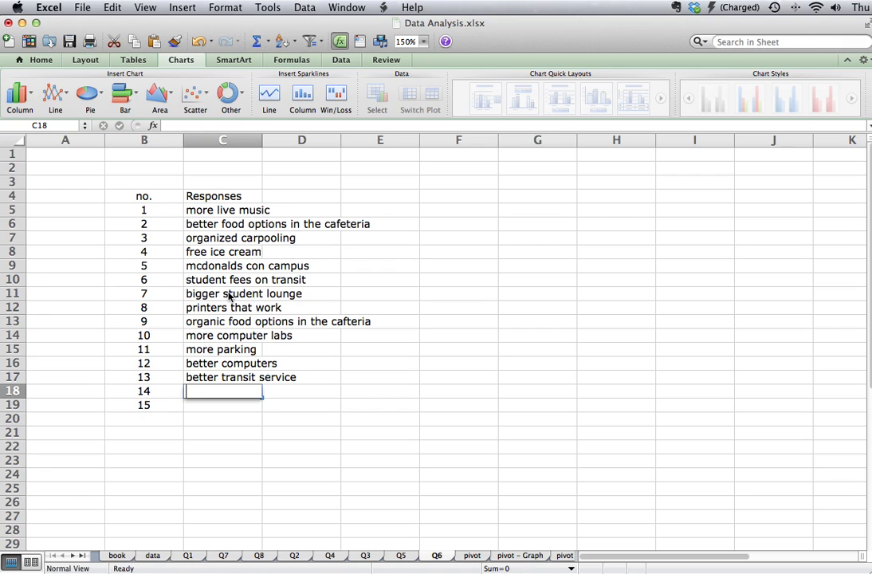
{"action": "type", "text": "free concerts"}
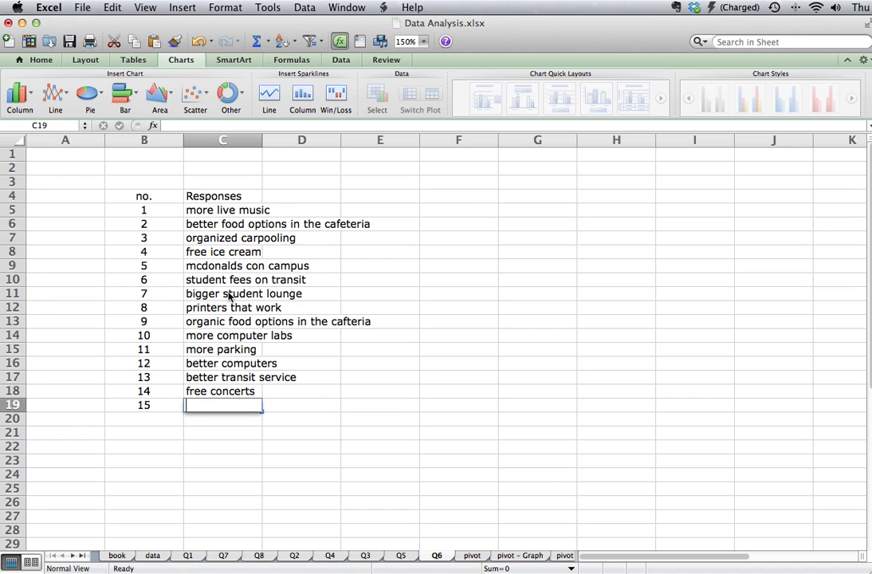
{"action": "type", "text": "cheaper pa"}
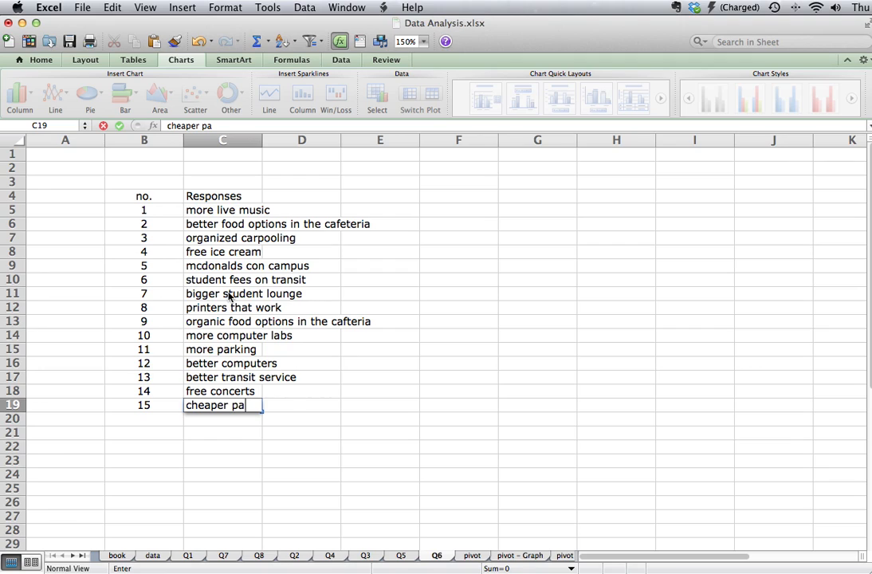
{"action": "type", "text": "rking rates"}
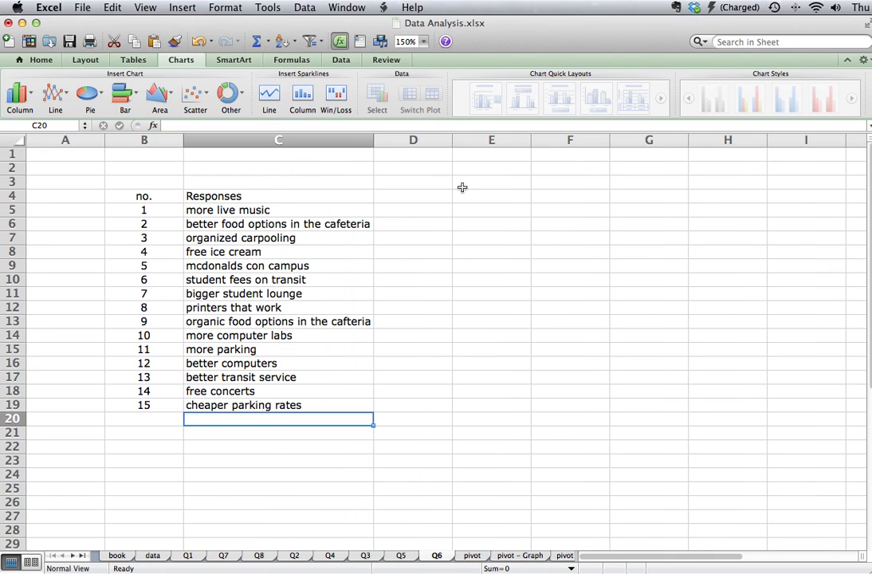
Step: Add a 'Themes' heading in E4 and correct response 5 to read mcdonalds on campus
{"action": "left_click", "coordinate": [491, 182]}
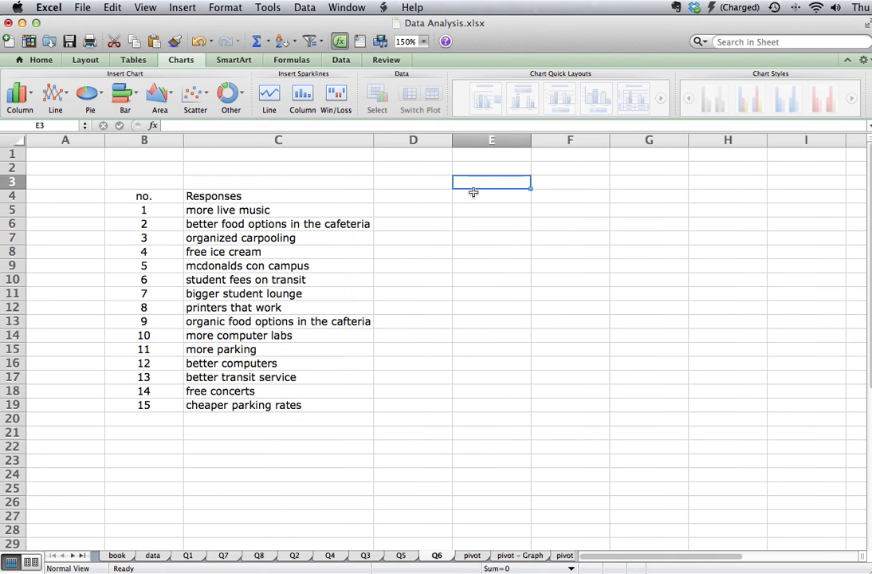
{"action": "type", "text": "Themes"}
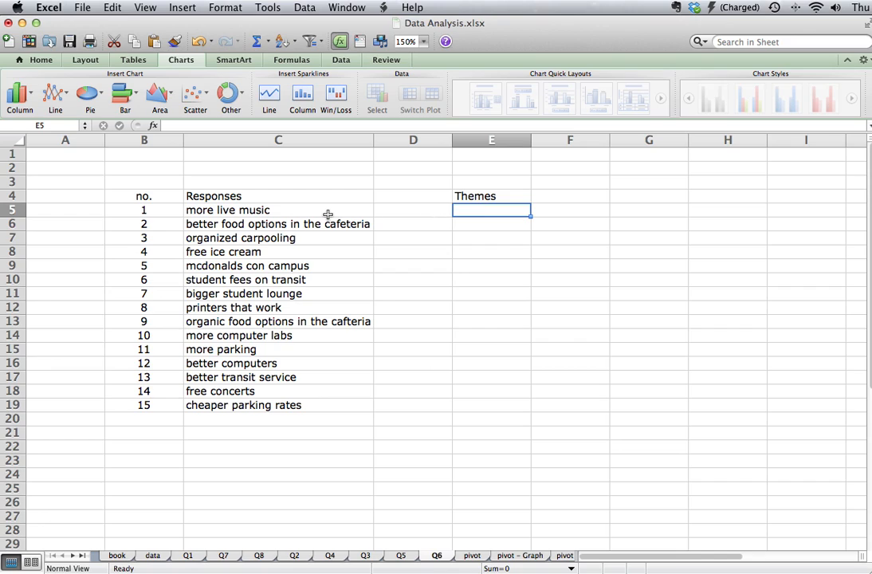
{"action": "mouse_move", "coordinate": [248, 223]}
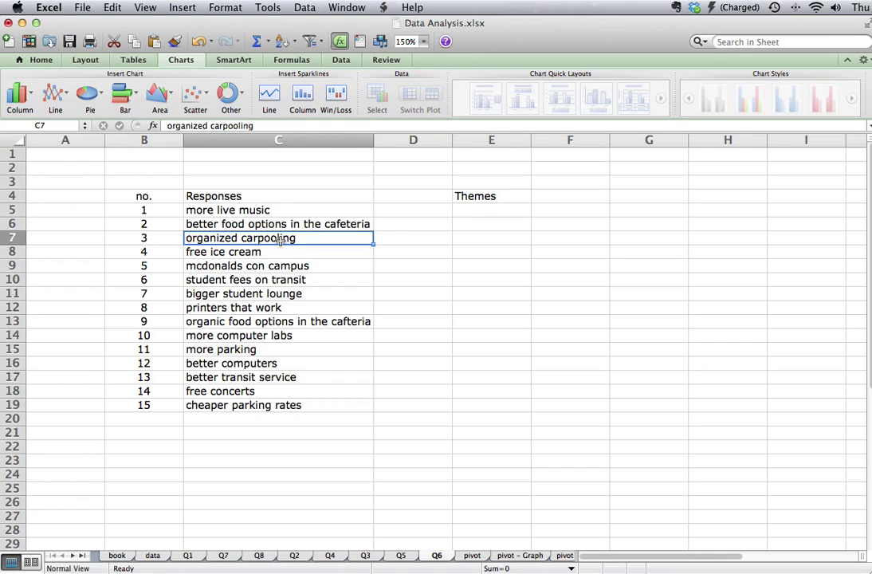
{"action": "left_click", "coordinate": [277, 264]}
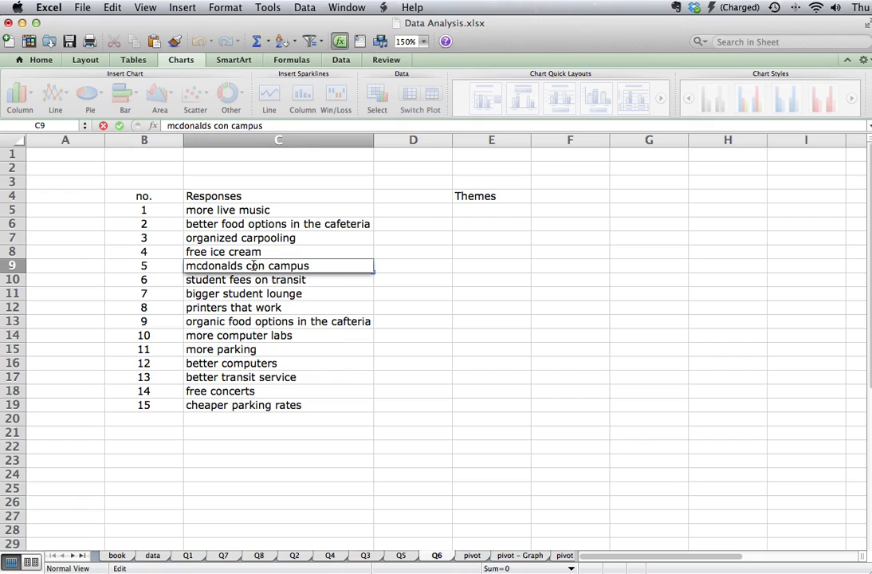
{"action": "key", "text": "Return"}
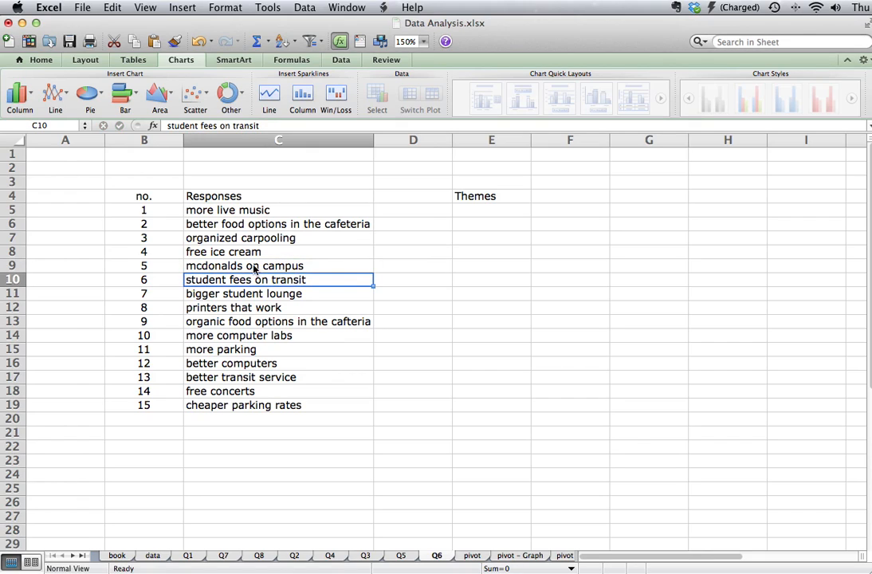
{"action": "mouse_move", "coordinate": [264, 310]}
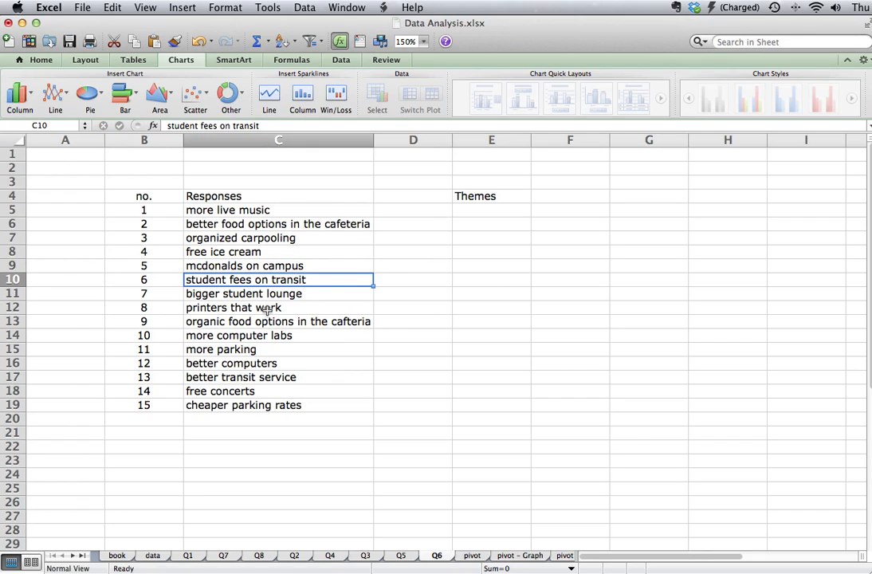
{"action": "left_click", "coordinate": [255, 306]}
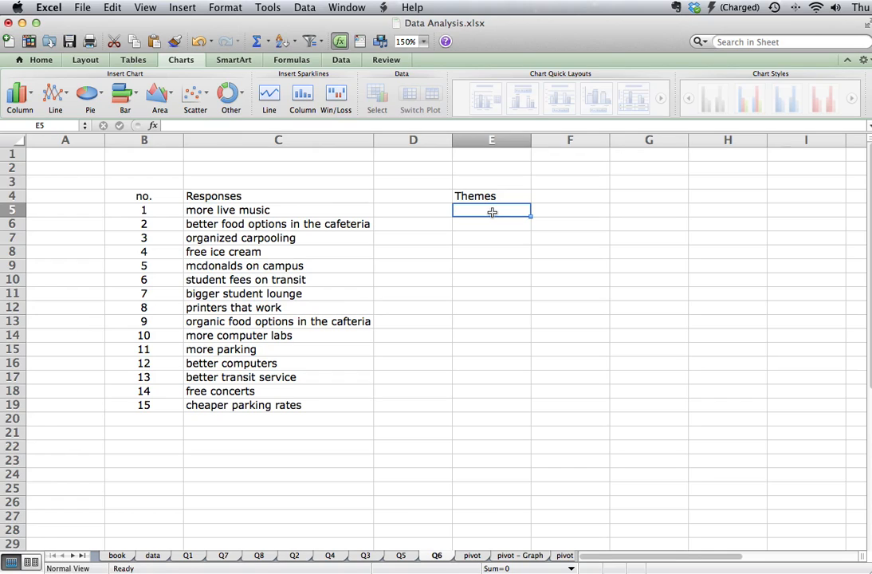
Step: Enter Entertainment, Food, Computer facilities and Transportation under Themes
{"action": "type", "text": "Entertainment"}
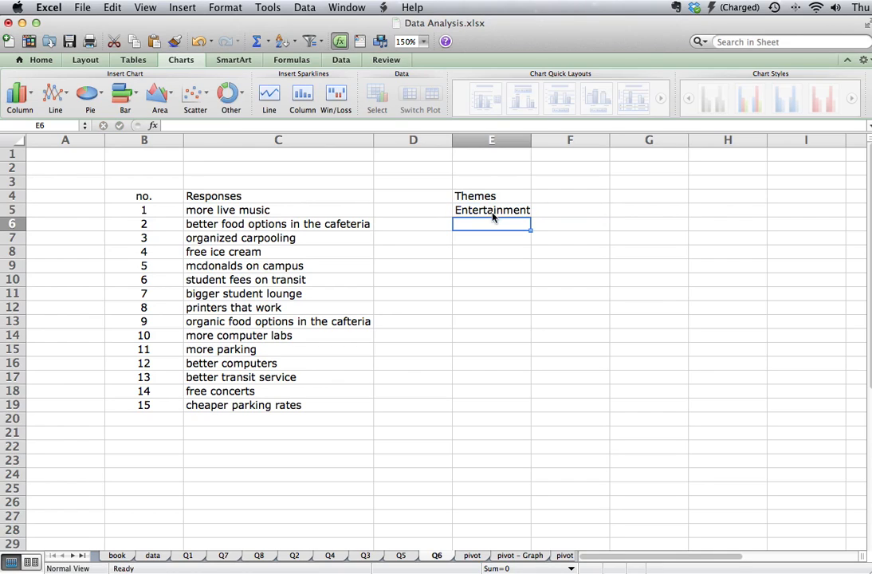
{"action": "type", "text": "Food"}
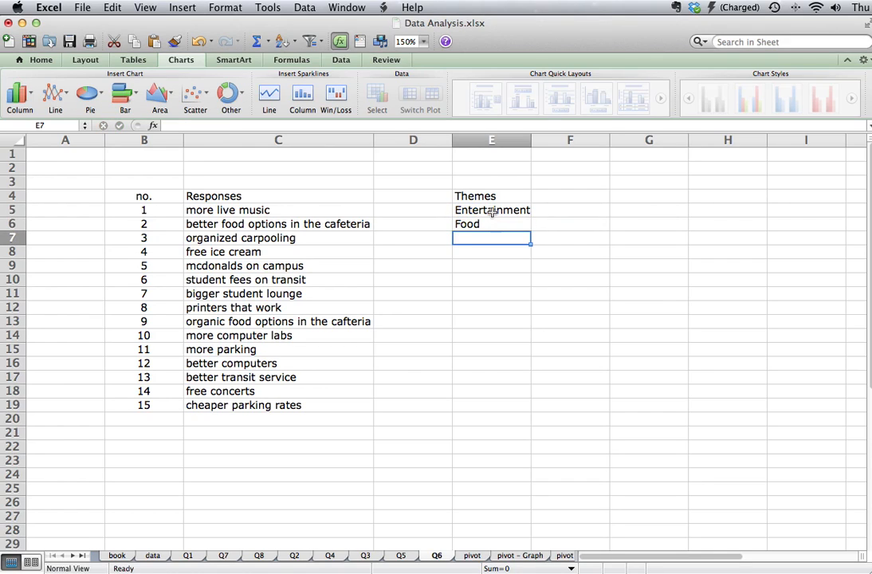
{"action": "type", "text": "Computer"}
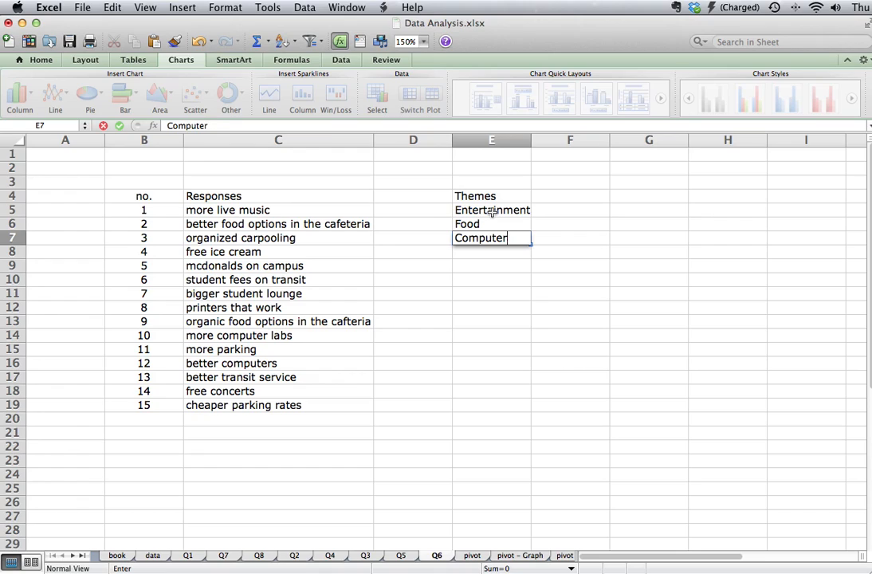
{"action": "type", "text": "facilities"}
{"action": "left_click", "coordinate": [491, 252]}
{"action": "type", "text": "Transportation"}
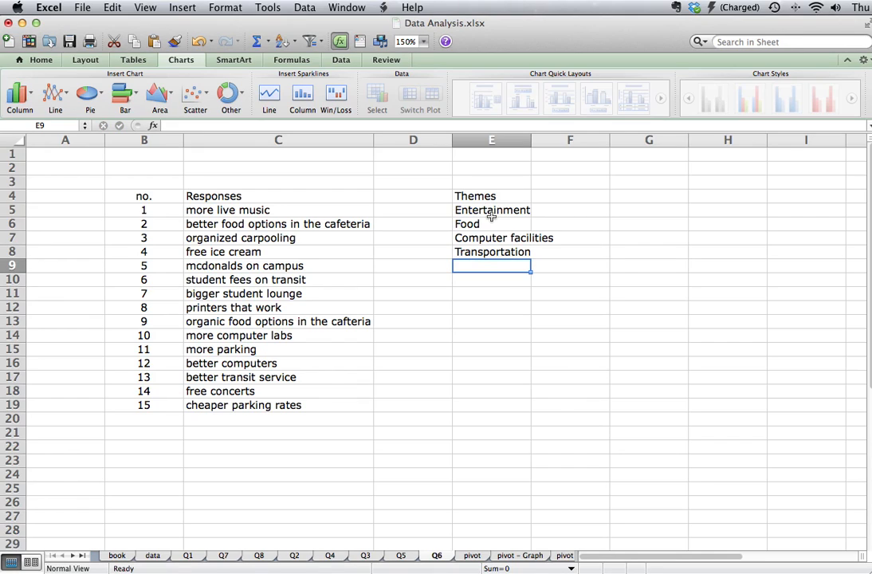
Step: Type 'Statistics' and 'Frequency' headings, then link =E5 to pull the theme names into the table
{"action": "left_click", "coordinate": [647, 195]}
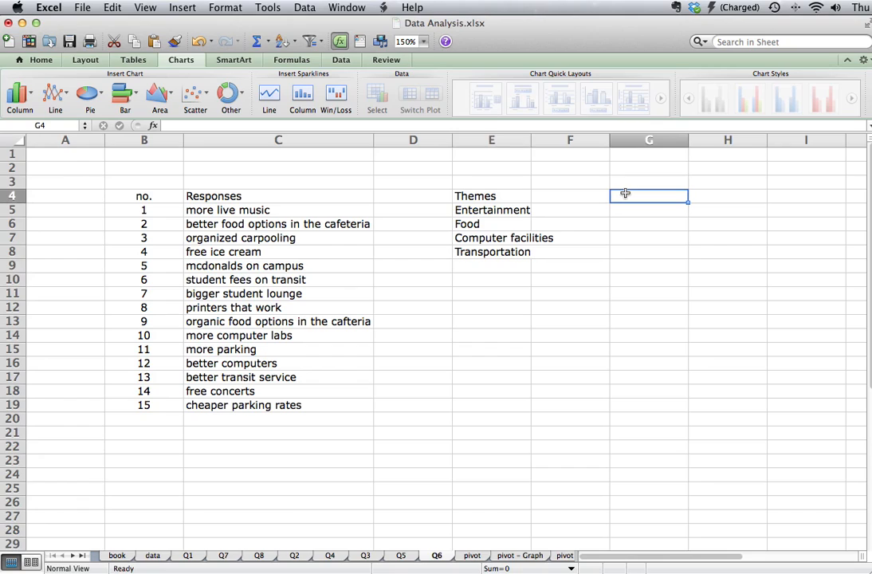
{"action": "type", "text": "Statistics"}
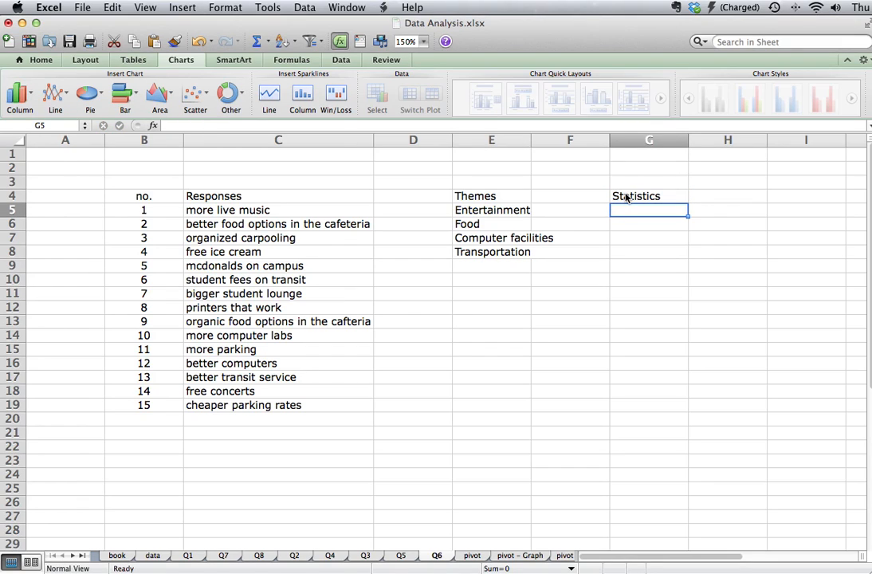
{"action": "type", "text": "Frequency"}
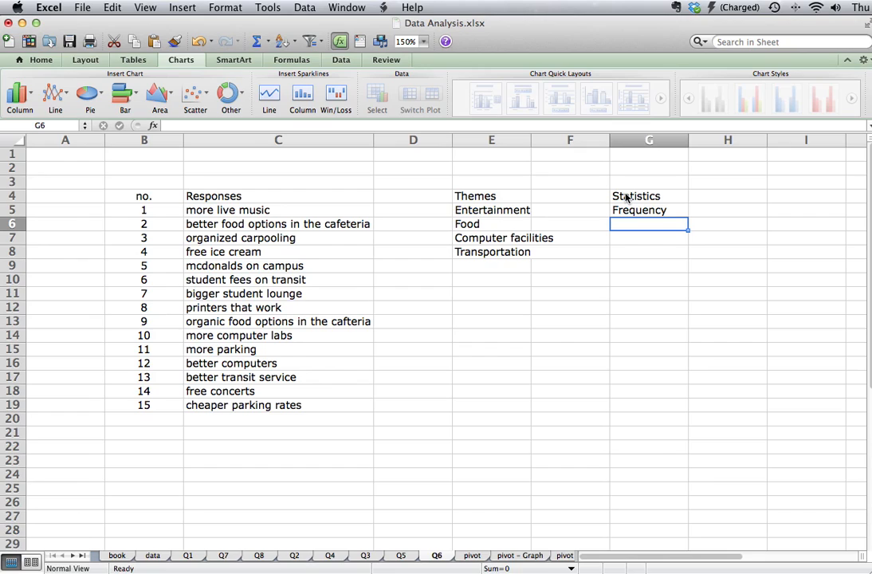
{"action": "type", "text": "="}
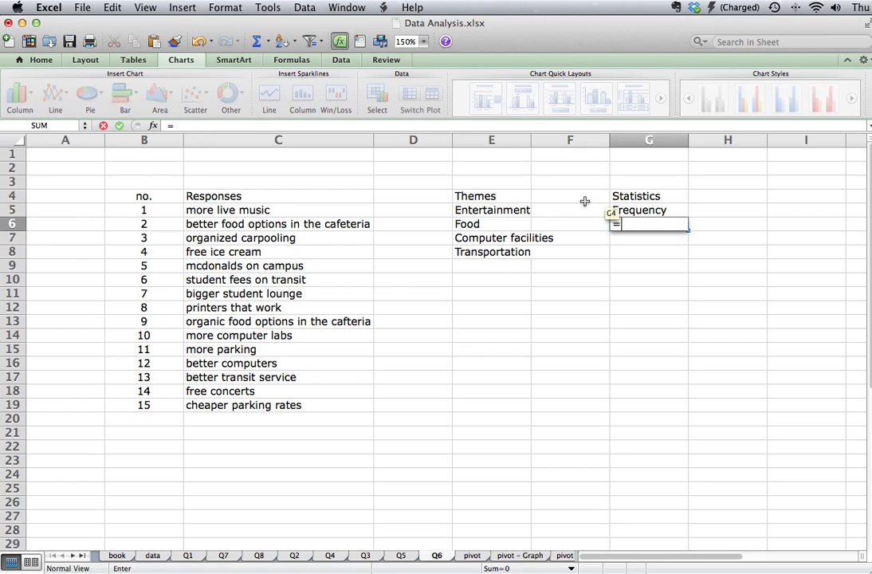
{"action": "left_click", "coordinate": [491, 210]}
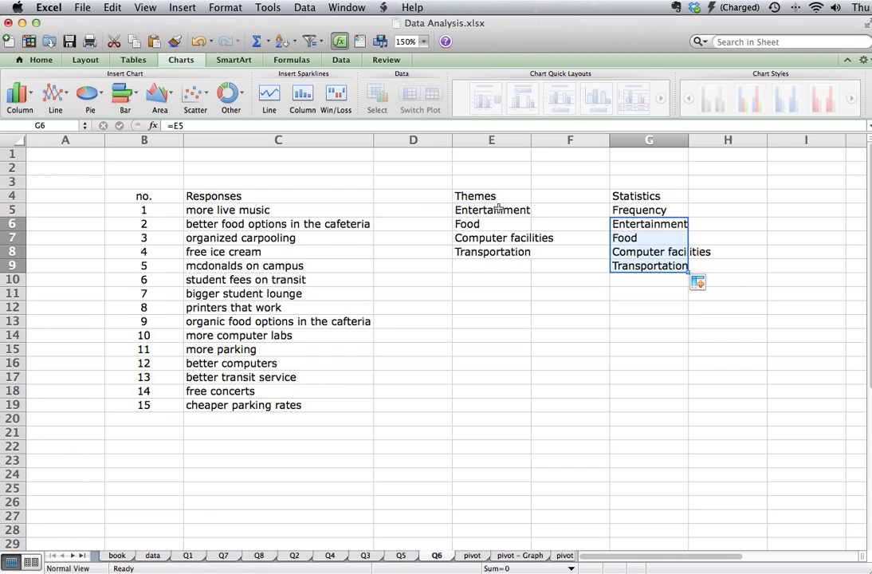
Step: Enter codes e, f, c, t beside the themes and widen column E to fit Computer facilities
{"action": "left_click", "coordinate": [569, 210]}
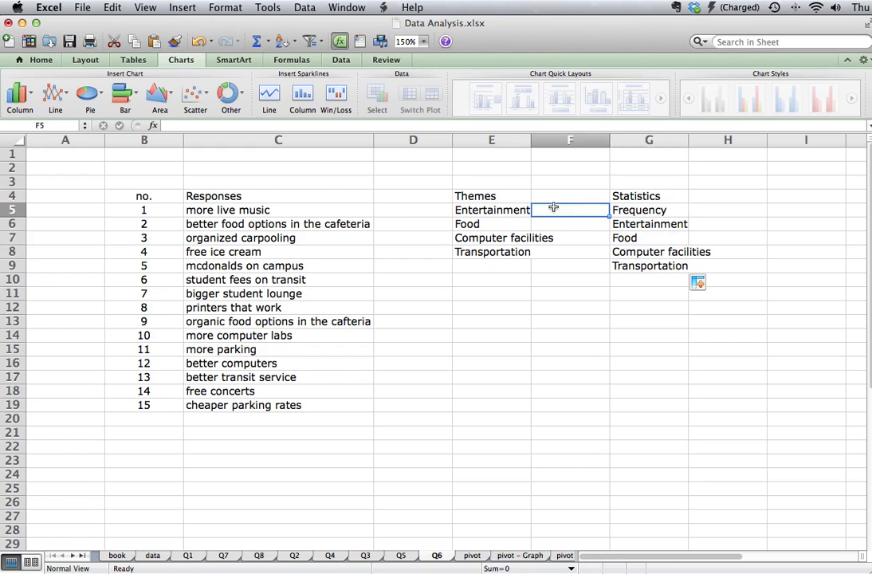
{"action": "mouse_move", "coordinate": [561, 197]}
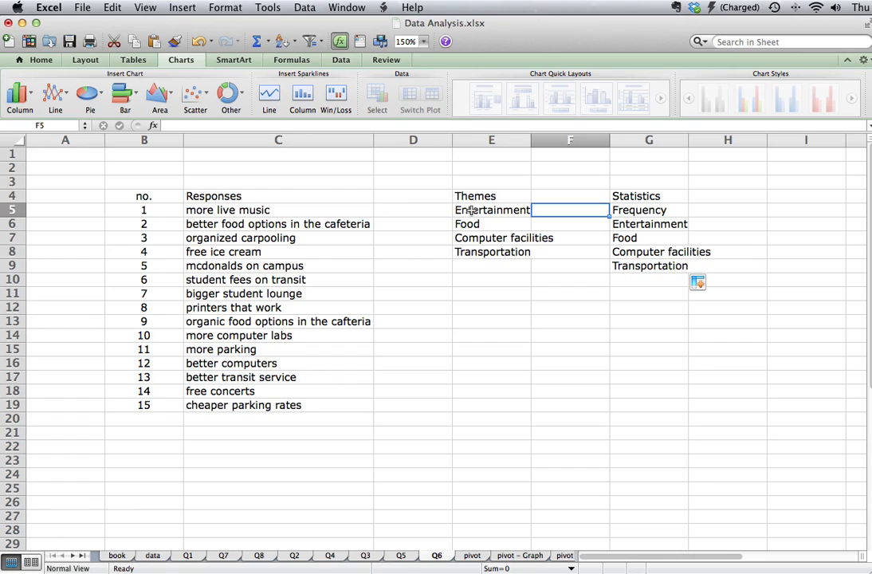
{"action": "mouse_move", "coordinate": [558, 211]}
{"action": "type", "text": "e"}
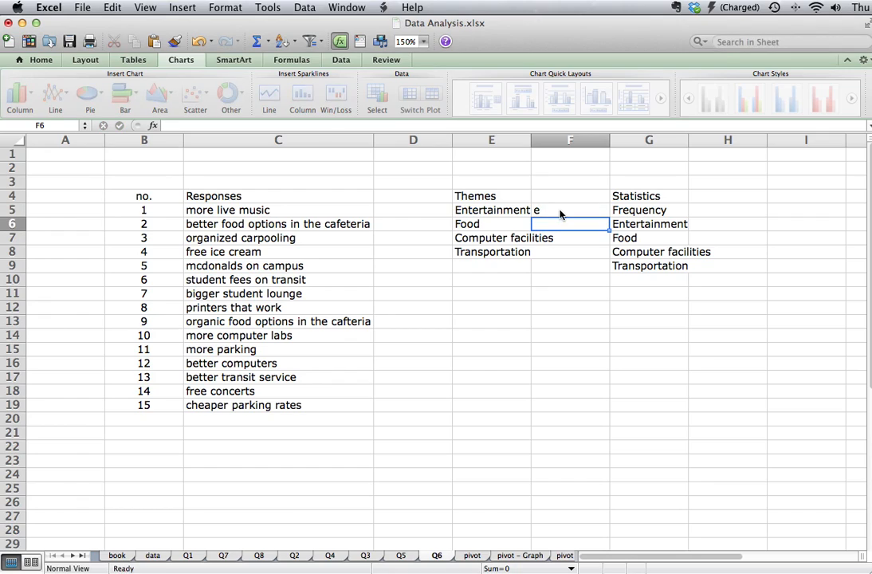
{"action": "type", "text": "f"}
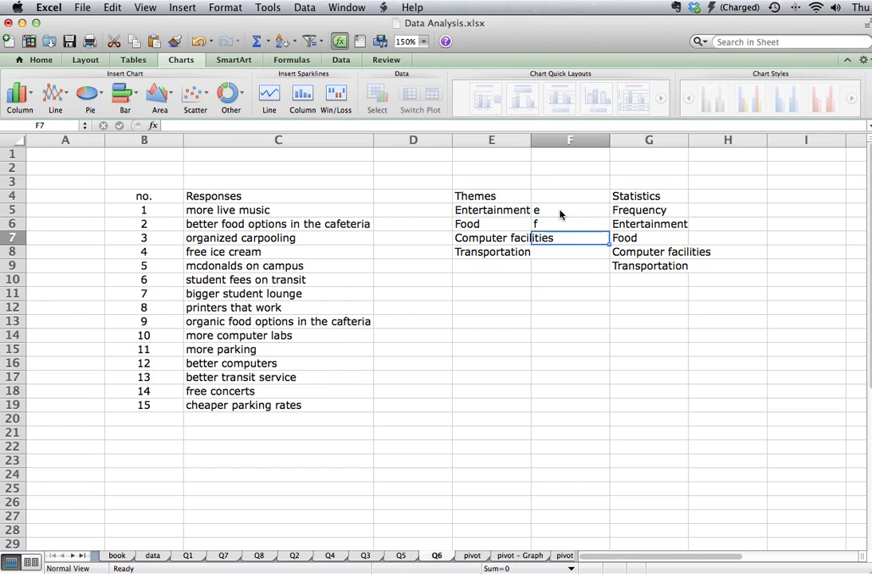
{"action": "key", "text": "Return"}
{"action": "type", "text": "c"}
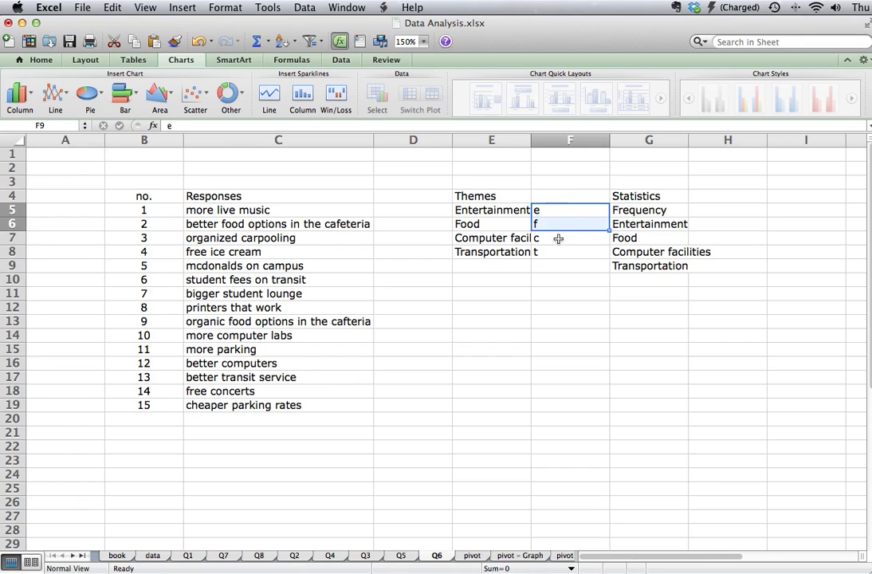
{"action": "left_click", "coordinate": [571, 252]}
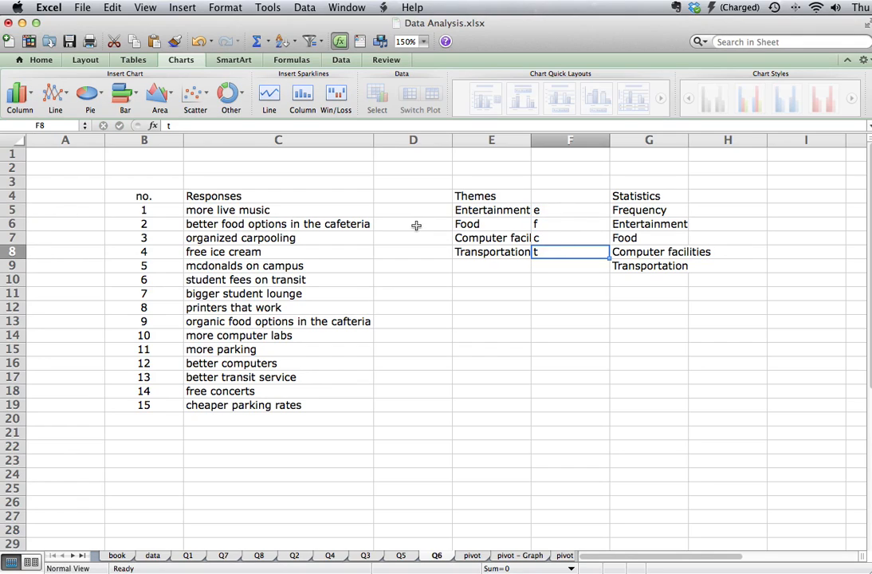
{"action": "left_click", "coordinate": [413, 211]}
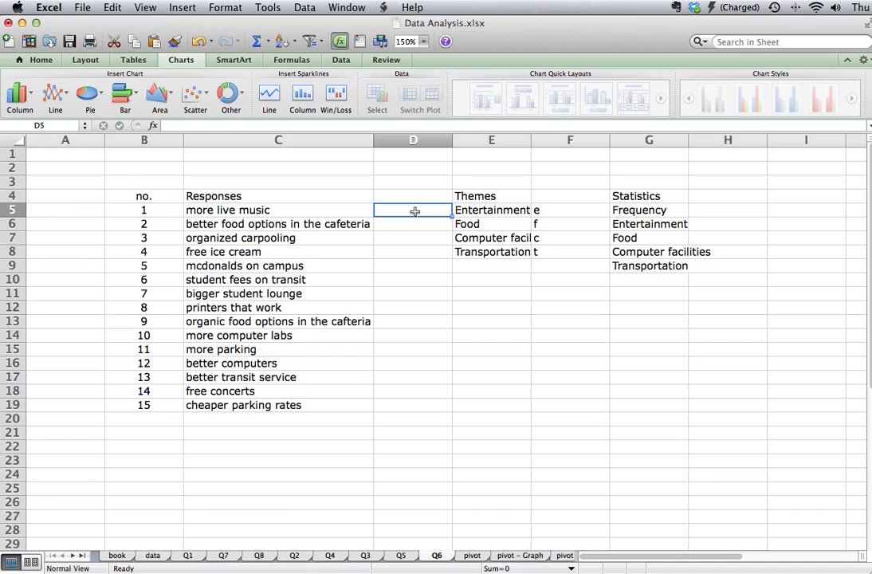
{"action": "mouse_move", "coordinate": [538, 210]}
{"action": "type", "text": "Codes"}
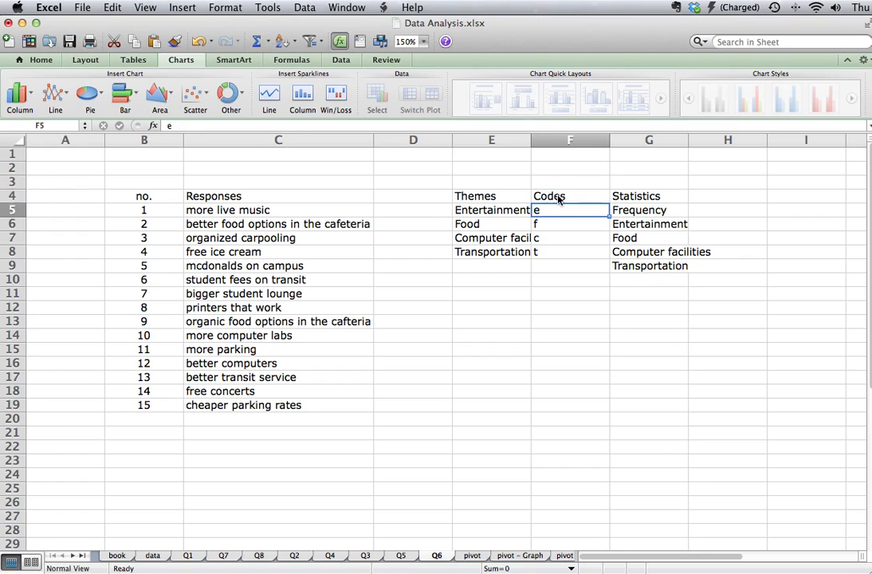
{"action": "left_click_drag", "start_coordinate": [649, 195], "coordinate": [649, 265]}
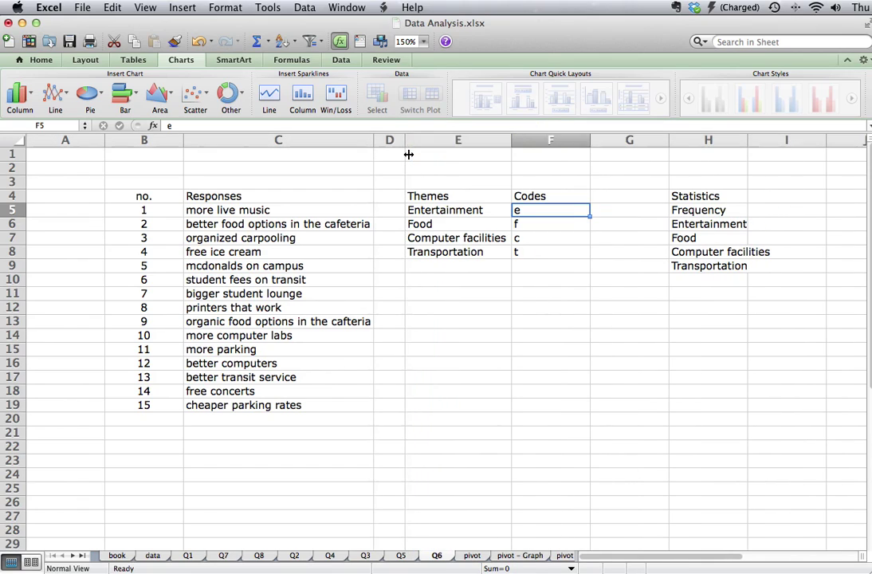
Step: Code responses 1–7 in column D as e, f, t, f, f, t, e
{"action": "left_click", "coordinate": [389, 210]}
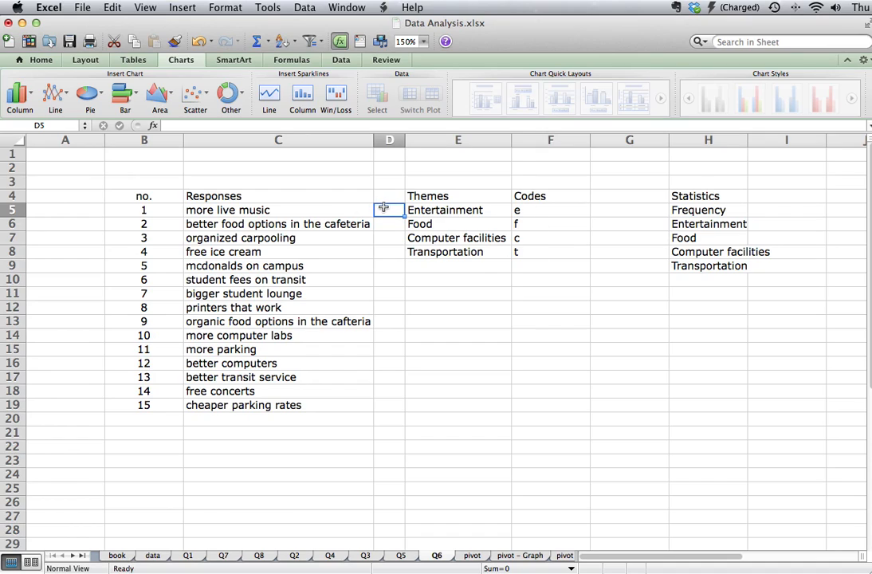
{"action": "mouse_move", "coordinate": [409, 153]}
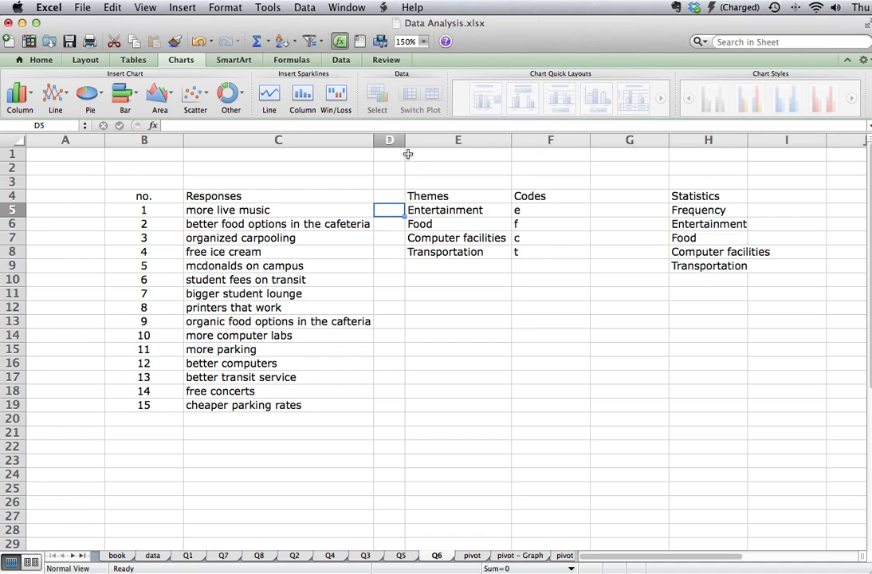
{"action": "type", "text": "e"}
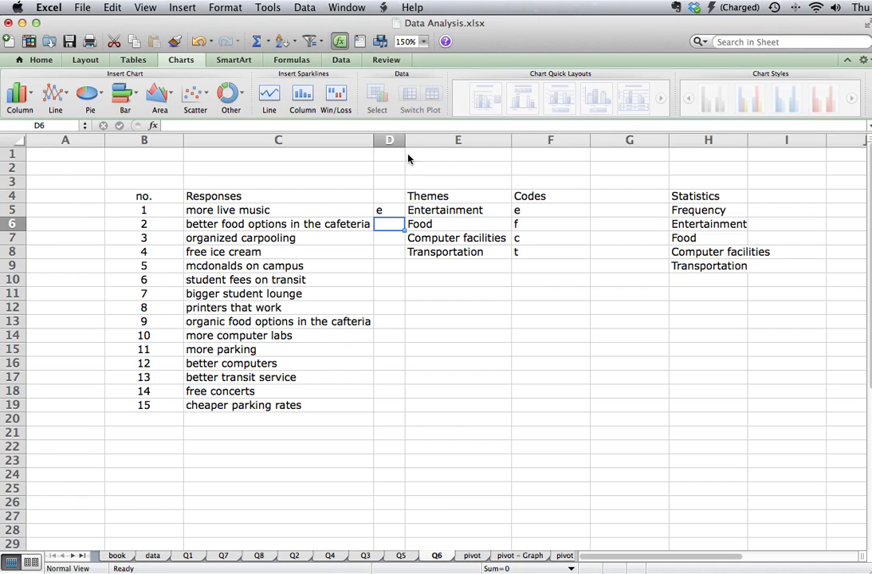
{"action": "type", "text": "f"}
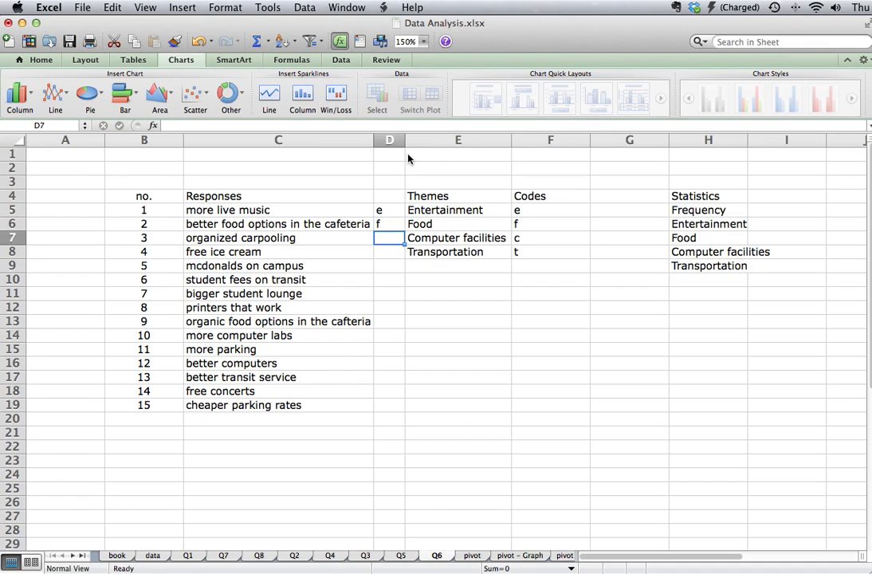
{"action": "type", "text": "t"}
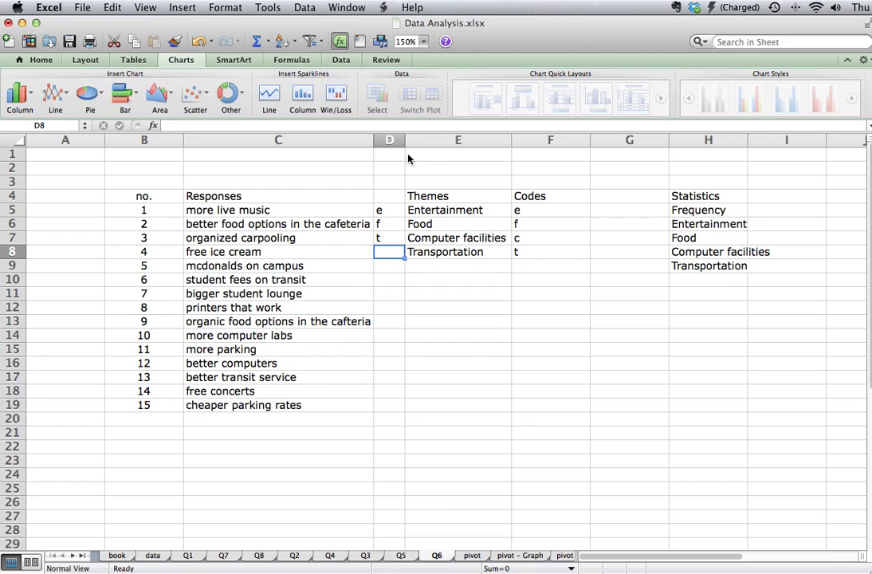
{"action": "type", "text": "f"}
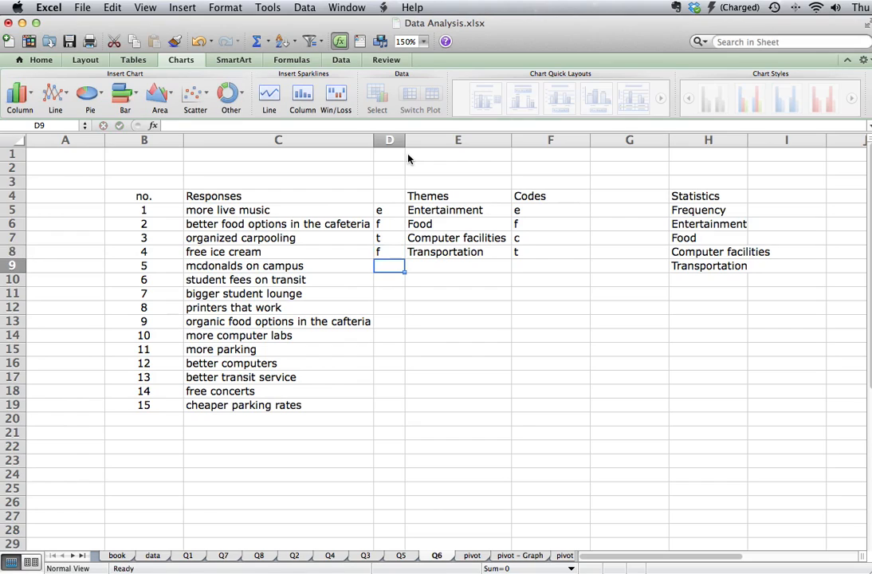
{"action": "type", "text": "f"}
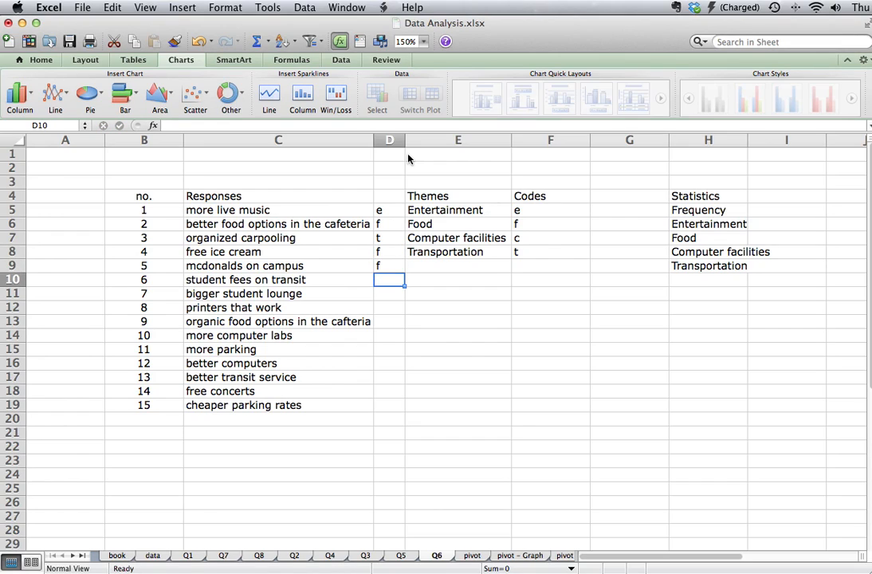
{"action": "type", "text": "t"}
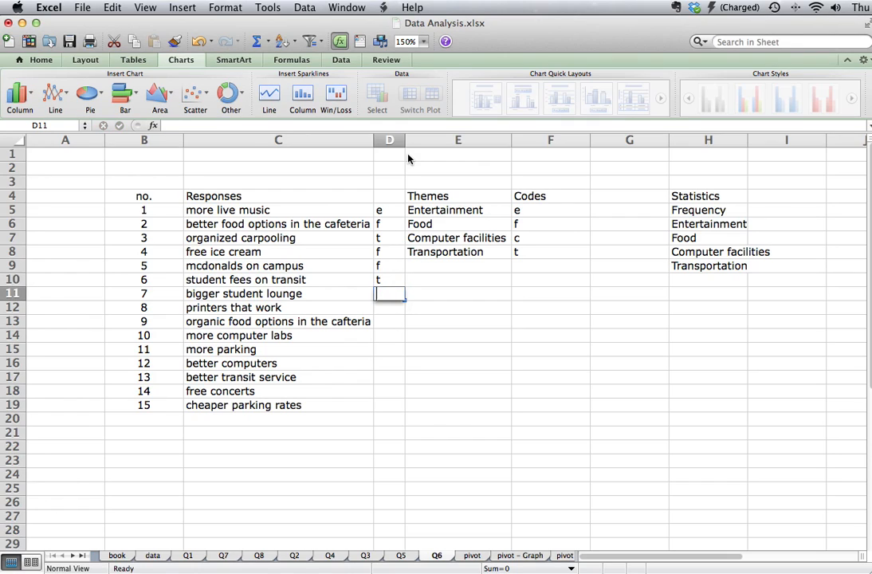
{"action": "type", "text": "e"}
{"action": "left_click", "coordinate": [389, 306]}
{"action": "type", "text": "c"}
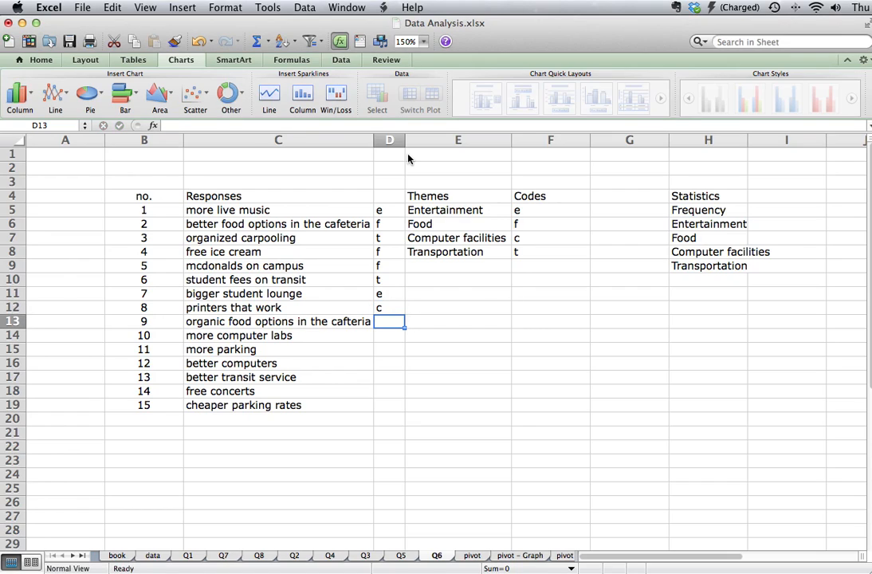
Step: Code the remaining responses through 15 as f, c, t, c, t, e, t
{"action": "type", "text": "f"}
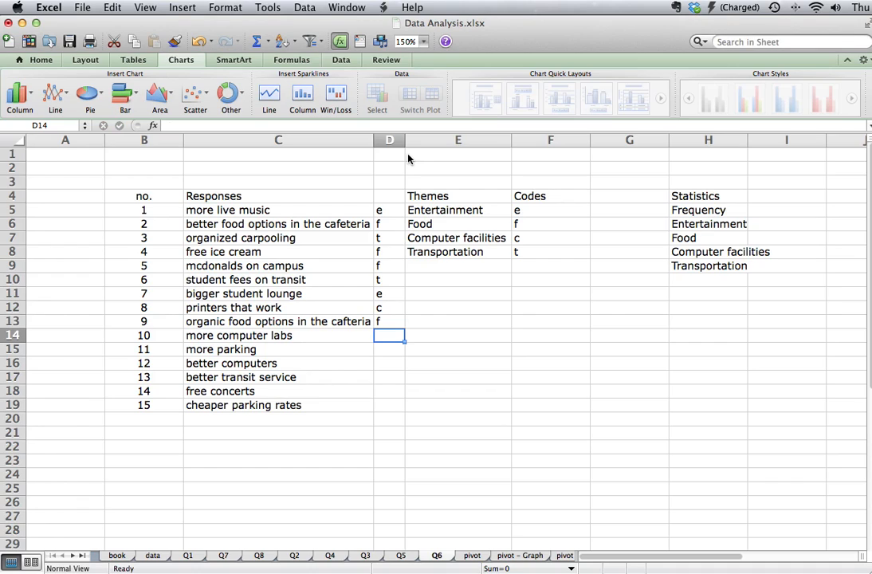
{"action": "type", "text": "c"}
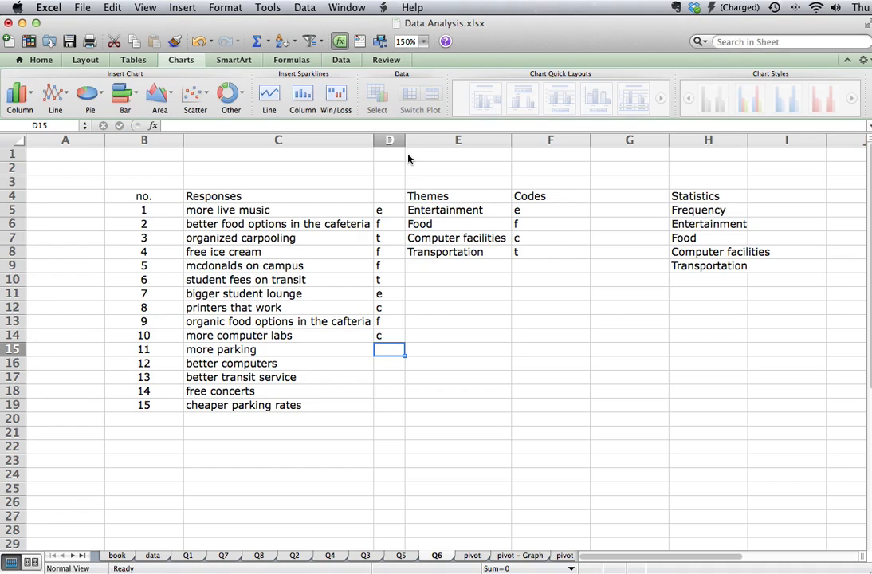
{"action": "type", "text": "t"}
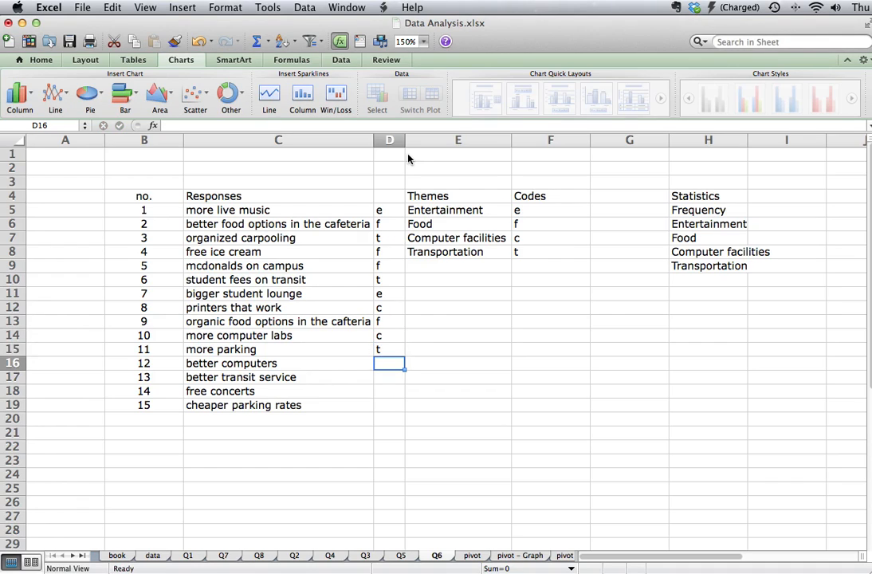
{"action": "type", "text": "c"}
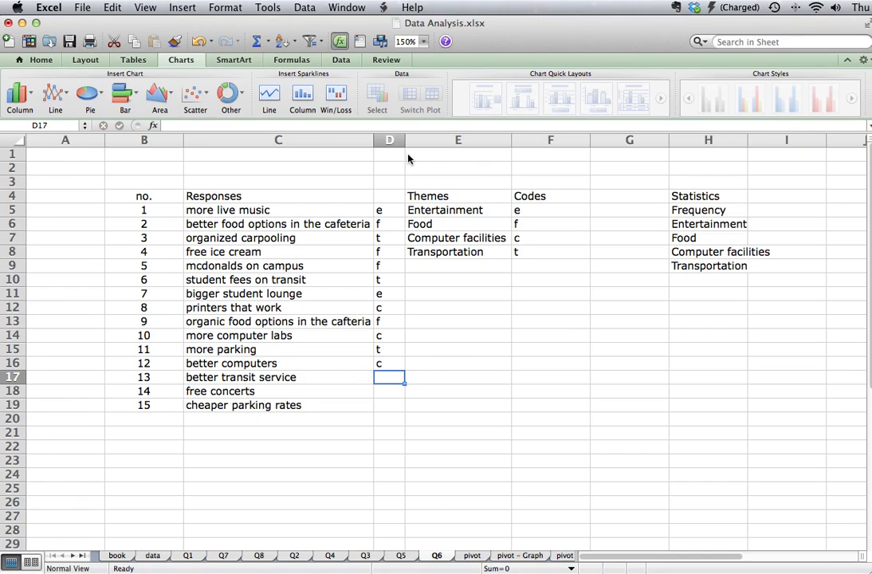
{"action": "type", "text": "t"}
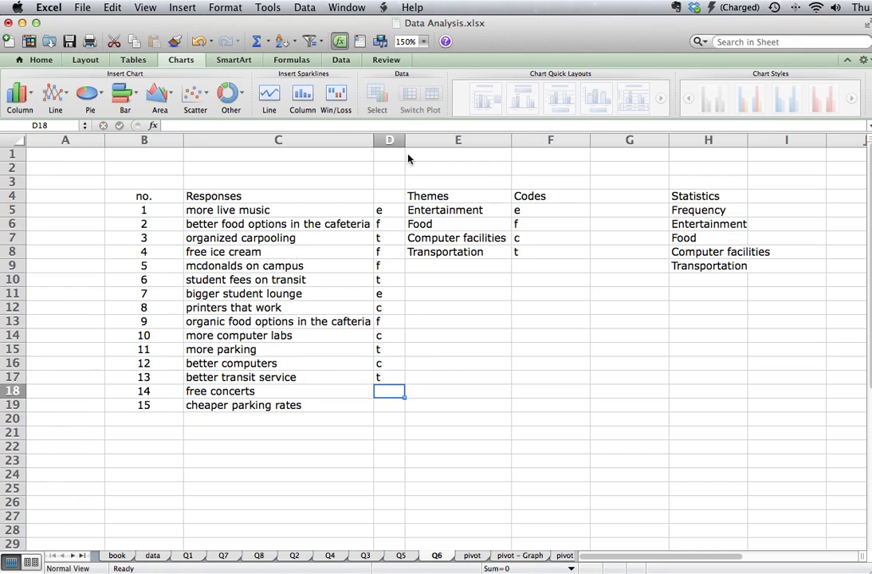
{"action": "type", "text": "e"}
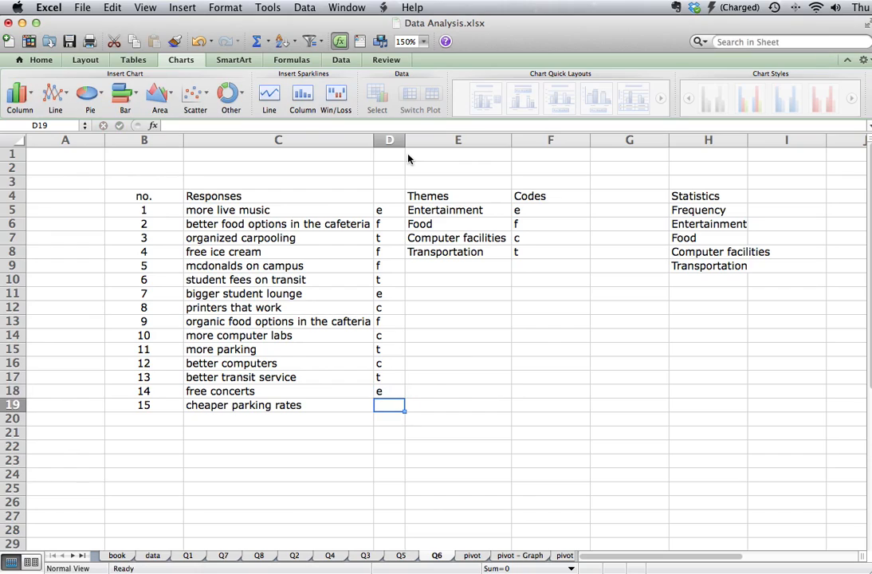
{"action": "type", "text": "t"}
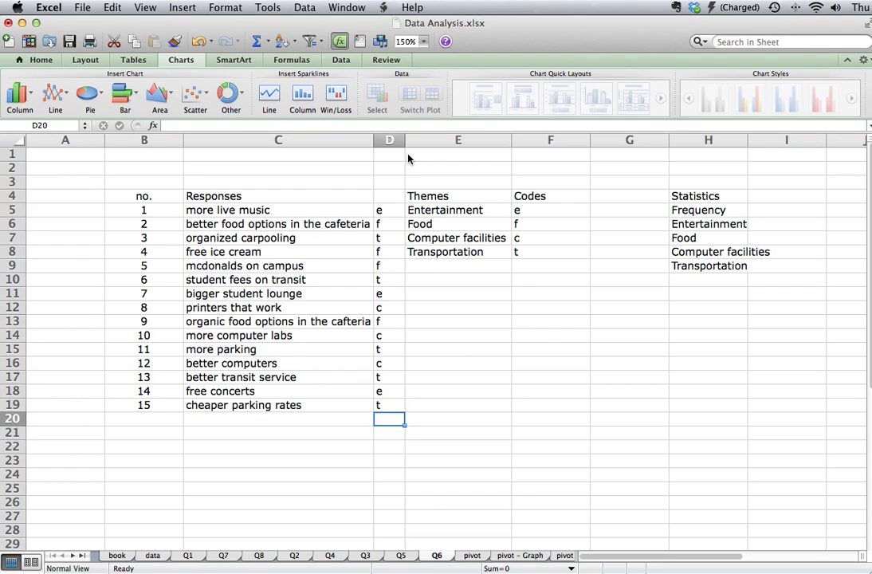
{"action": "mouse_move", "coordinate": [668, 144]}
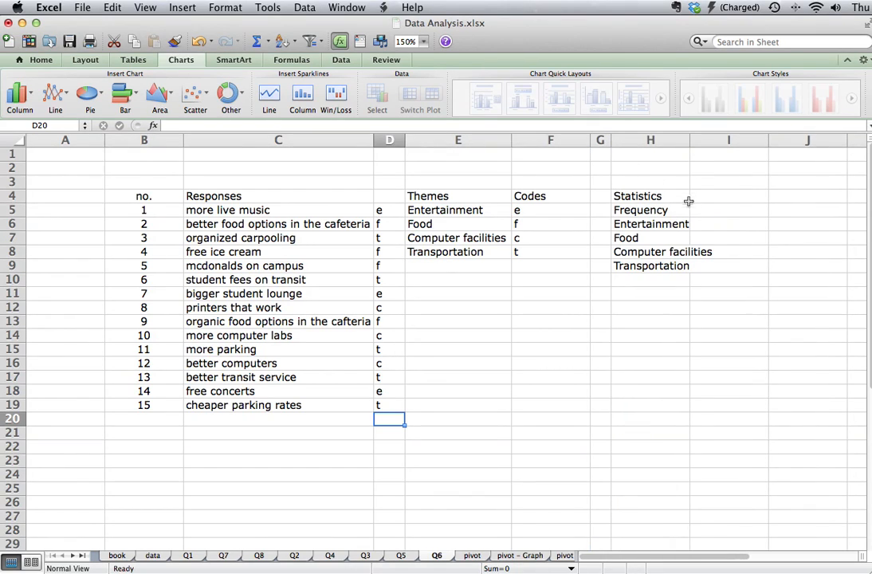
Step: Count Entertainment with =COUNTIF(D5:D19,"e") in the Frequency column
{"action": "left_click", "coordinate": [727, 224]}
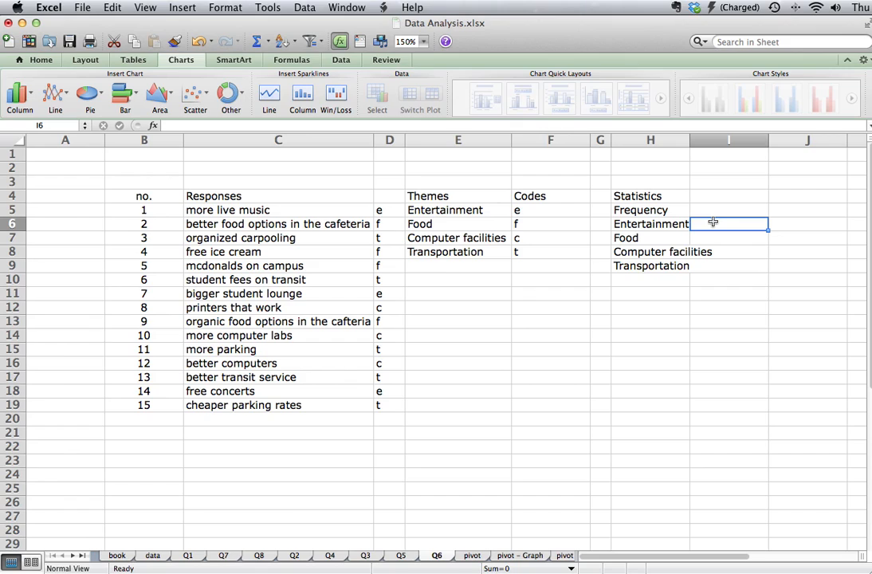
{"action": "type", "text": "="}
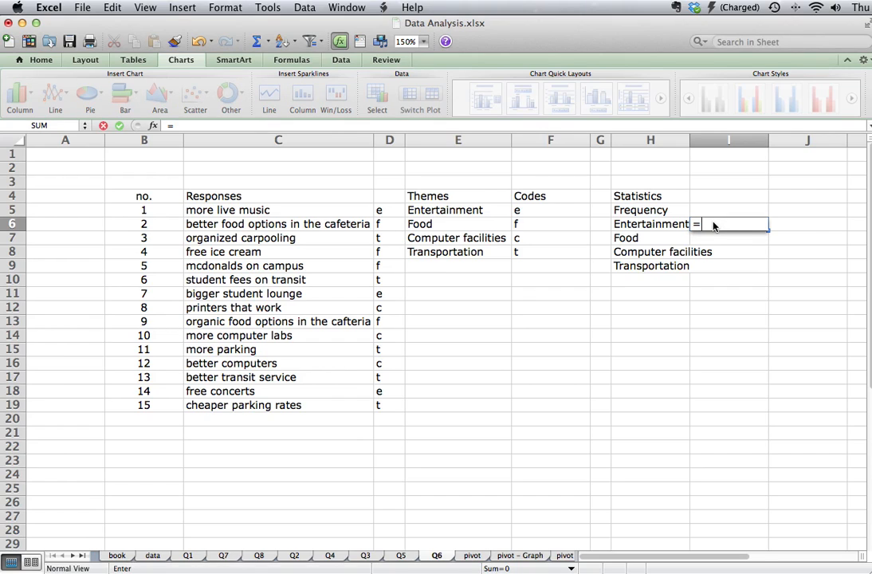
{"action": "type", "text": "couNTIF"}
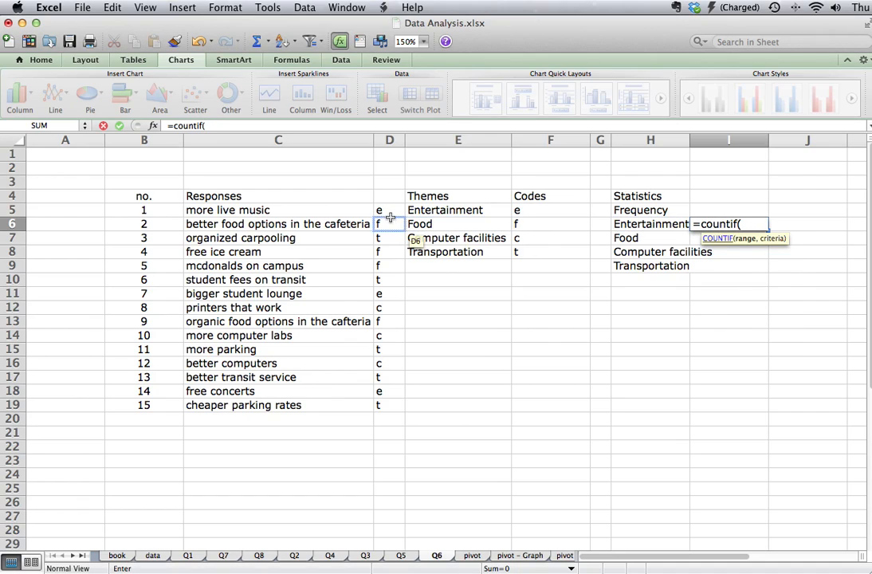
{"action": "left_click_drag", "start_coordinate": [389, 210], "coordinate": [389, 279]}
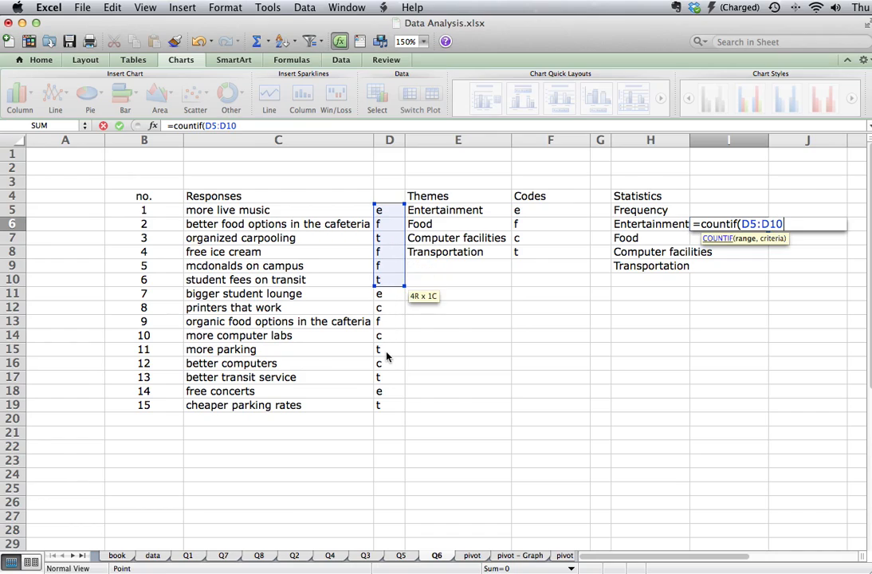
{"action": "left_click_drag", "start_coordinate": [389, 279], "coordinate": [389, 405]}
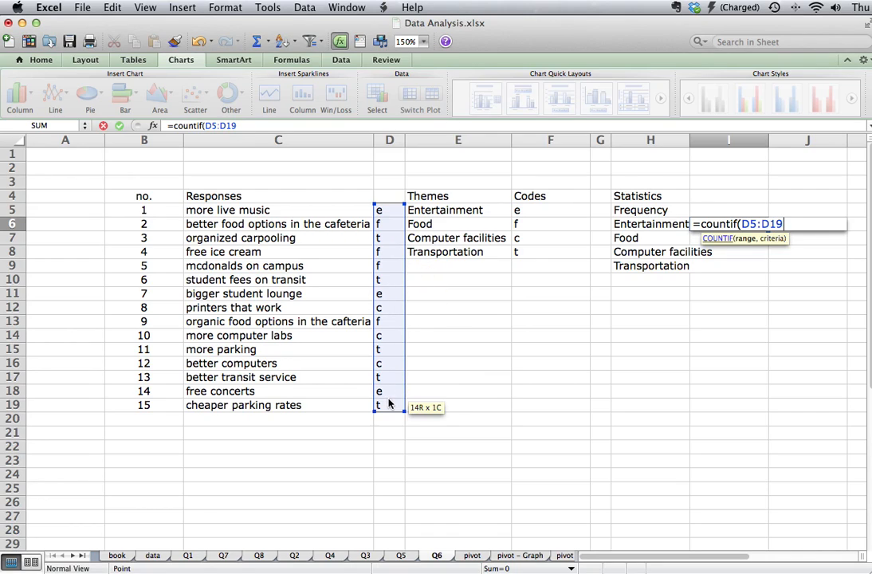
{"action": "type", "text": ","}
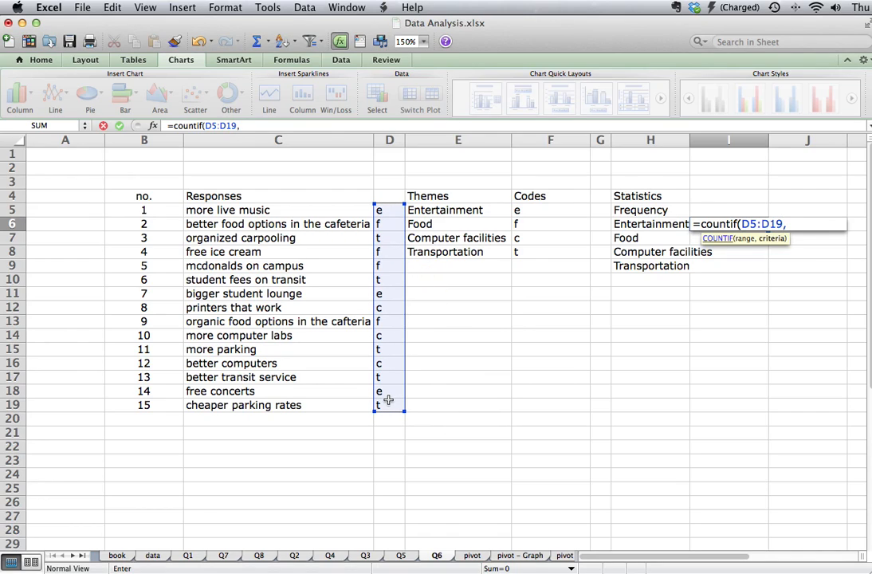
{"action": "type", "text": "\""}
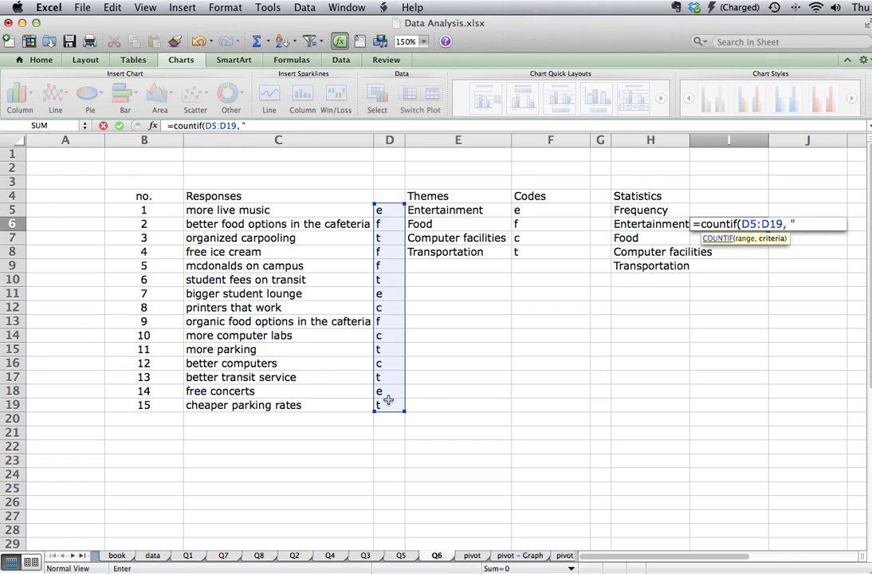
{"action": "type", "text": "e"}
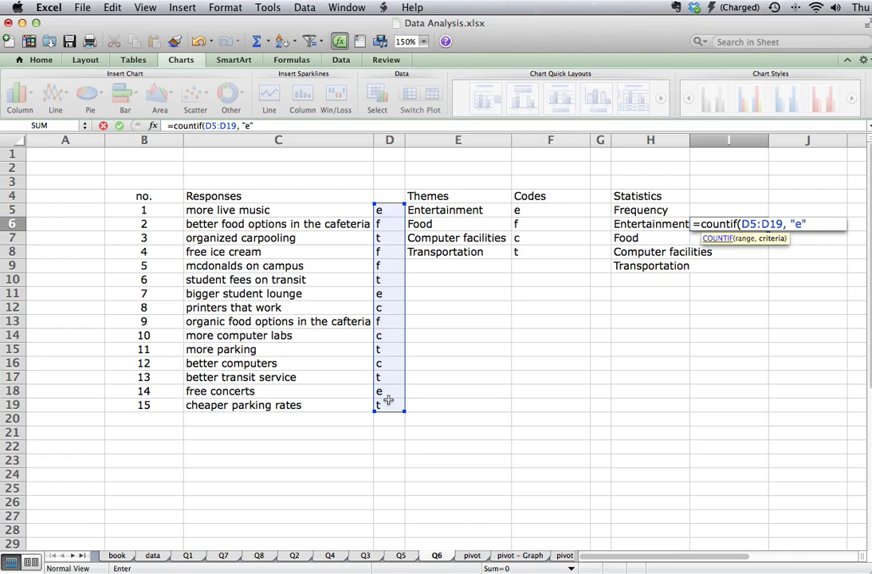
{"action": "key", "text": "Return"}
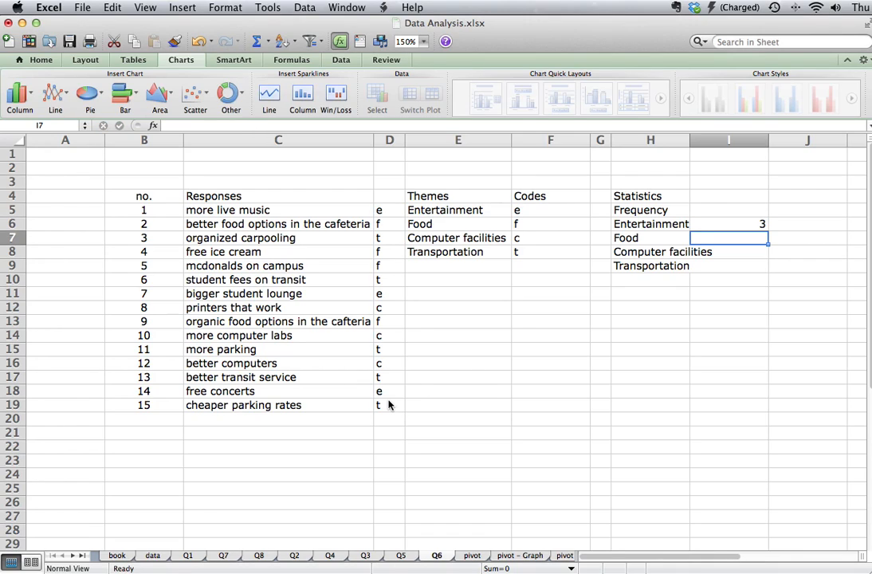
{"action": "mouse_move", "coordinate": [707, 230]}
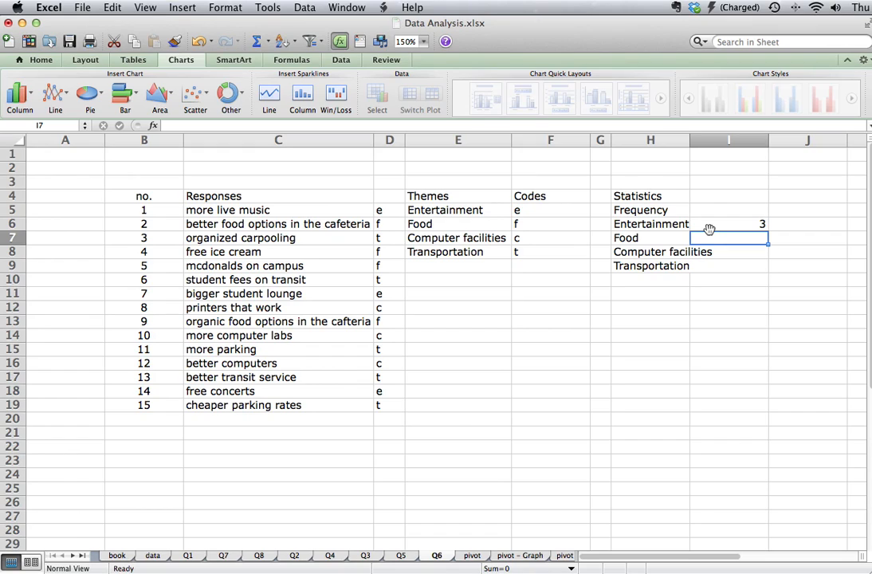
{"action": "mouse_move", "coordinate": [750, 230]}
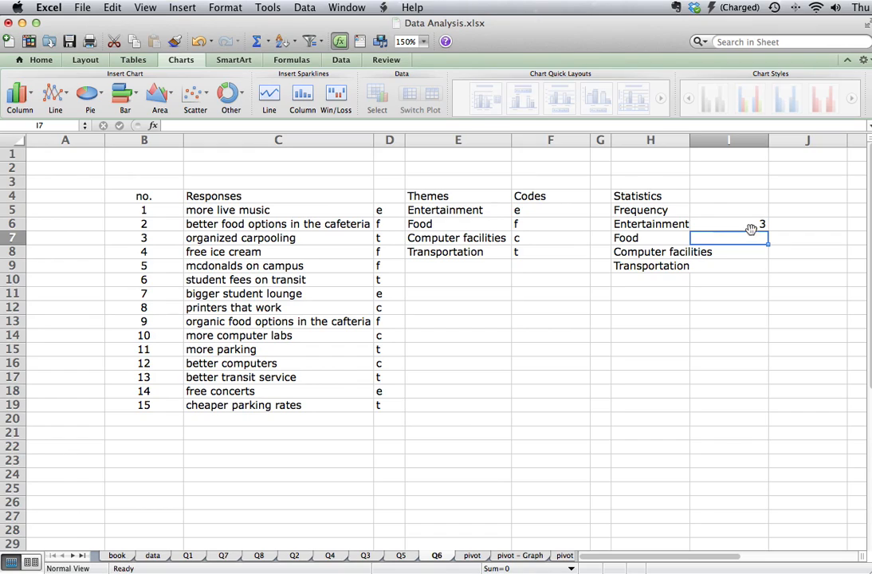
Step: Fill the COUNTIF down for f, c, t (4, 3, 5) and add a Total row label
{"action": "type", "text": "=COUNTIF(D5:D19, \"e\")"}
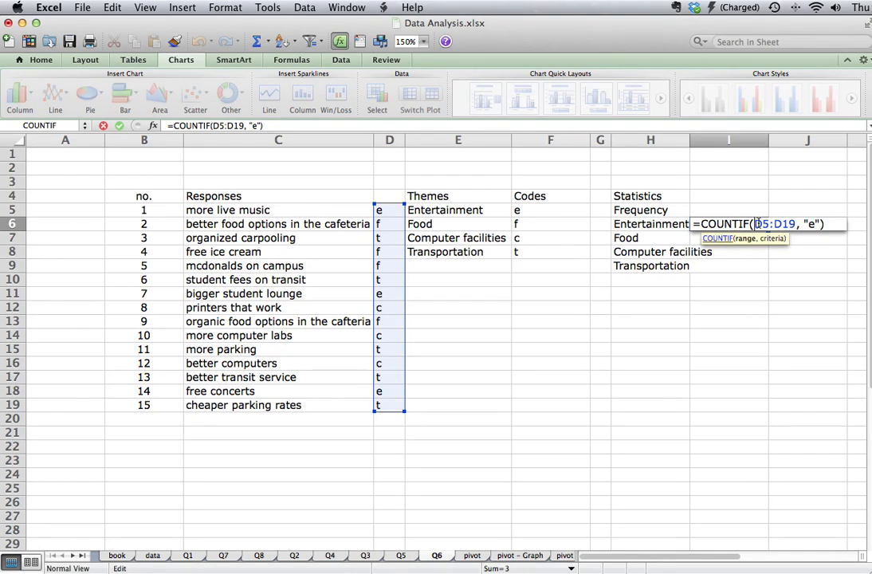
{"action": "key", "text": "F4"}
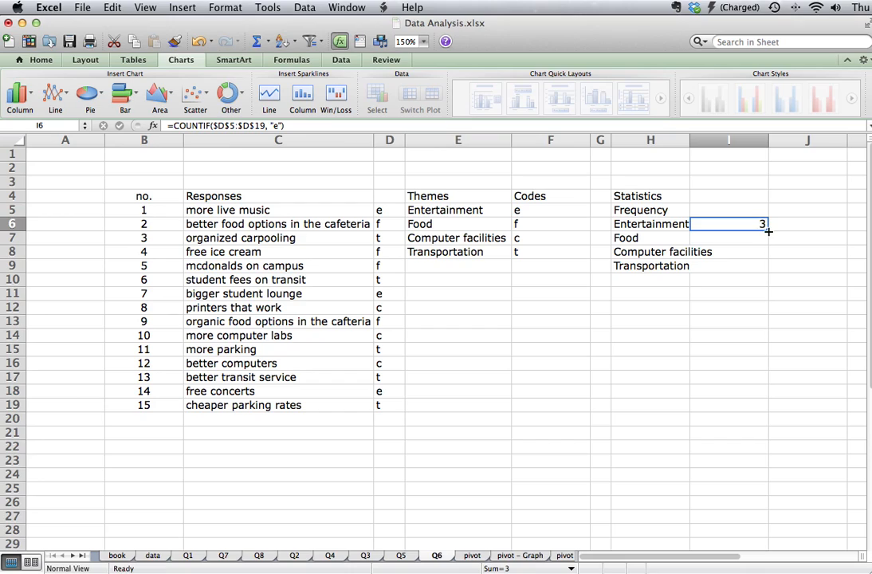
{"action": "left_click_drag", "start_coordinate": [765, 229], "coordinate": [765, 269]}
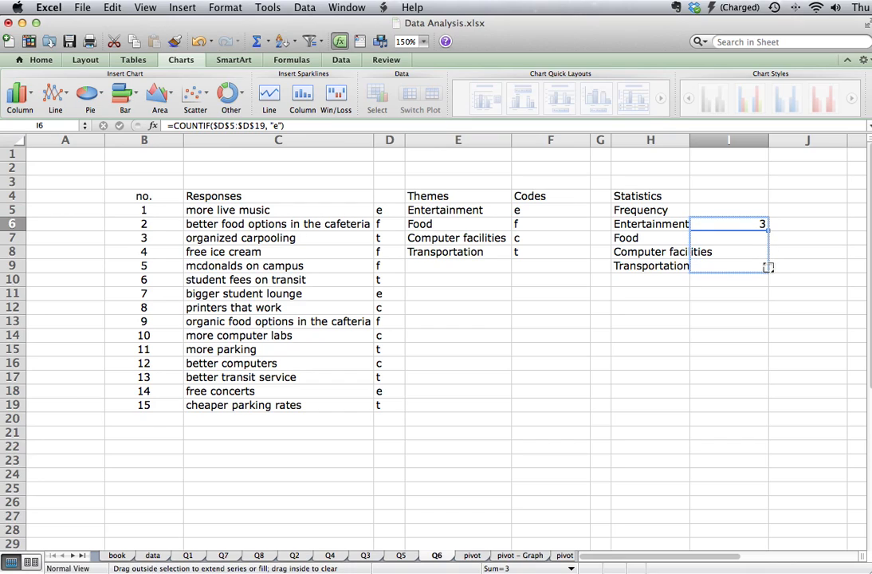
{"action": "left_click_drag", "start_coordinate": [728, 223], "coordinate": [728, 265]}
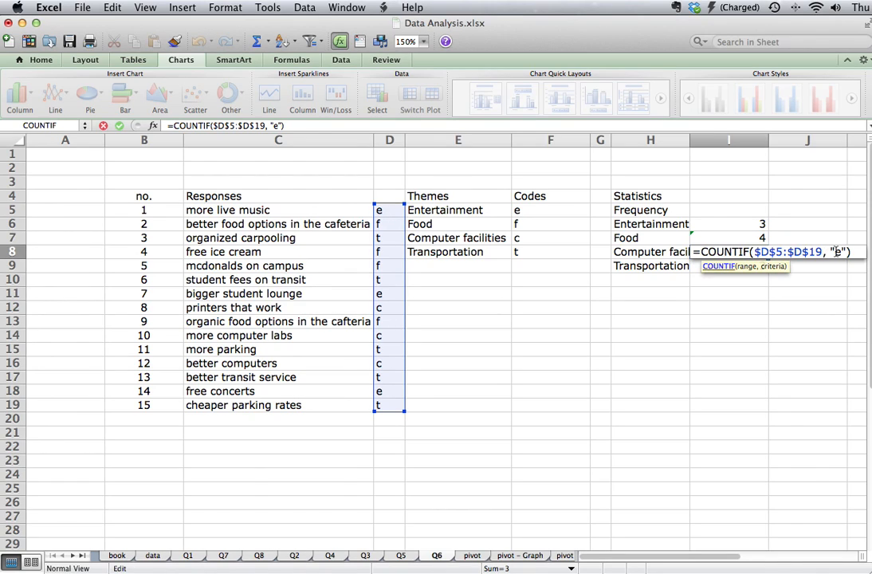
{"action": "type", "text": "c"}
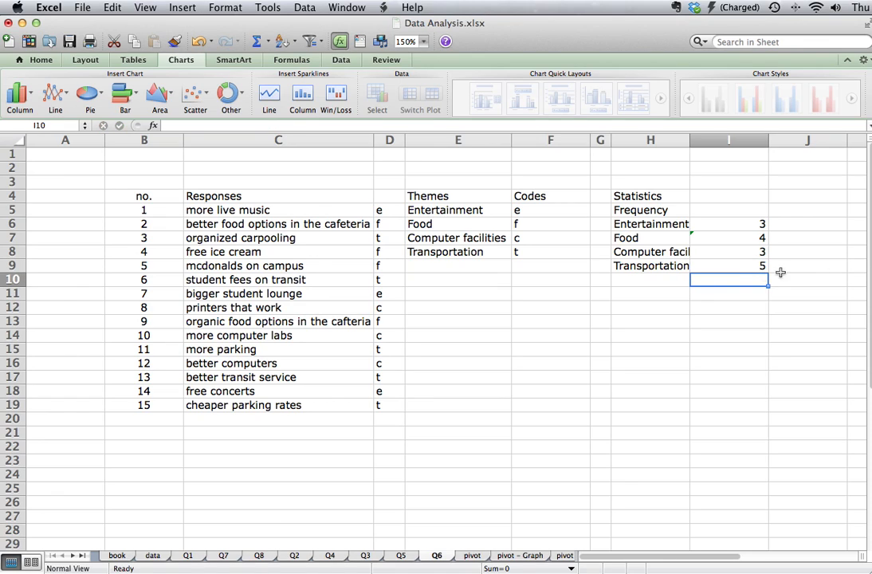
{"action": "type", "text": "Total"}
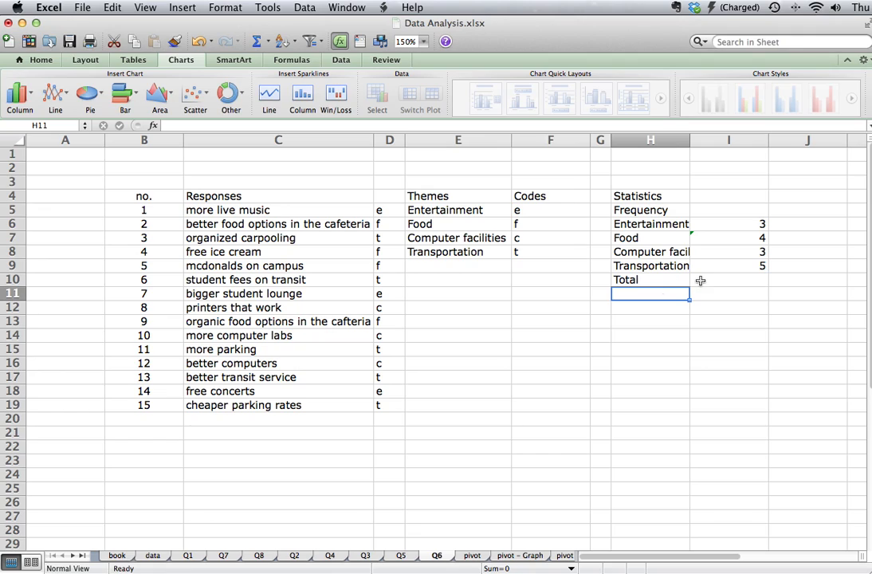
Step: Enter =SUM(I6:I9) in I10 so the Total row shows 15, then select the frequency table H5:I10
{"action": "left_click", "coordinate": [727, 279]}
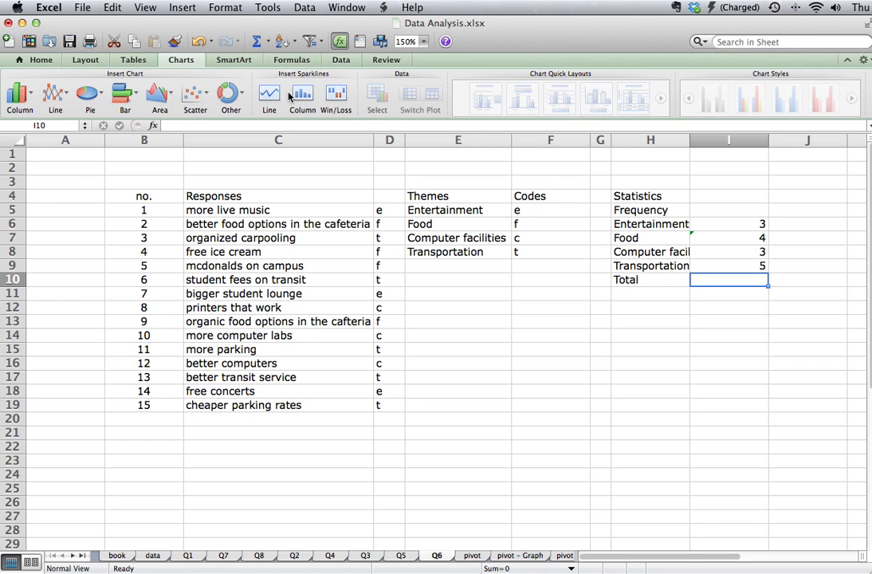
{"action": "mouse_move", "coordinate": [99, 73]}
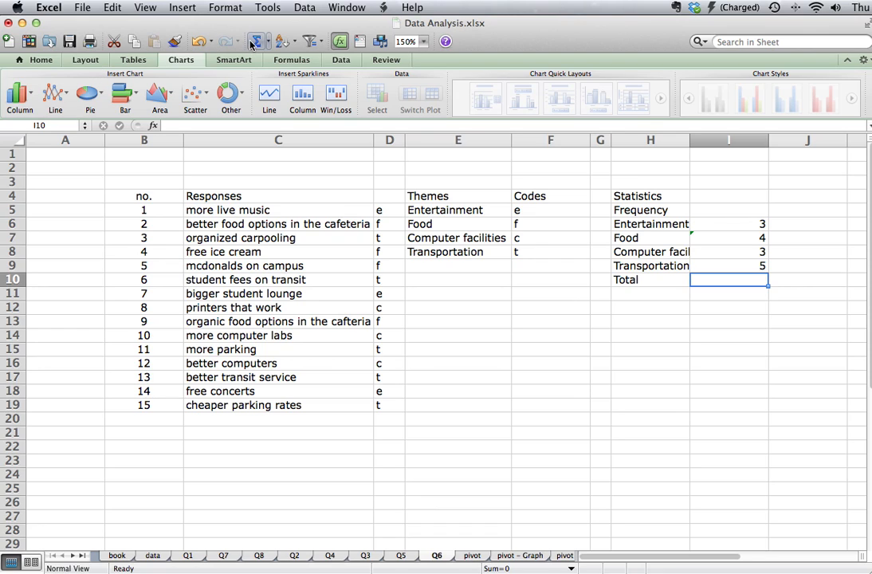
{"action": "type", "text": "=SUM(I6:I9)"}
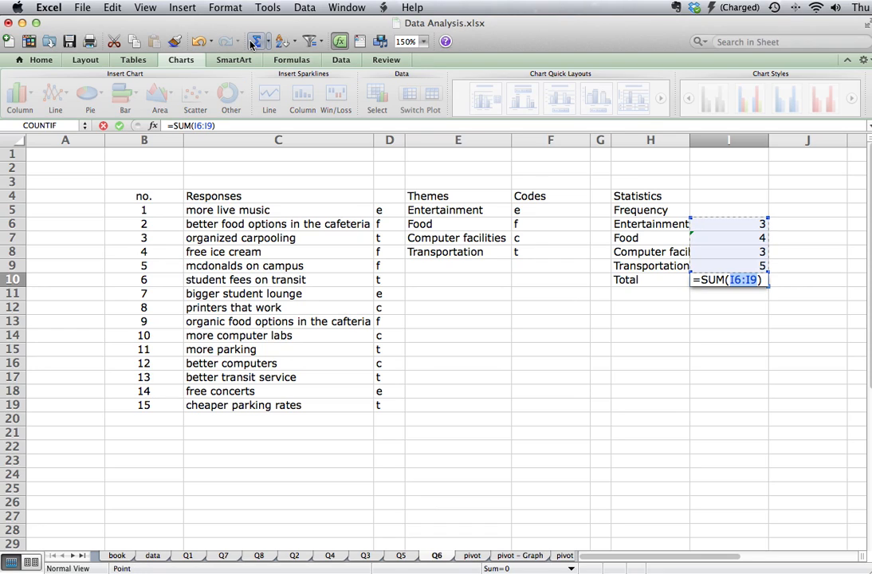
{"action": "key", "text": "Return"}
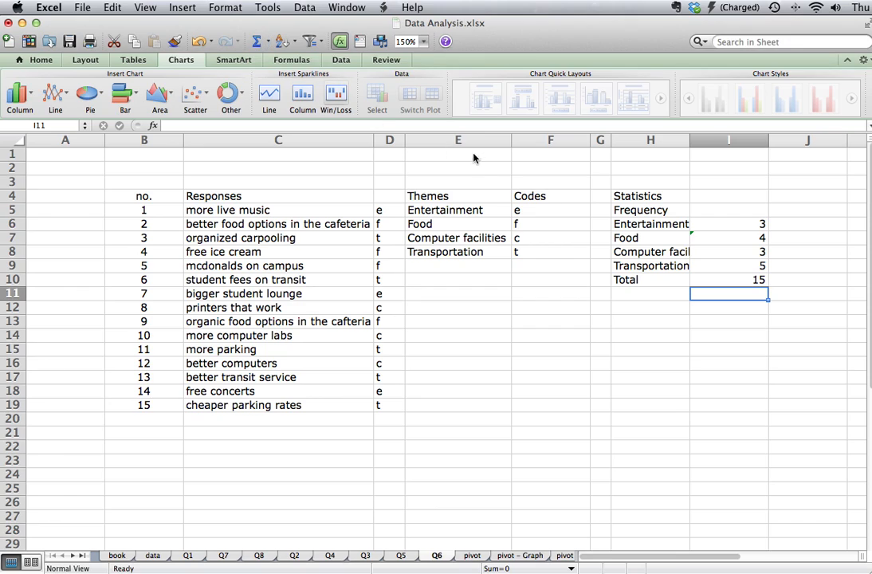
{"action": "left_click", "coordinate": [727, 279]}
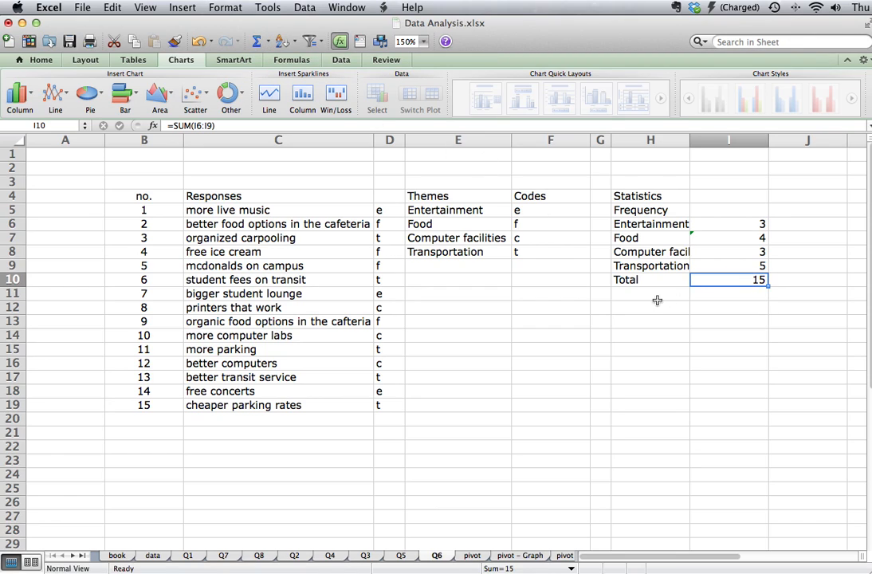
{"action": "left_click", "coordinate": [143, 405]}
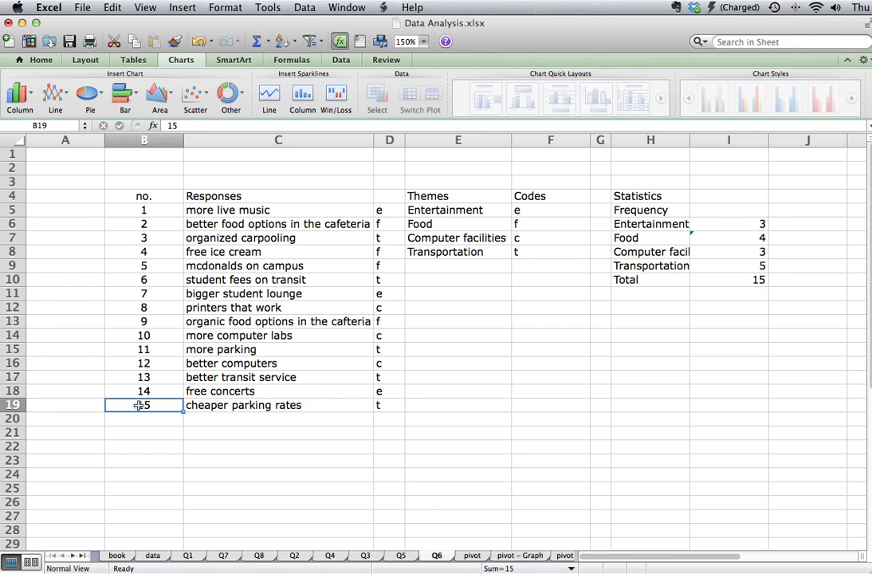
{"action": "left_click", "coordinate": [737, 279]}
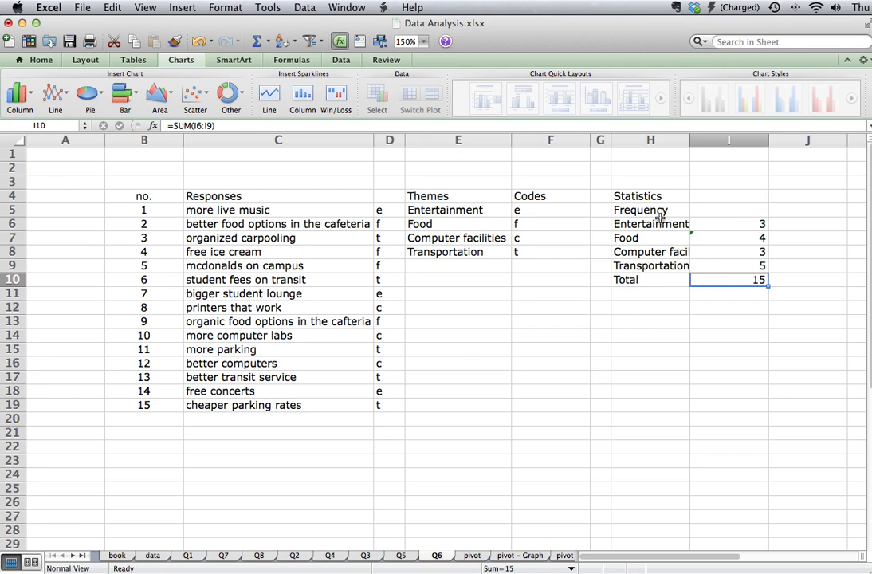
{"action": "left_click_drag", "start_coordinate": [651, 210], "coordinate": [728, 279]}
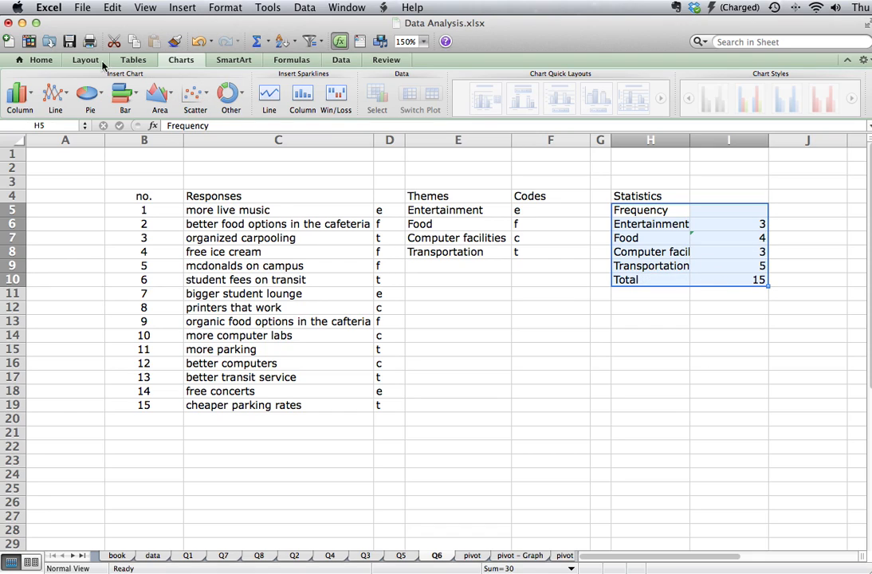
Step: Apply the Bad cell style (light red fill, dark red text) to H5:I10
{"action": "left_click", "coordinate": [41, 60]}
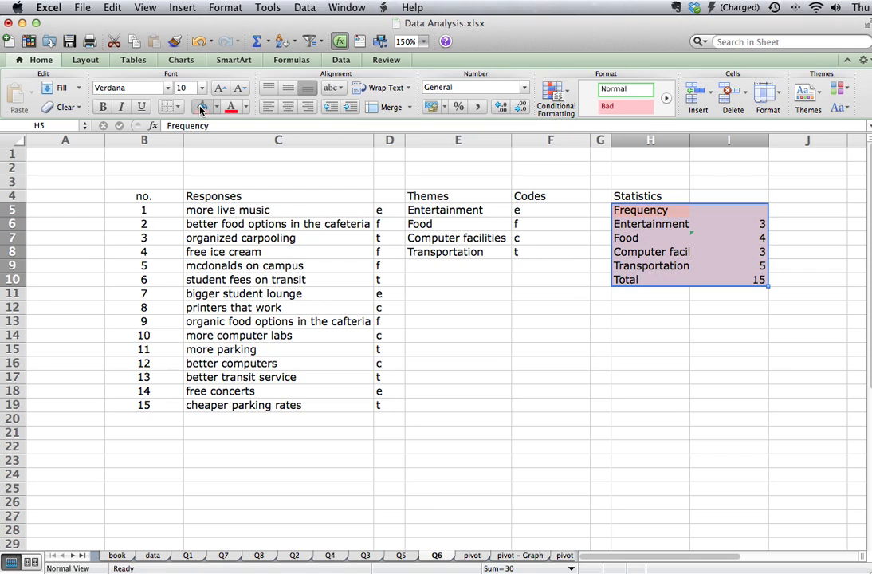
{"action": "left_click", "coordinate": [650, 308]}
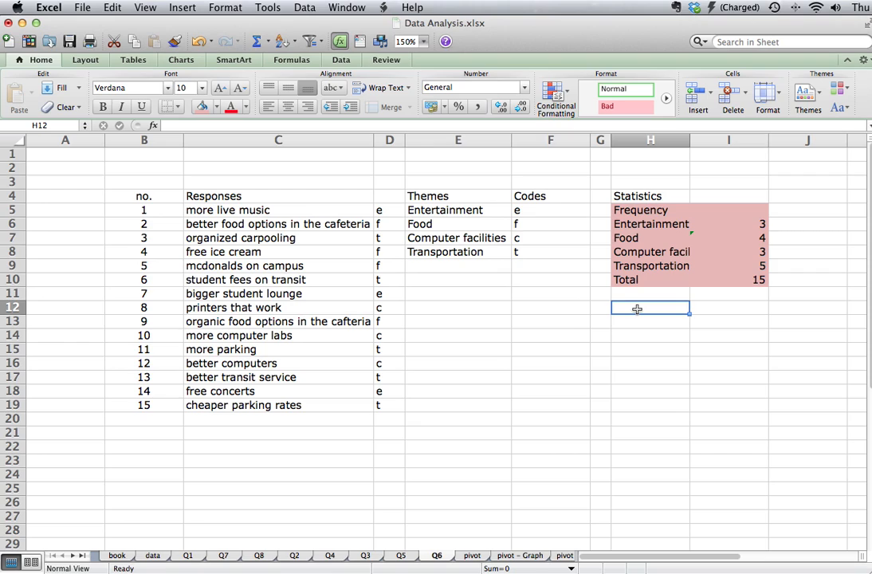
Step: Add a Proportion heading in H12 and link H13:H16 to the four theme names starting with =E5
{"action": "type", "text": "Prop"}
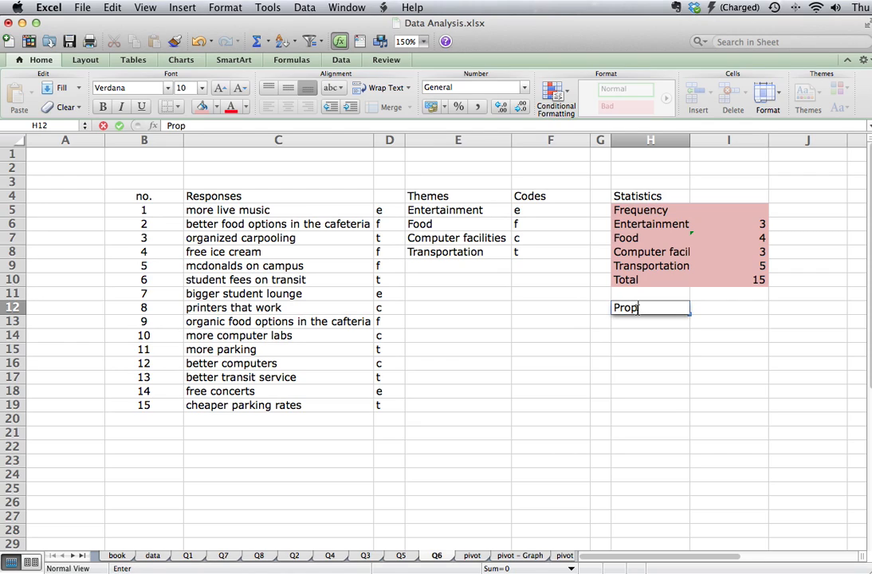
{"action": "type", "text": "ortion"}
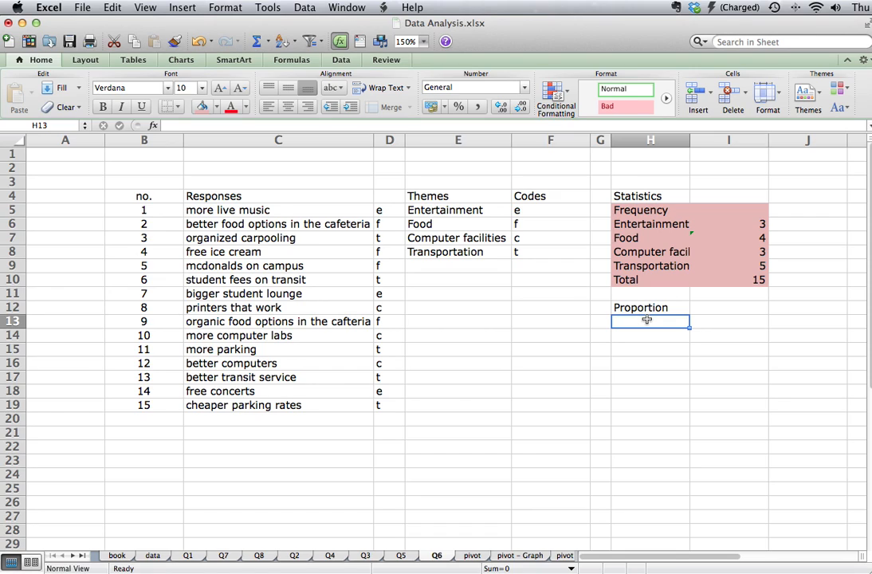
{"action": "type", "text": "="}
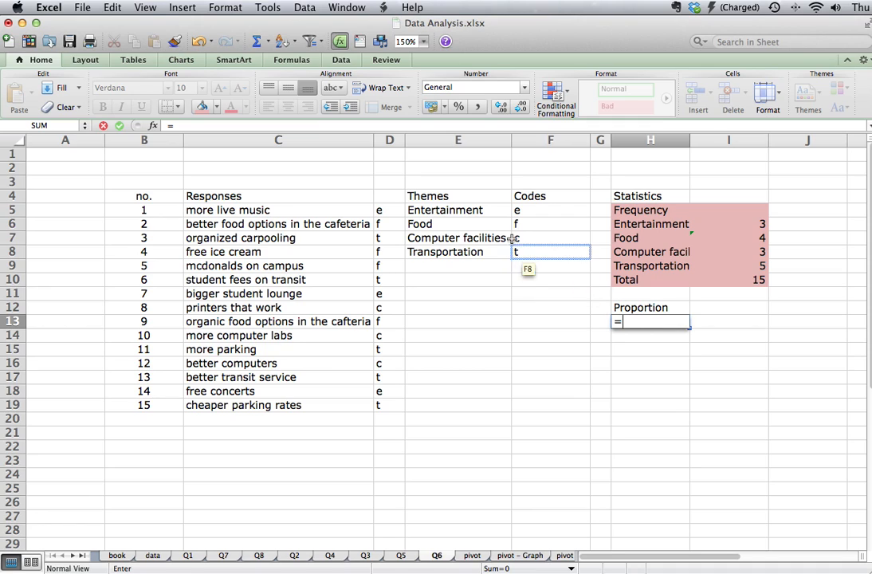
{"action": "left_click", "coordinate": [456, 210]}
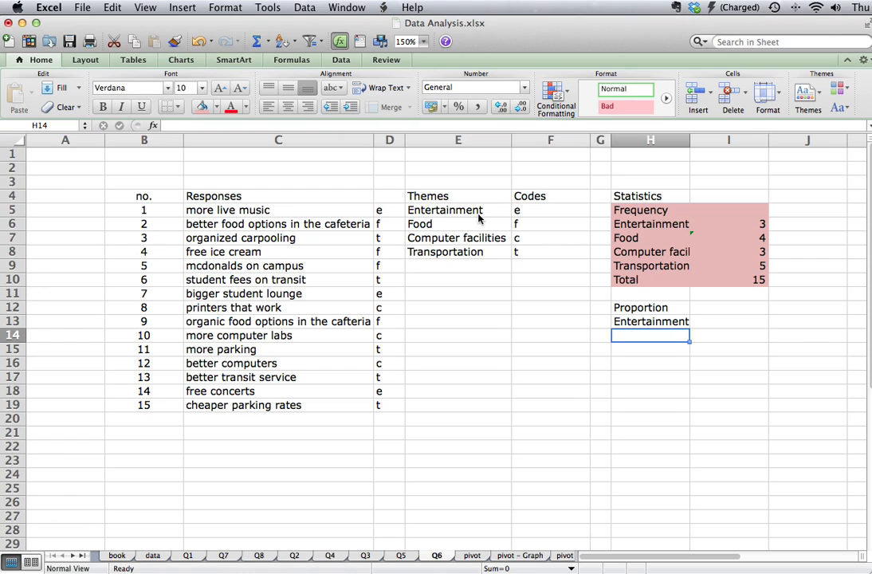
{"action": "left_click", "coordinate": [650, 322]}
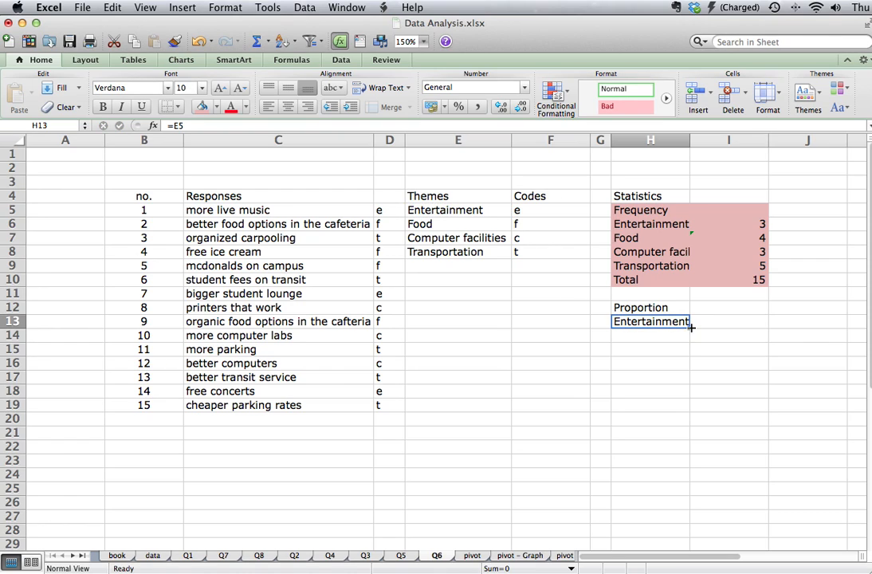
{"action": "left_click_drag", "start_coordinate": [692, 329], "coordinate": [692, 370]}
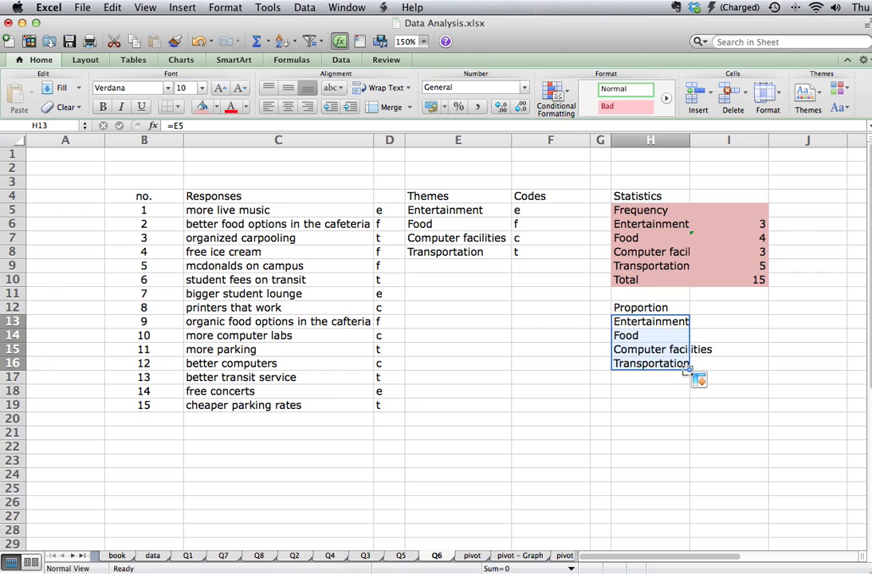
{"action": "left_click", "coordinate": [727, 322]}
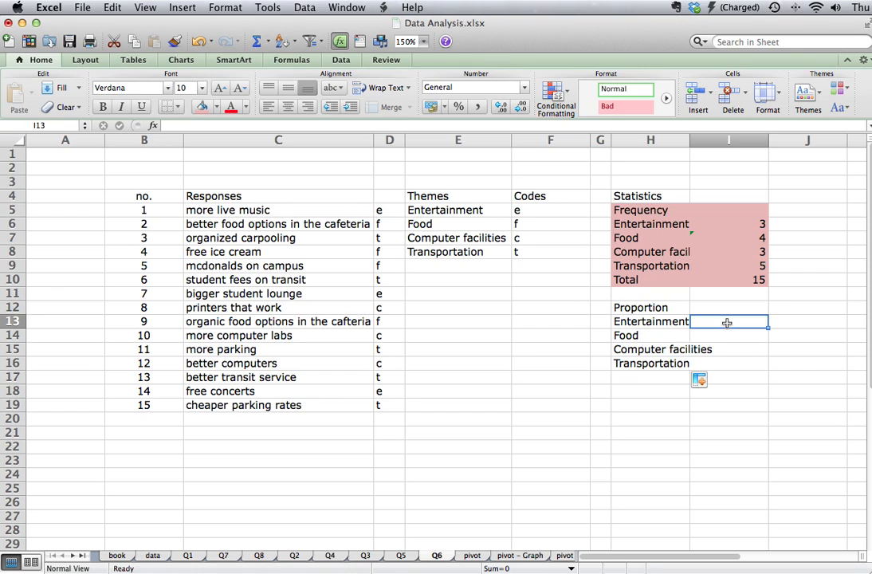
Step: Enter =I6/$I$10 as a percentage in I13, fill down to I16 (20%, 27%, 20%, 33%), and start the Total label
{"action": "type", "text": "=I6"}
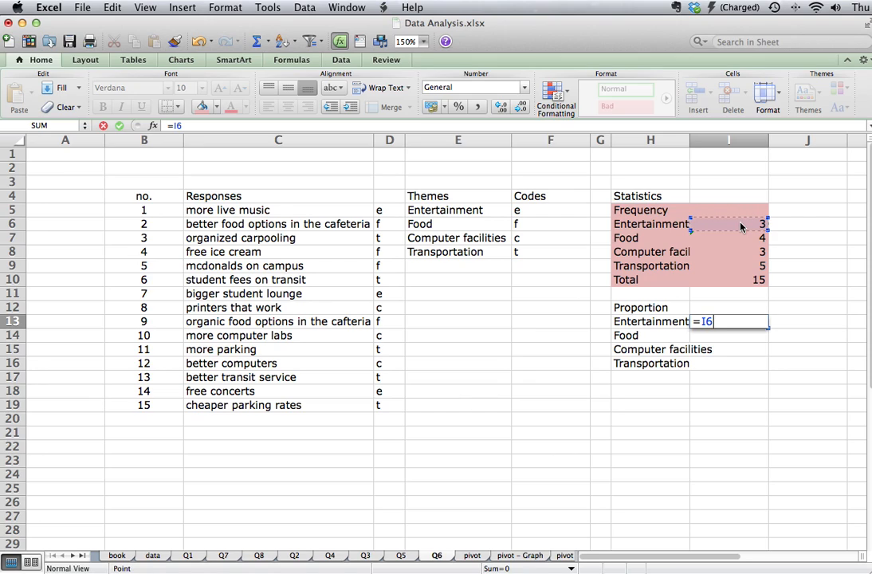
{"action": "type", "text": "/"}
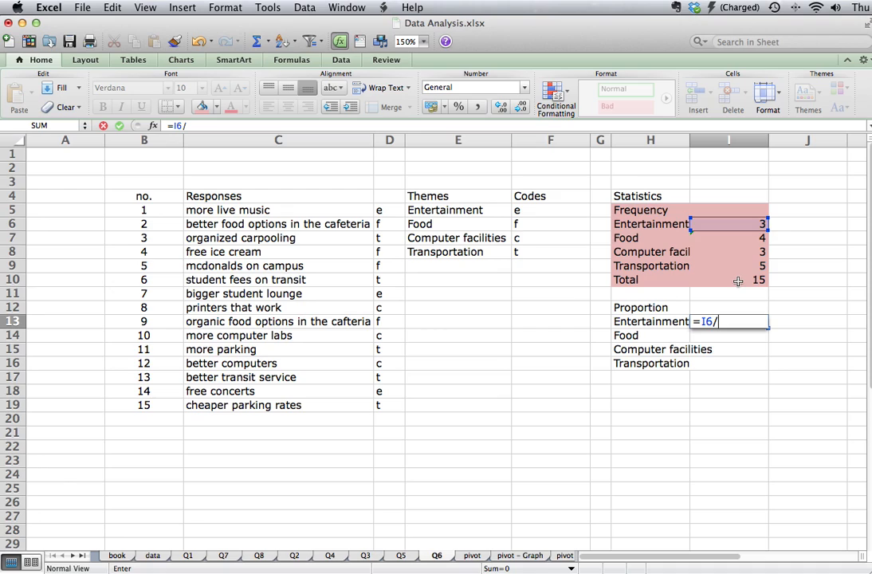
{"action": "left_click", "coordinate": [727, 279]}
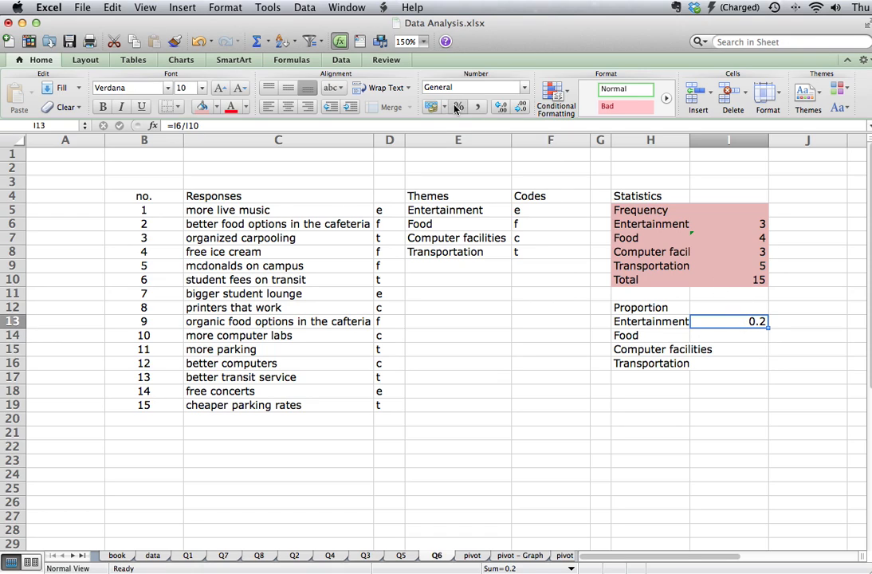
{"action": "left_click", "coordinate": [459, 105]}
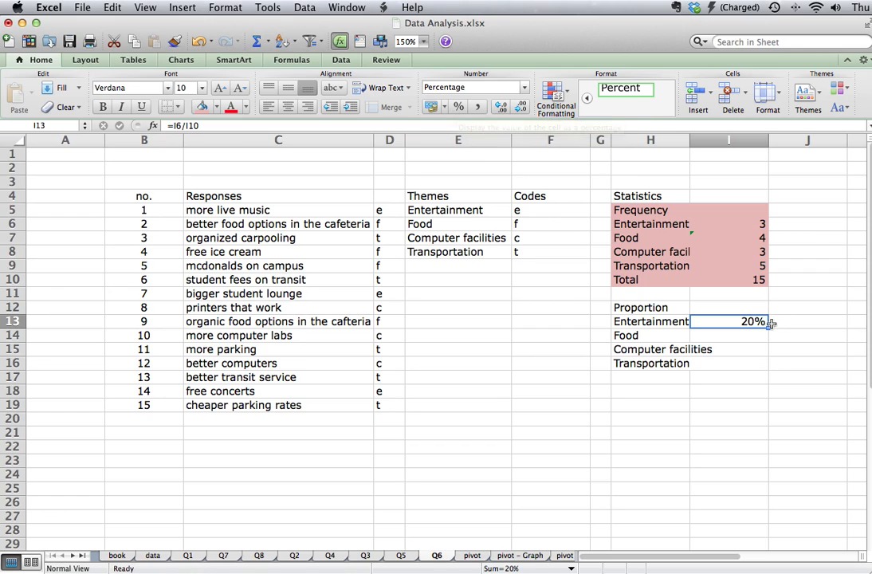
{"action": "double_click", "coordinate": [729, 322]}
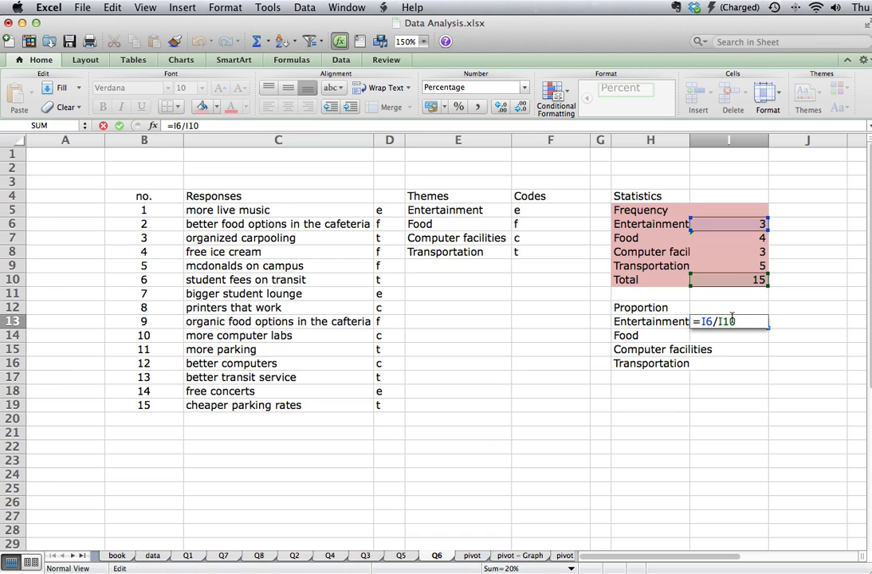
{"action": "key", "text": "F4"}
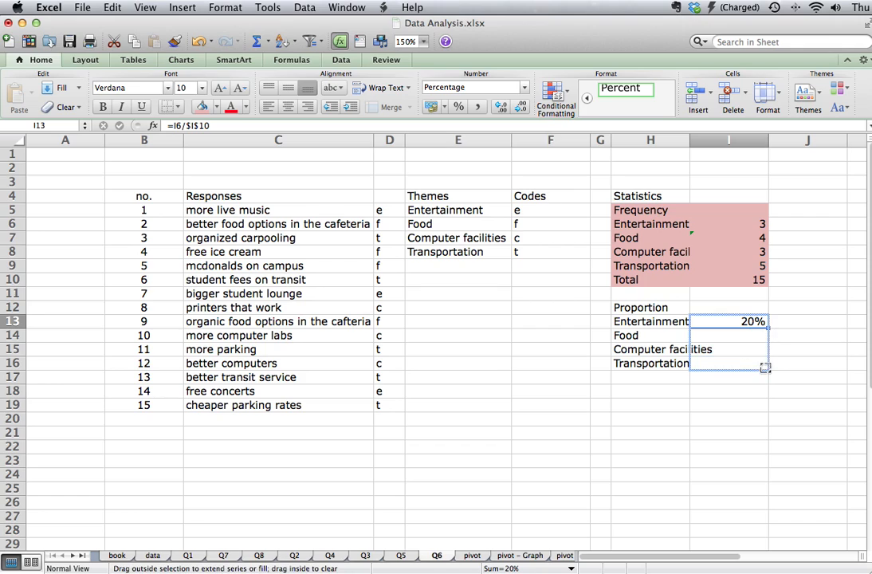
{"action": "left_click_drag", "start_coordinate": [753, 322], "coordinate": [753, 375]}
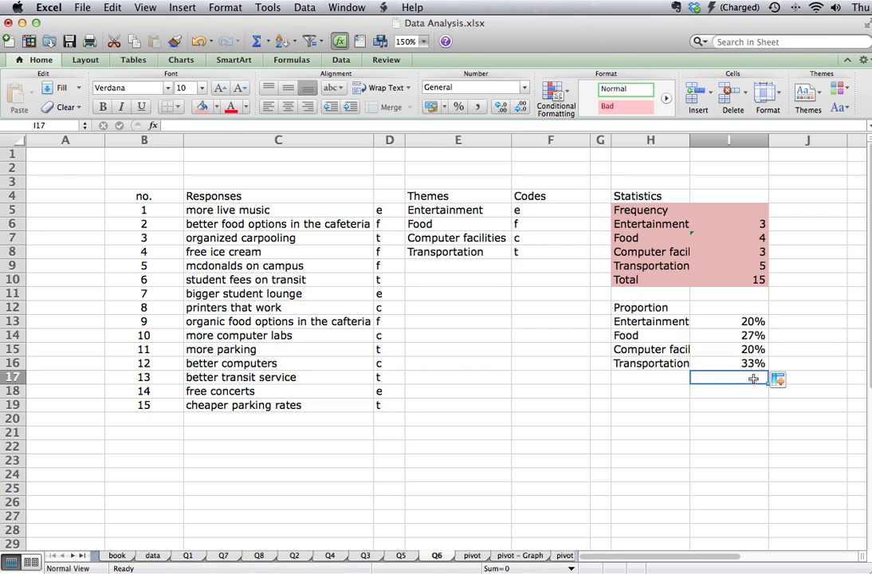
{"action": "type", "text": "Total"}
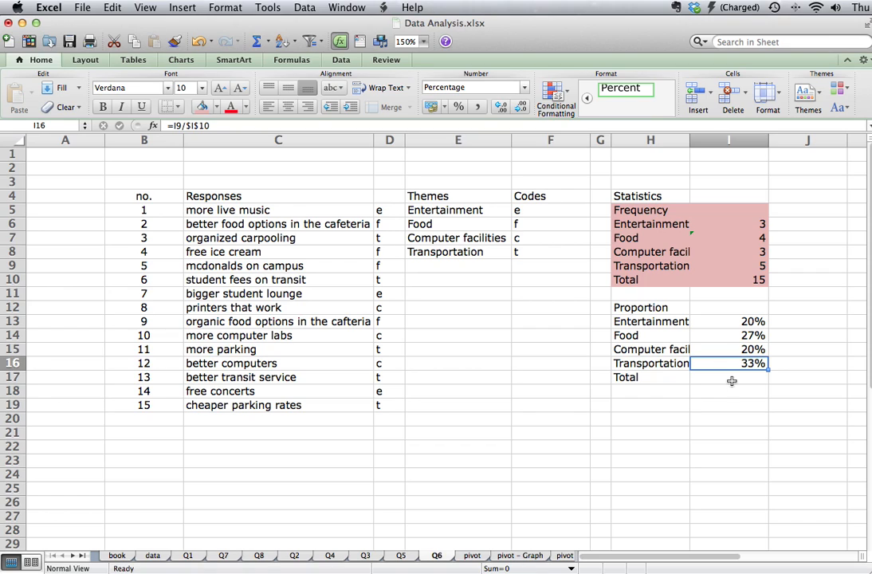
Step: Enter =SUM(I13:I16) in I17 so the Proportion total shows 100%
{"action": "left_click", "coordinate": [729, 376]}
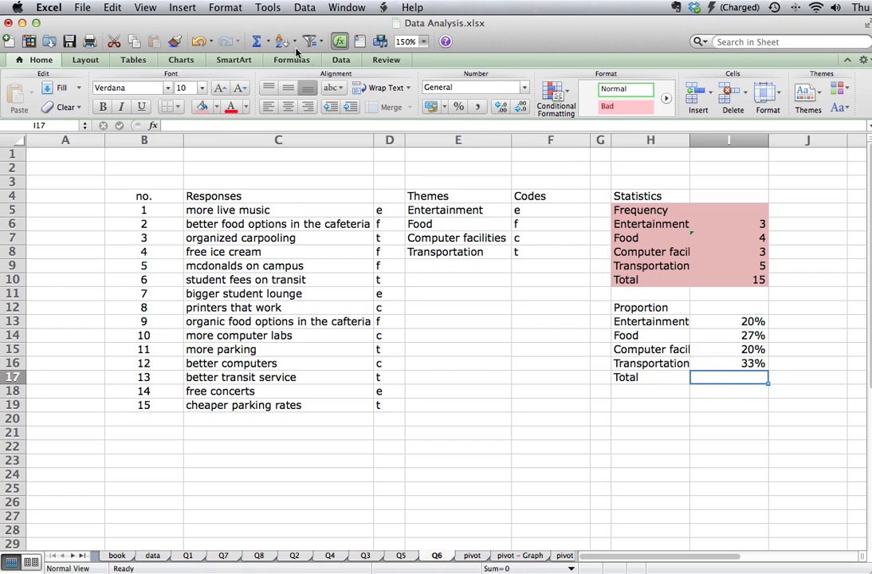
{"action": "mouse_move", "coordinate": [257, 41]}
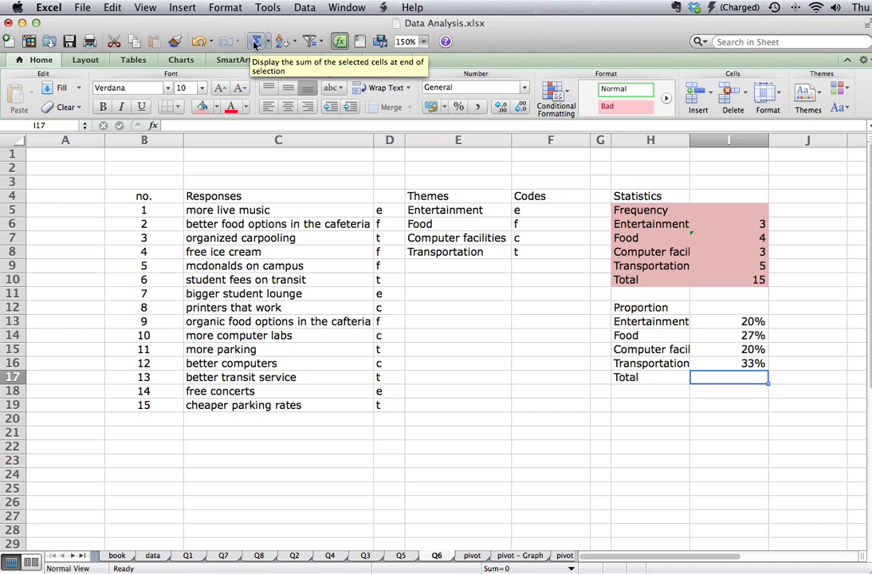
{"action": "left_click", "coordinate": [259, 41]}
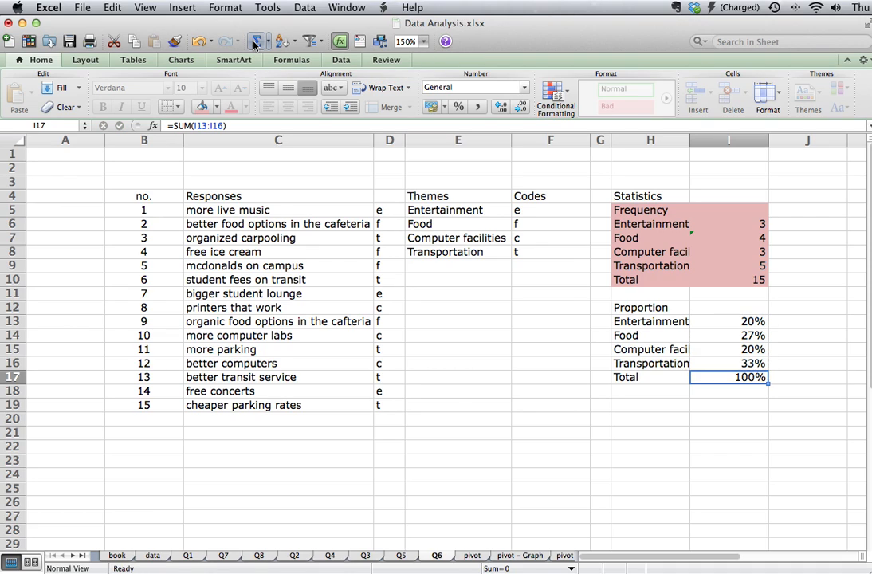
{"action": "left_click", "coordinate": [727, 392]}
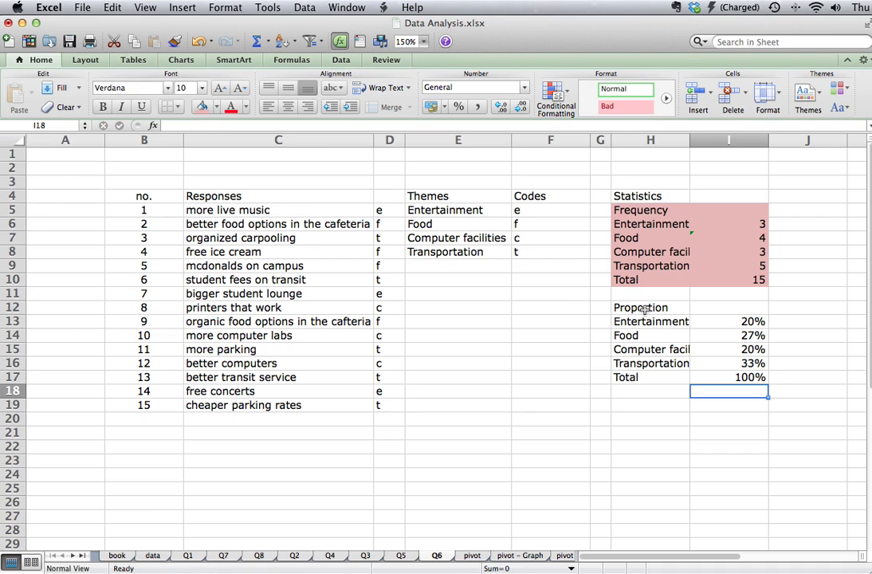
Step: Fill the Proportion table H12:I17 with light blue
{"action": "left_click_drag", "start_coordinate": [650, 306], "coordinate": [729, 377]}
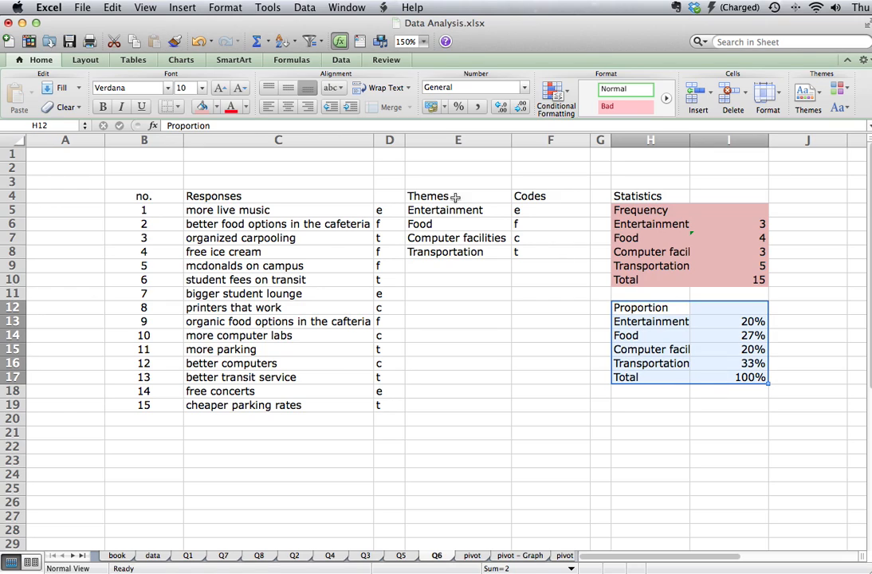
{"action": "left_click", "coordinate": [217, 105]}
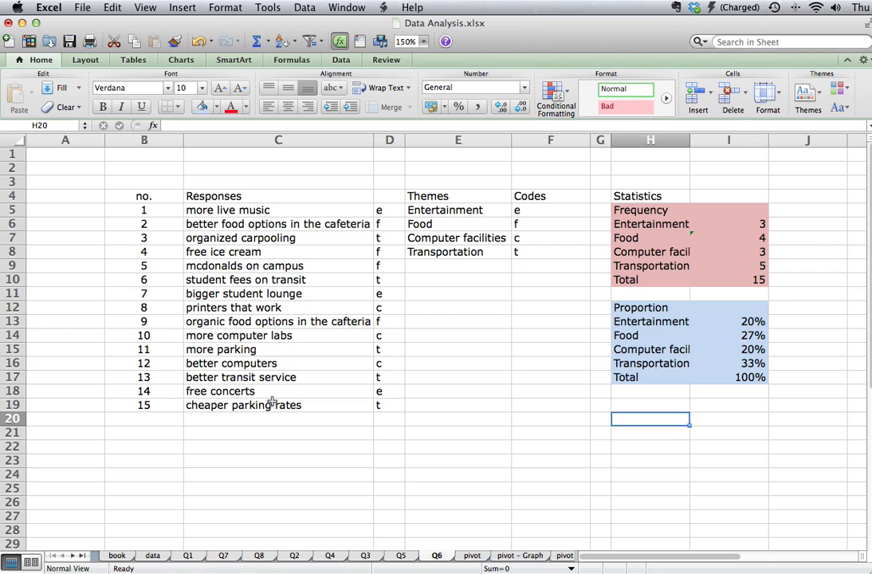
{"action": "mouse_move", "coordinate": [434, 238]}
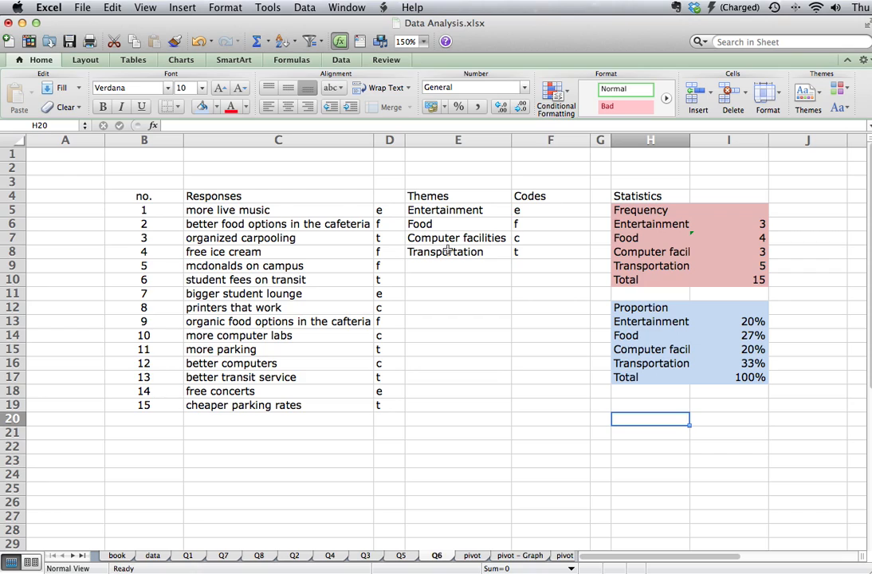
{"action": "mouse_move", "coordinate": [284, 361]}
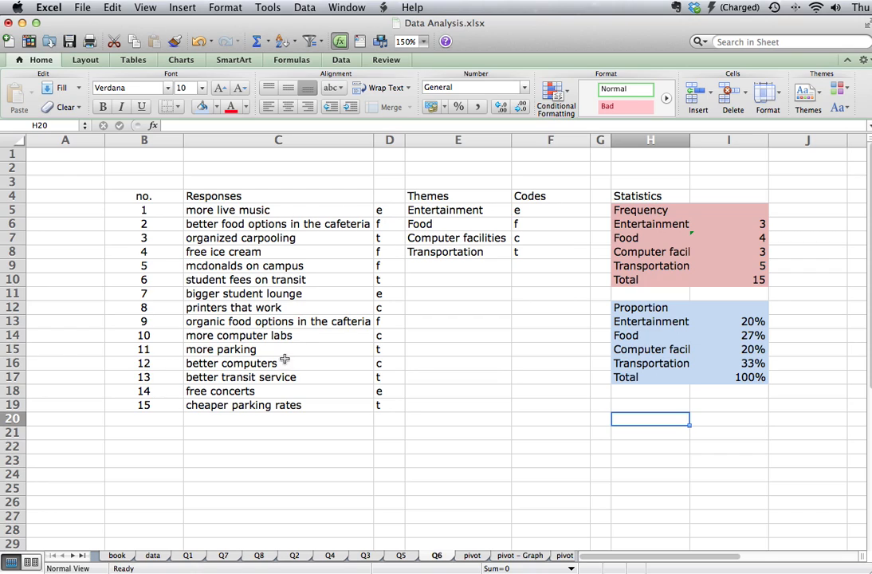
{"action": "mouse_move", "coordinate": [423, 210]}
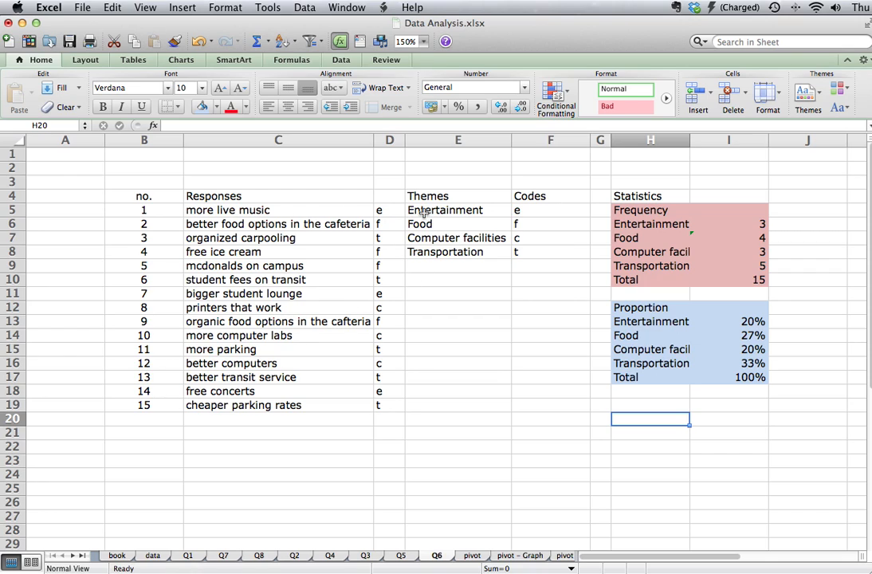
{"action": "mouse_move", "coordinate": [436, 223]}
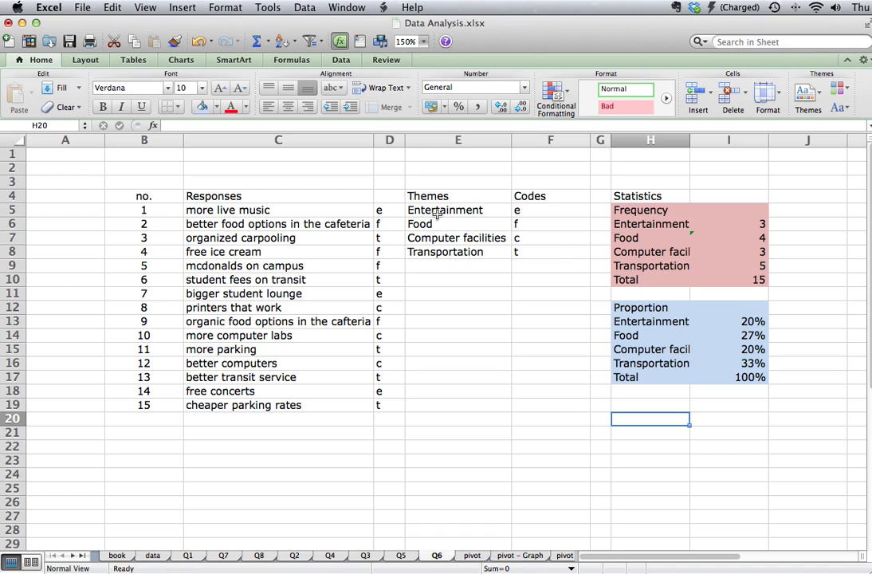
{"action": "mouse_move", "coordinate": [558, 386]}
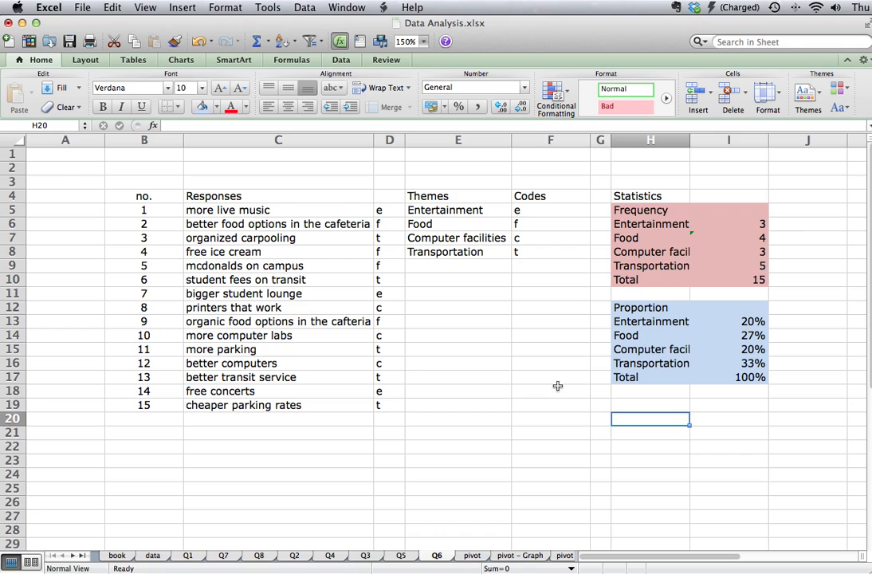
{"action": "mouse_move", "coordinate": [593, 383]}
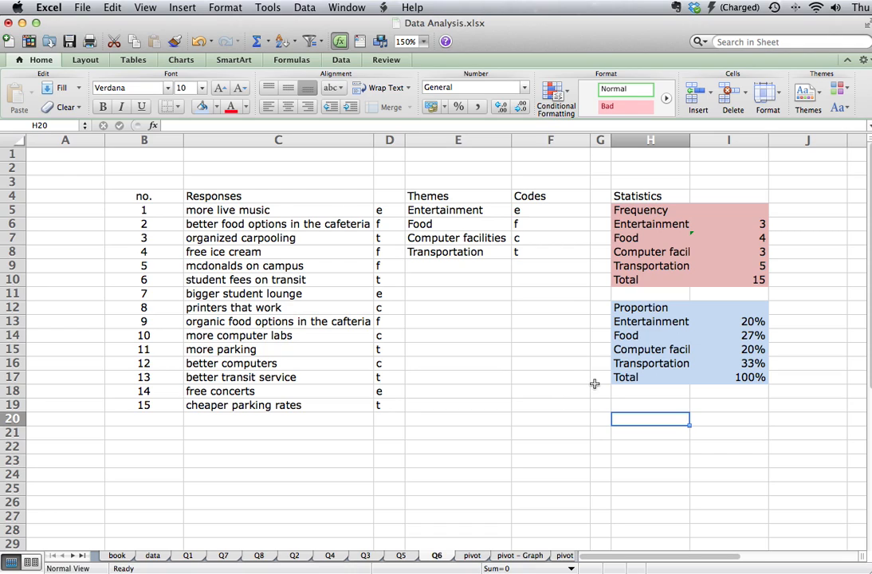
{"action": "mouse_move", "coordinate": [669, 391]}
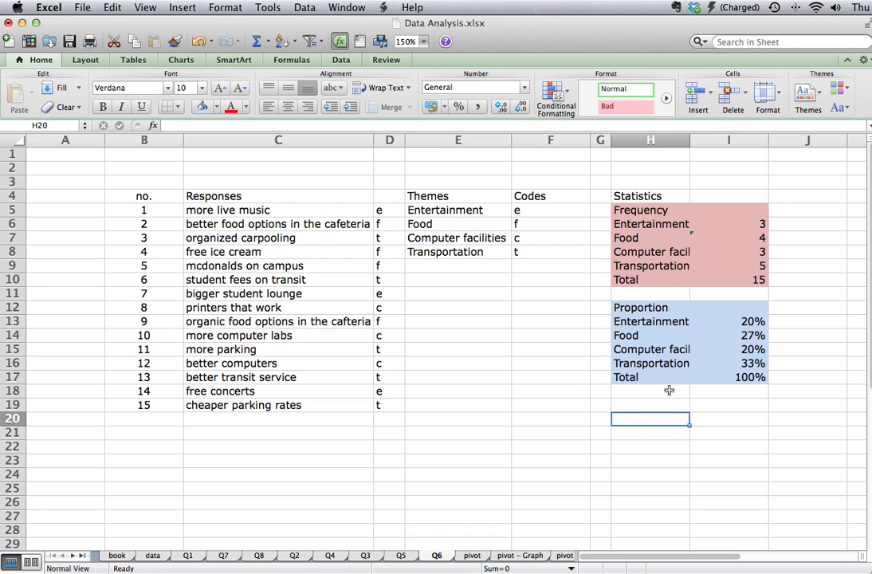
{"action": "mouse_move", "coordinate": [674, 384]}
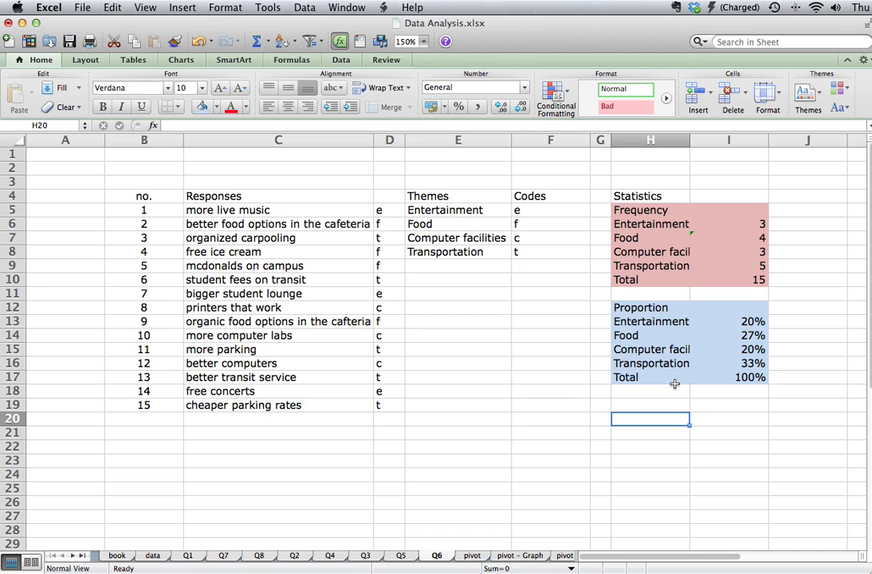
{"action": "mouse_move", "coordinate": [676, 348]}
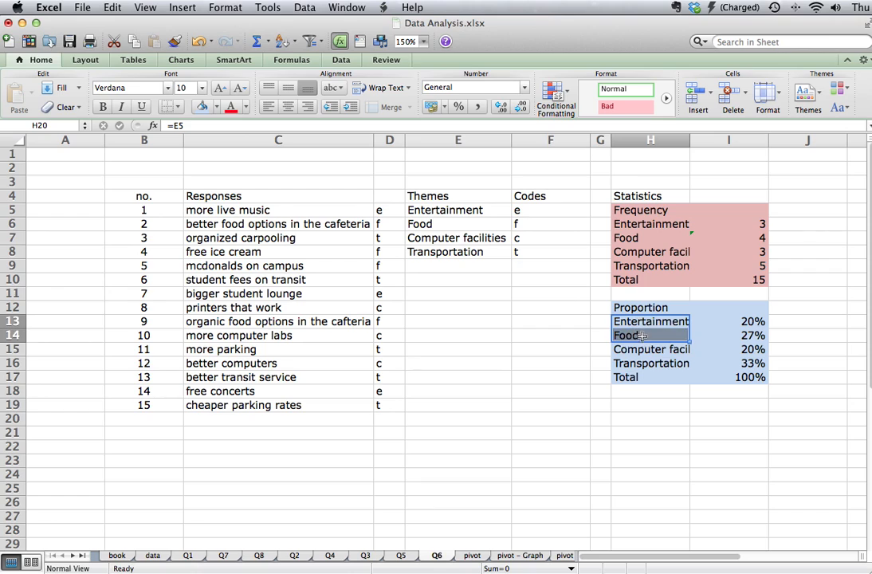
Step: Insert a clustered column chart of H13:I16 and move it below the statistics tables
{"action": "left_click_drag", "start_coordinate": [650, 322], "coordinate": [727, 363]}
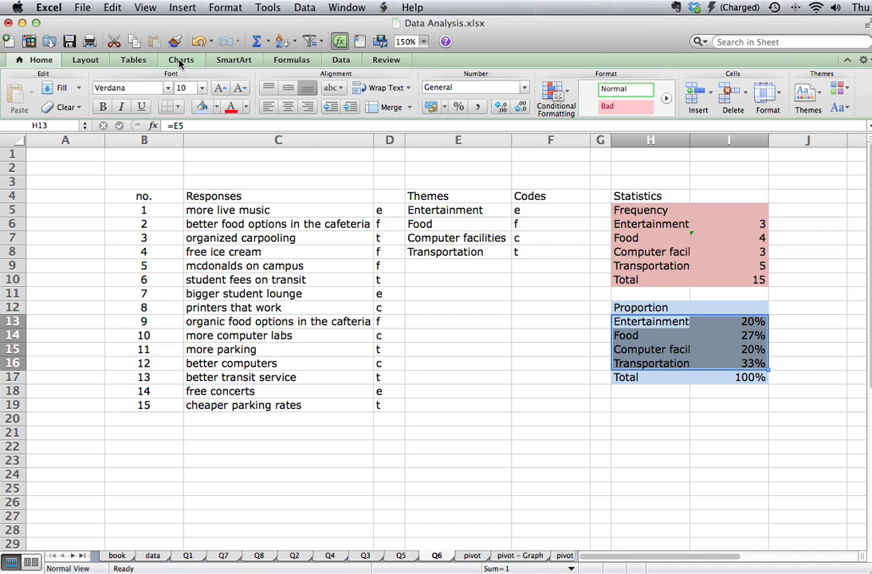
{"action": "left_click", "coordinate": [180, 60]}
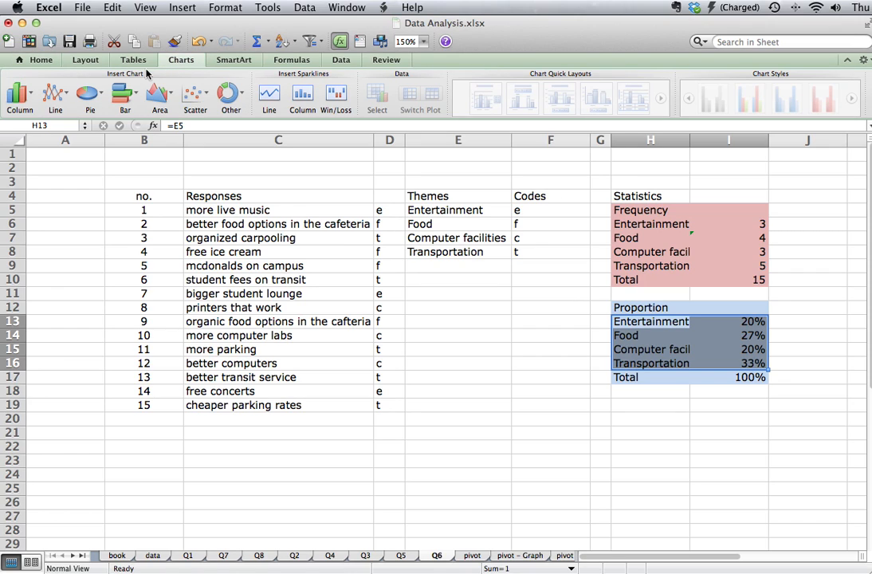
{"action": "mouse_move", "coordinate": [20, 92]}
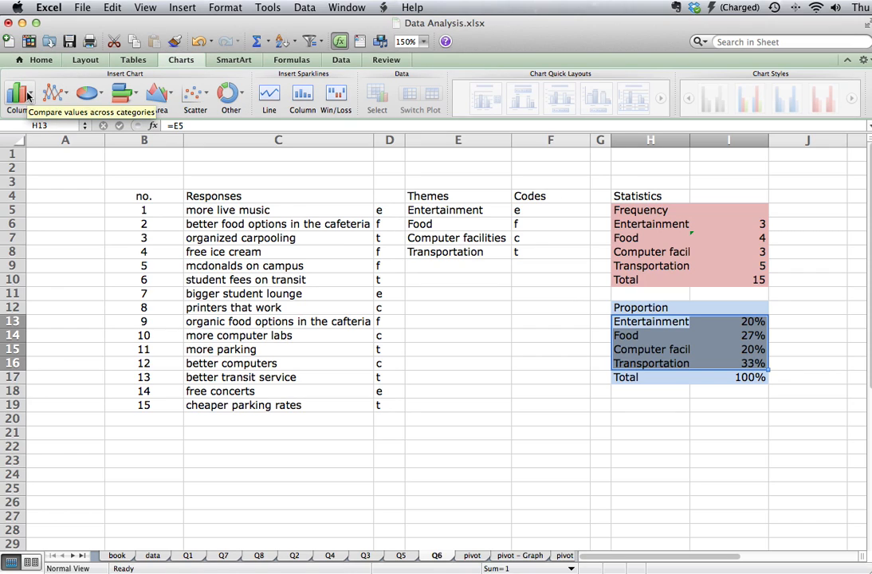
{"action": "left_click", "coordinate": [18, 89]}
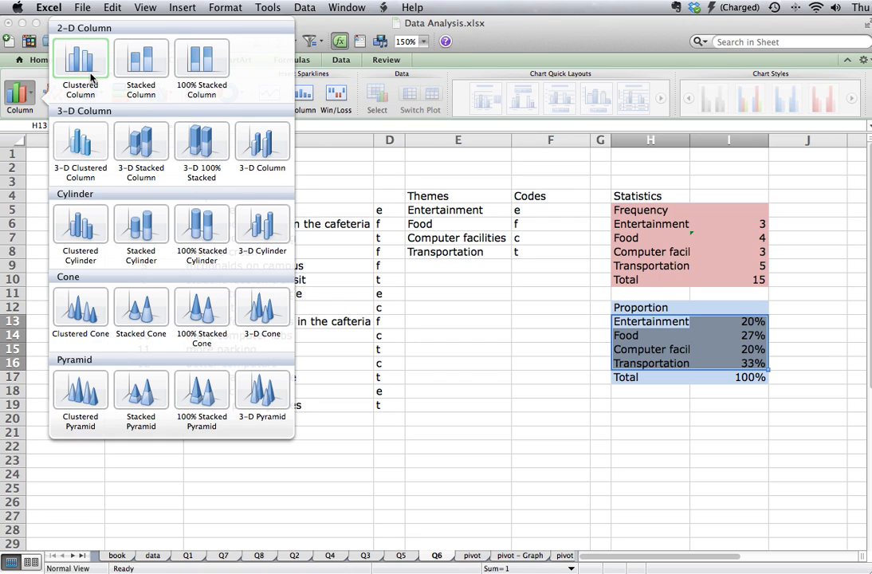
{"action": "left_click", "coordinate": [86, 61]}
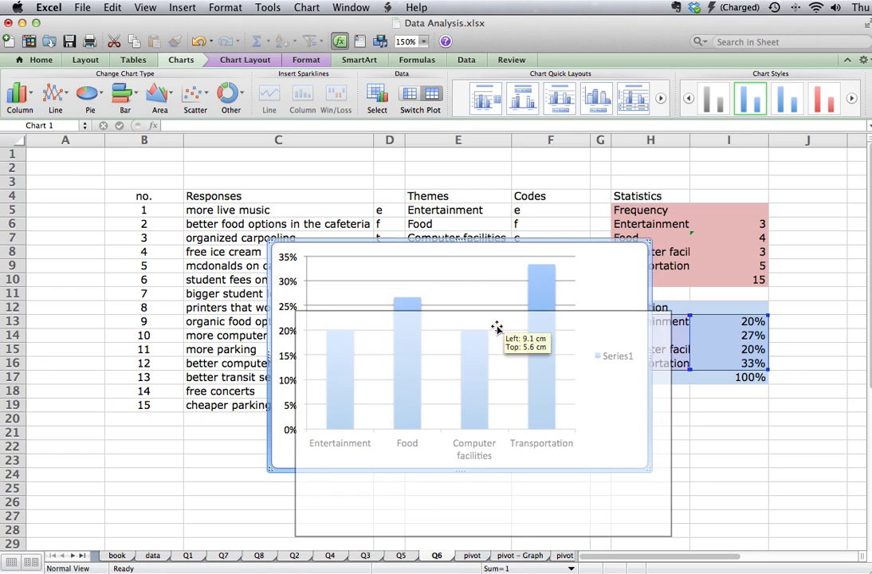
{"action": "left_click_drag", "start_coordinate": [497, 329], "coordinate": [603, 384]}
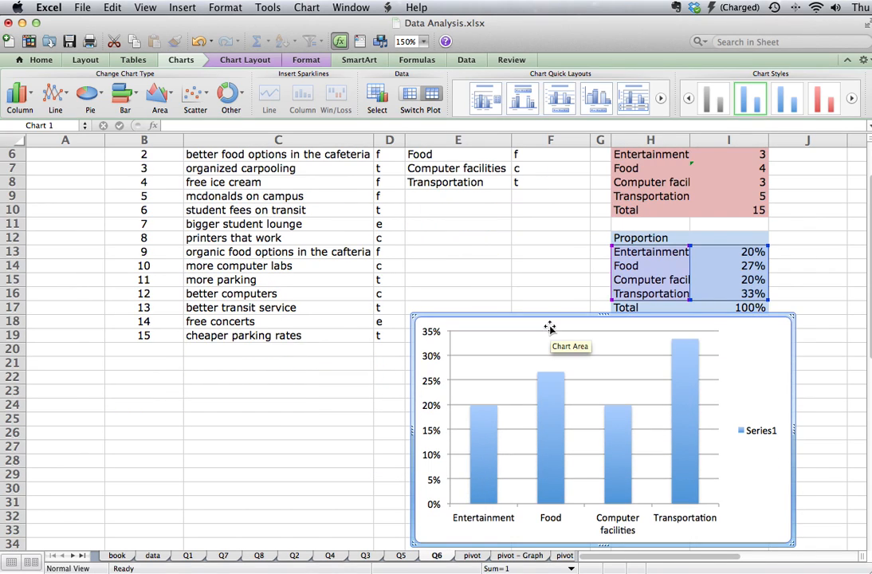
{"action": "mouse_move", "coordinate": [547, 322]}
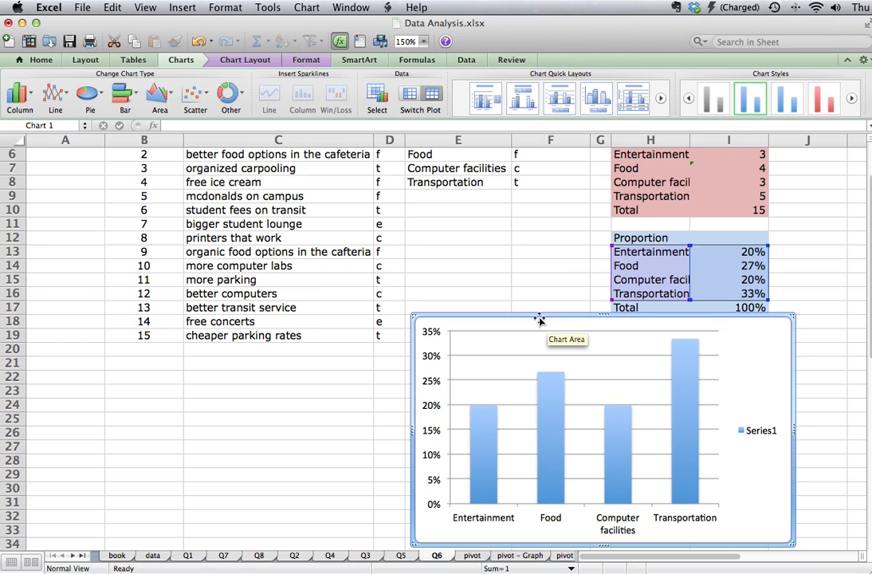
{"action": "mouse_move", "coordinate": [685, 431]}
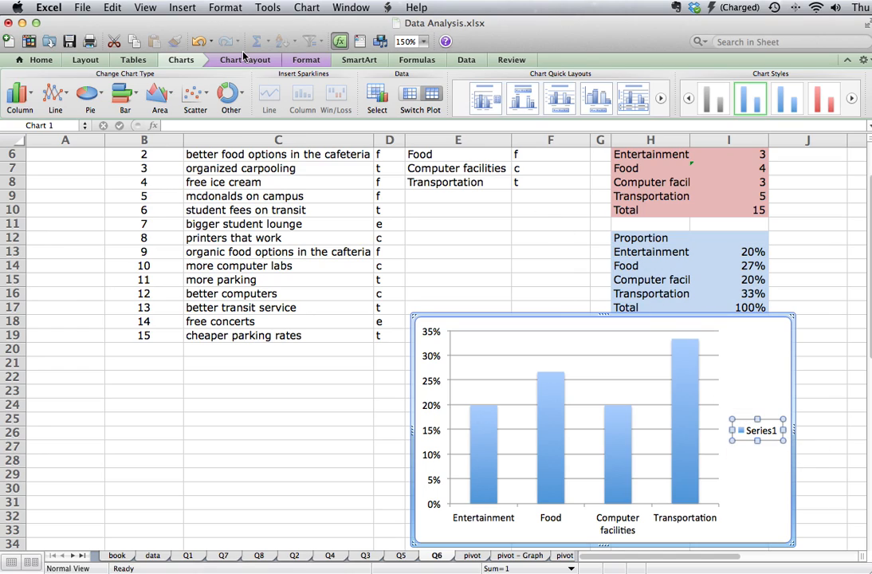
{"action": "mouse_move", "coordinate": [245, 63]}
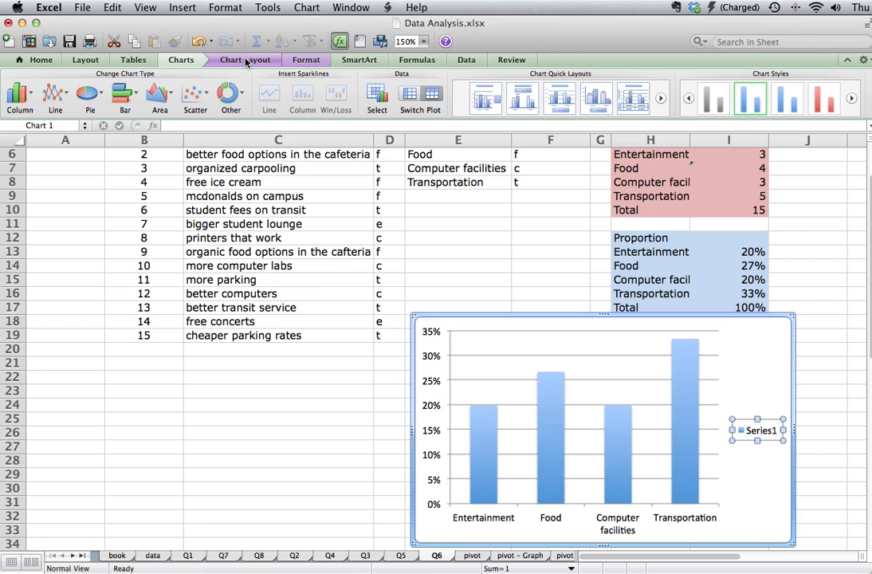
{"action": "left_click", "coordinate": [245, 60]}
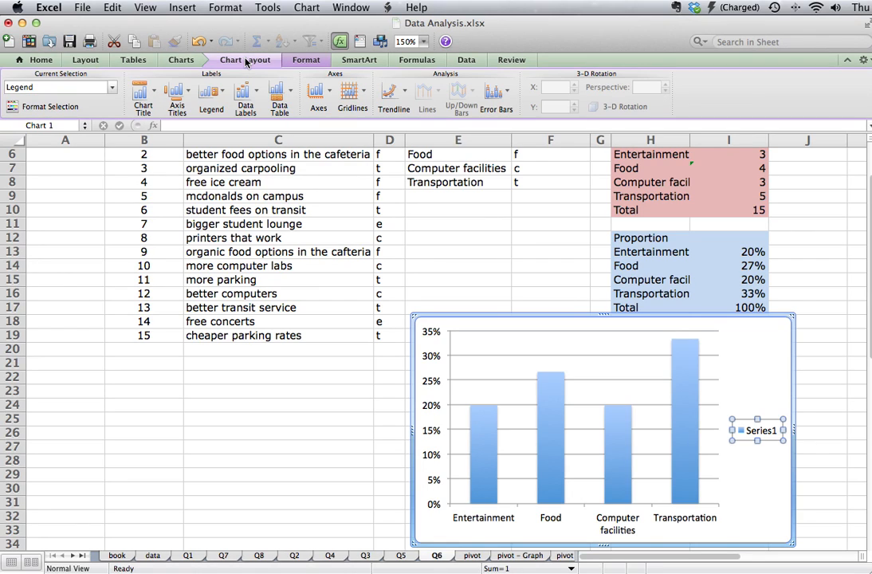
{"action": "mouse_move", "coordinate": [210, 94]}
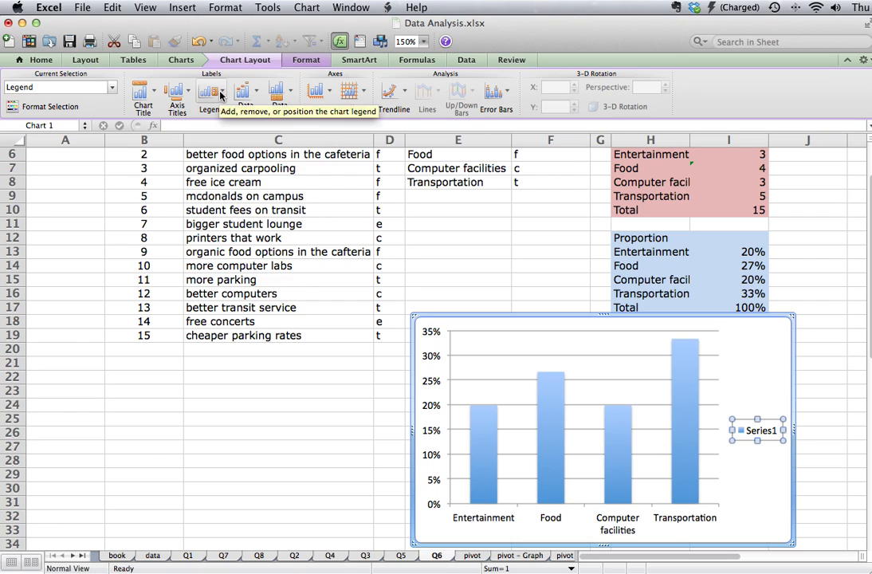
{"action": "left_click", "coordinate": [209, 90]}
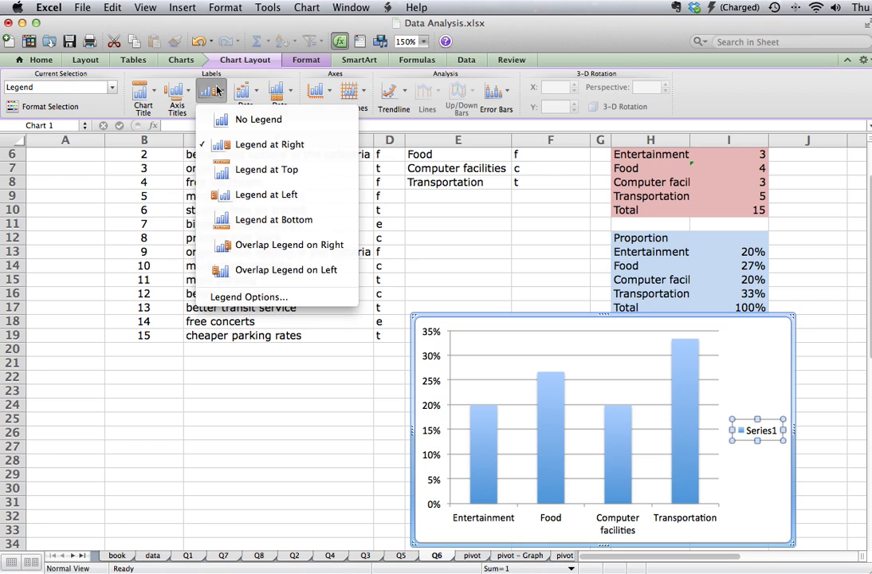
{"action": "mouse_move", "coordinate": [248, 118]}
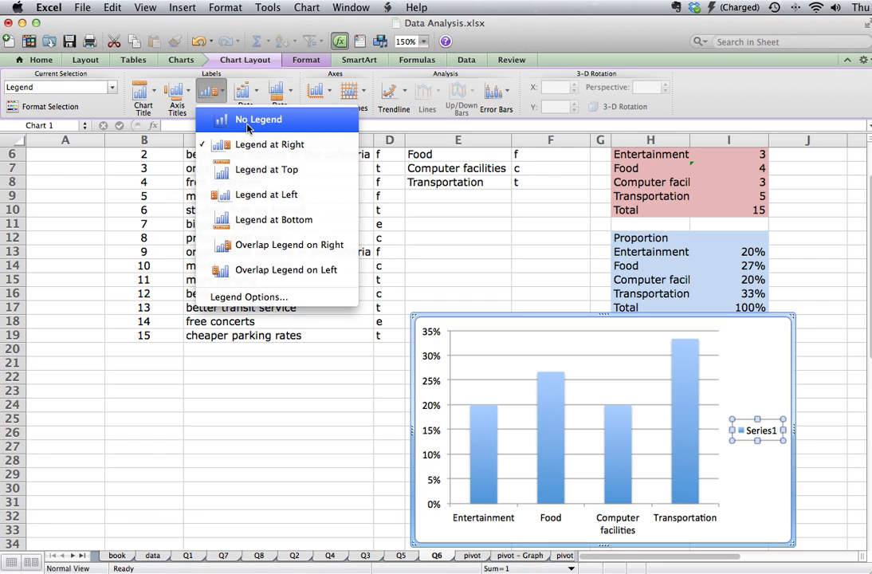
{"action": "left_click", "coordinate": [259, 118]}
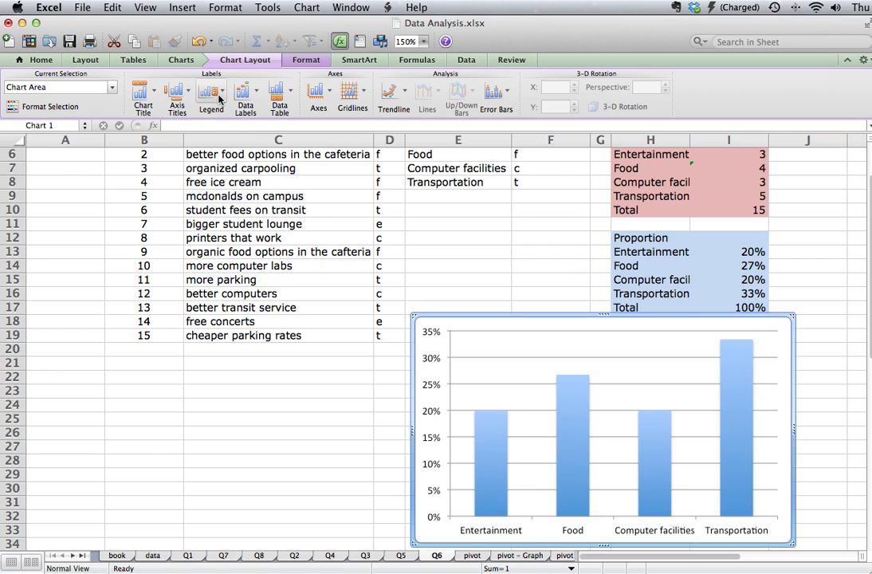
{"action": "mouse_move", "coordinate": [211, 96]}
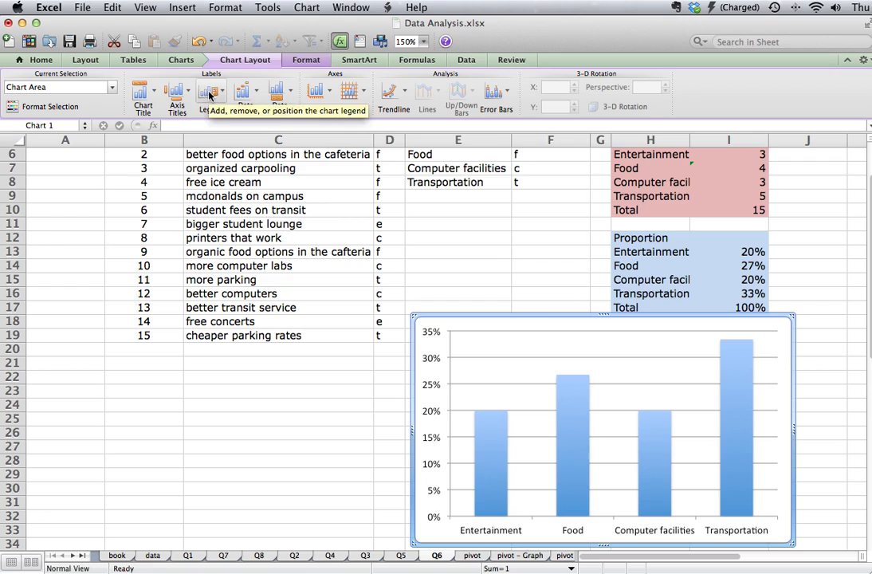
{"action": "left_click", "coordinate": [210, 91]}
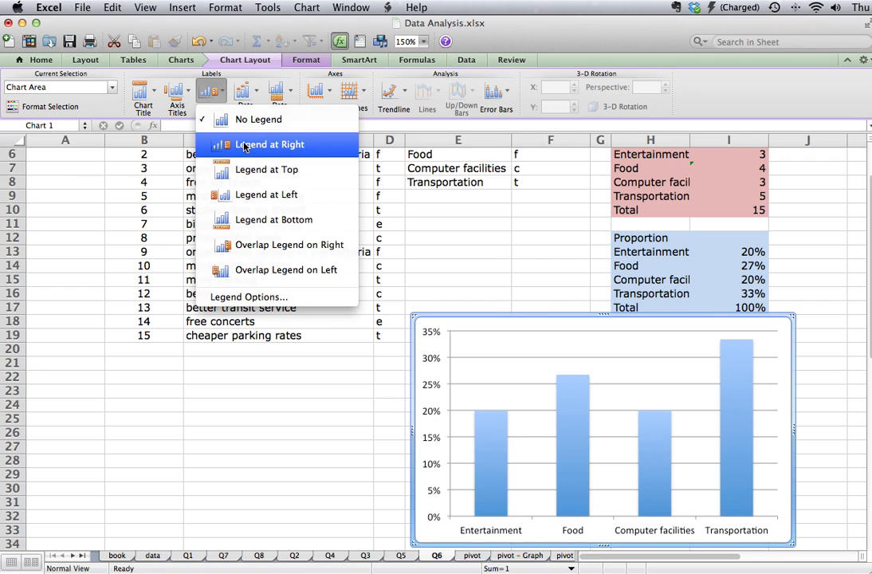
{"action": "mouse_move", "coordinate": [245, 154]}
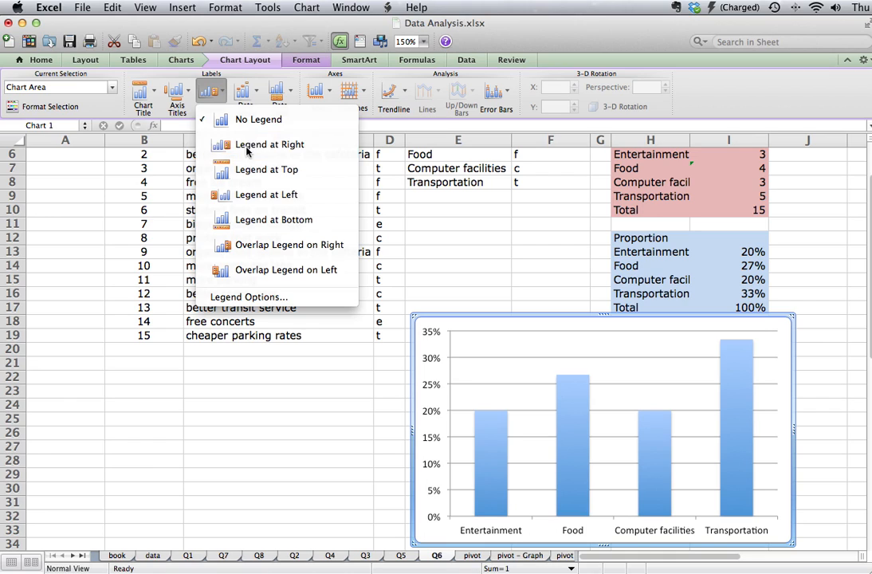
{"action": "left_click", "coordinate": [268, 144]}
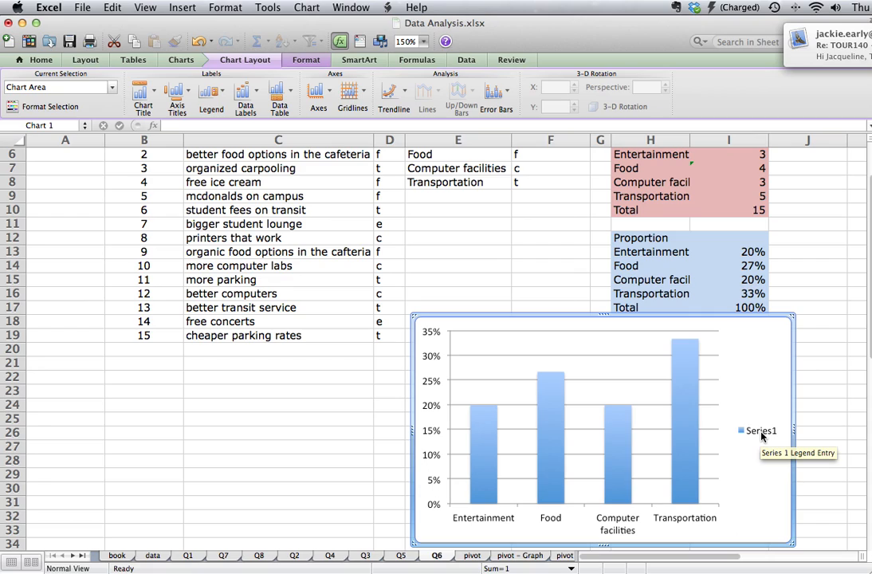
{"action": "left_click", "coordinate": [759, 431]}
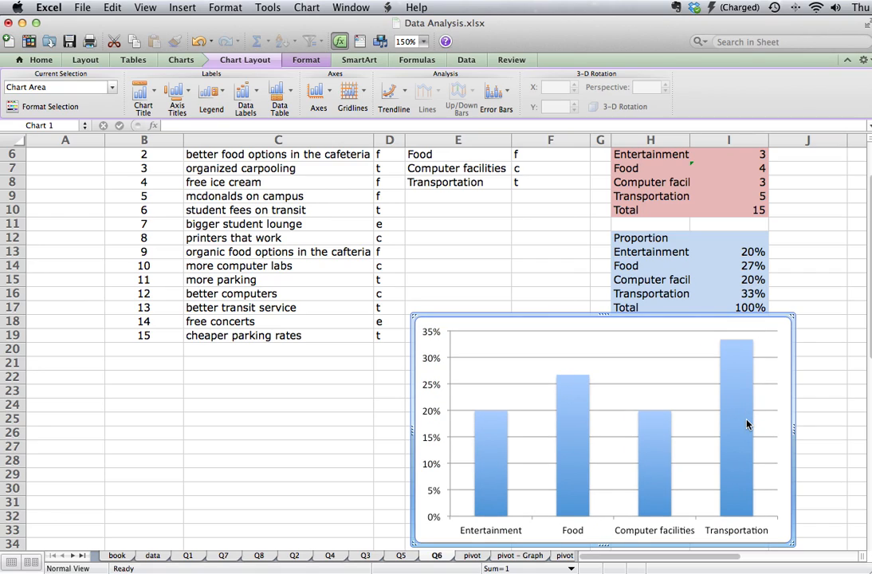
{"action": "mouse_move", "coordinate": [549, 322]}
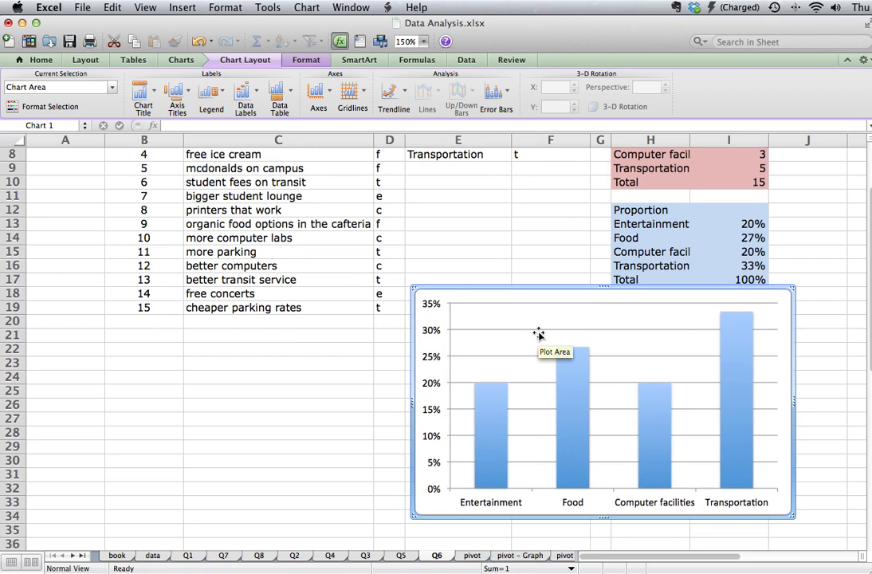
{"action": "mouse_move", "coordinate": [541, 290]}
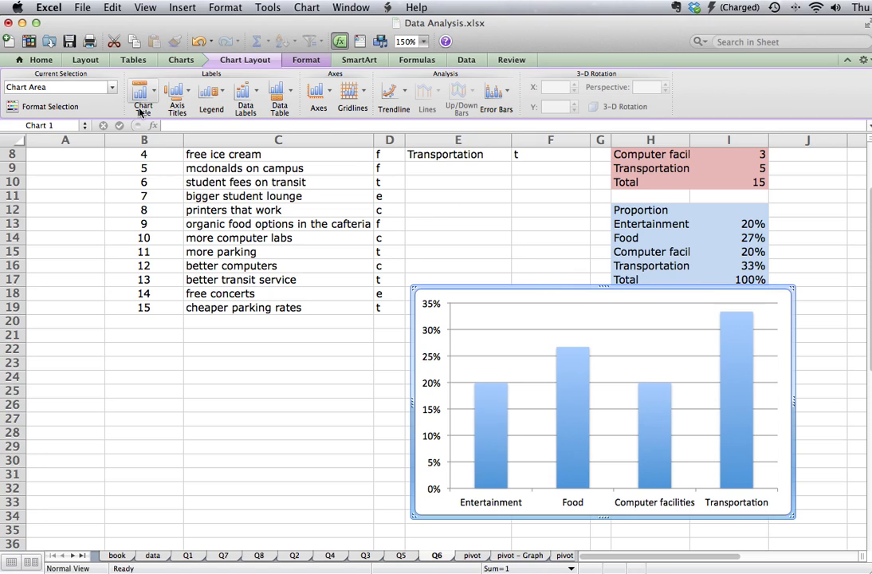
{"action": "mouse_move", "coordinate": [188, 104]}
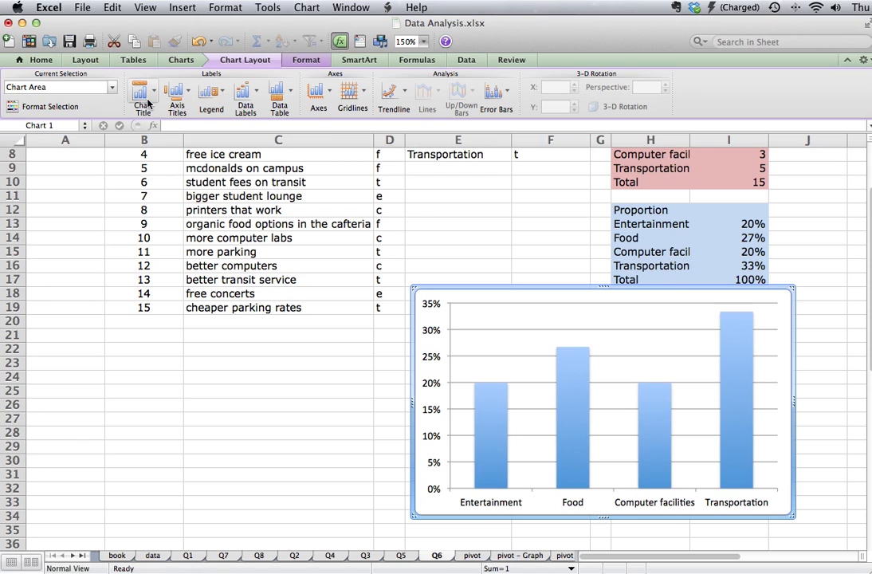
Step: Add the chart title 'Student Recommendations for Improving Campus Life' above the plot
{"action": "left_click", "coordinate": [143, 96]}
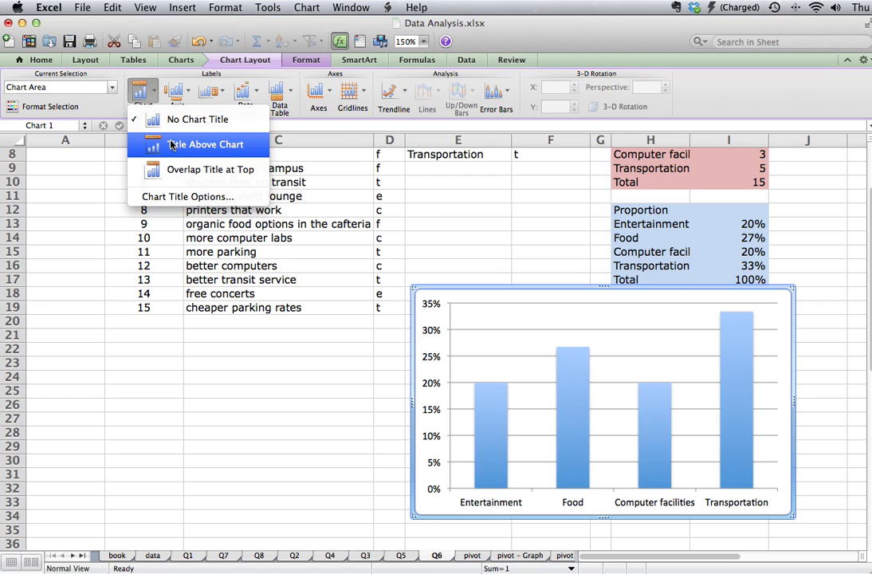
{"action": "left_click", "coordinate": [206, 144]}
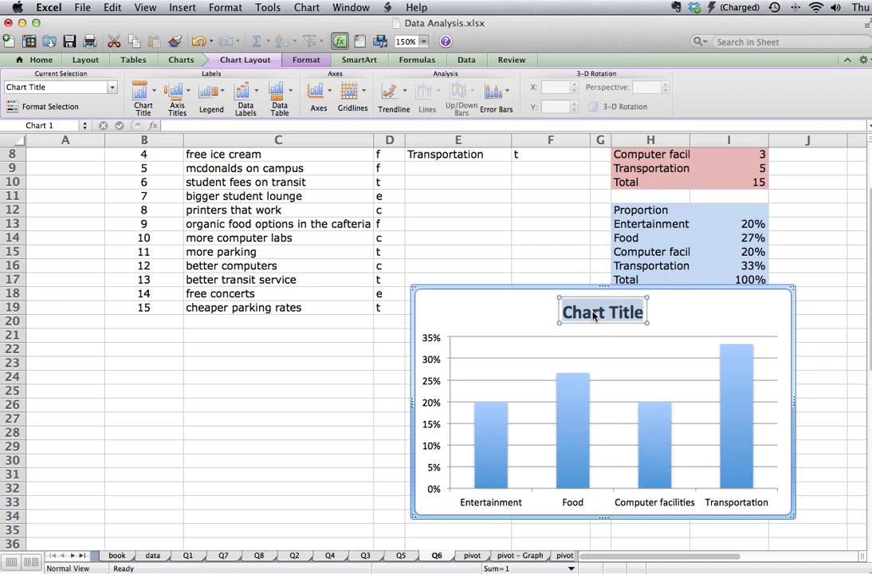
{"action": "type", "text": "Stude"}
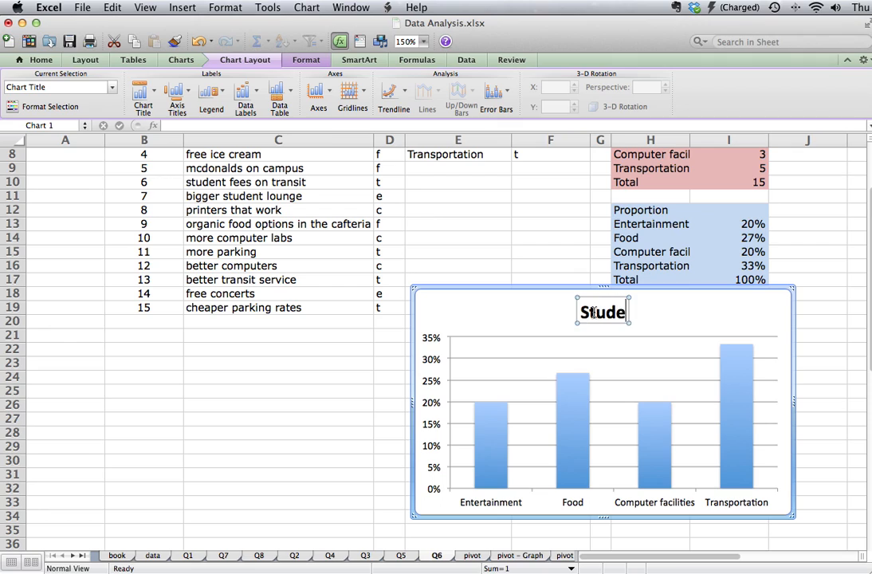
{"action": "type", "text": "Student Recommendations for"}
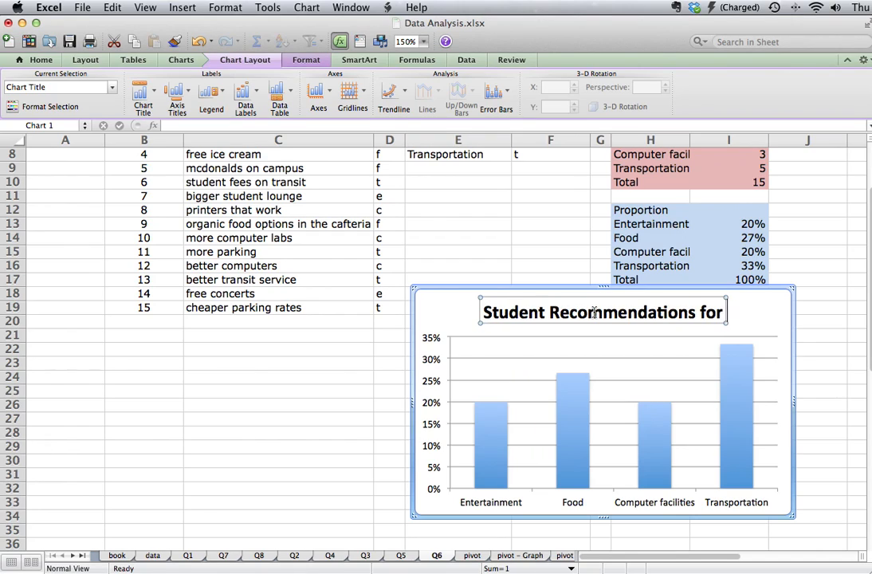
{"action": "type", "text": "Improving Campus Life"}
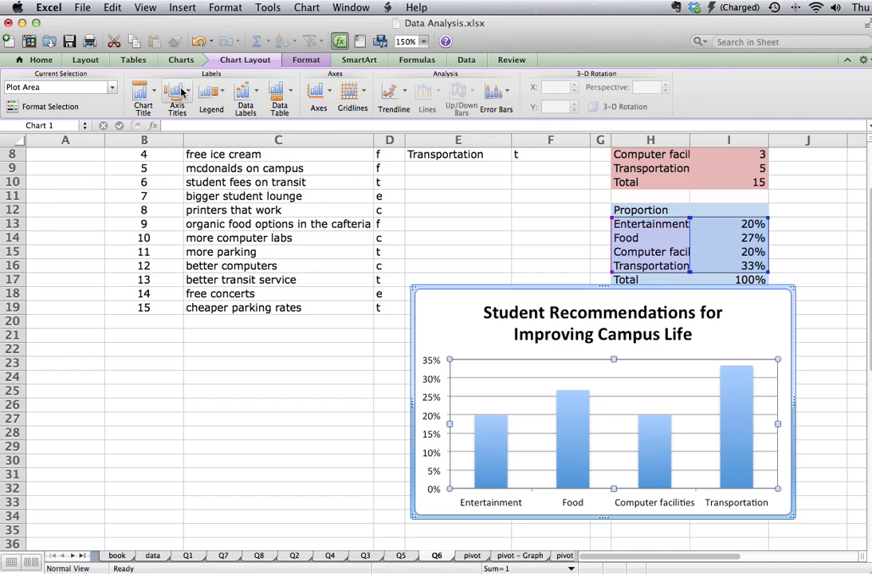
Step: Add a rotated vertical axis title 'Percentage of Respondents'
{"action": "left_click", "coordinate": [177, 95]}
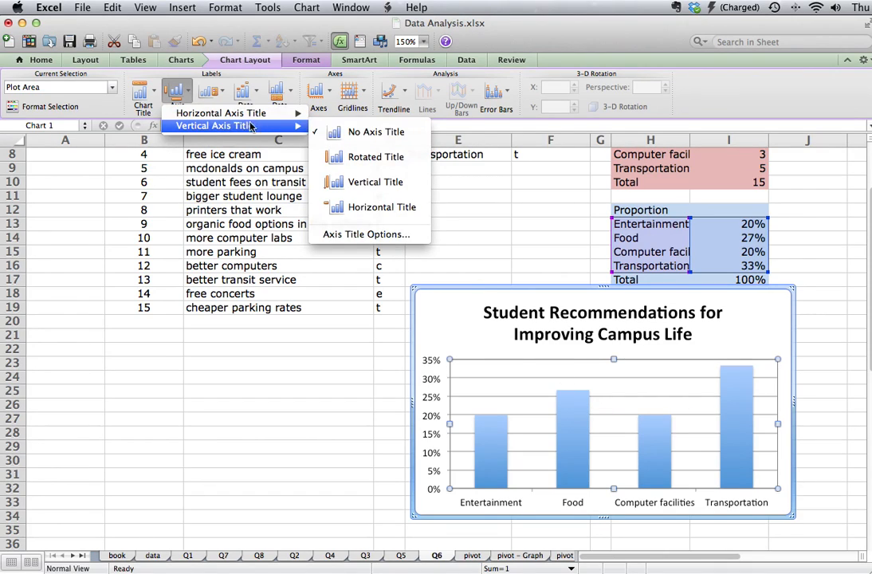
{"action": "mouse_move", "coordinate": [370, 156]}
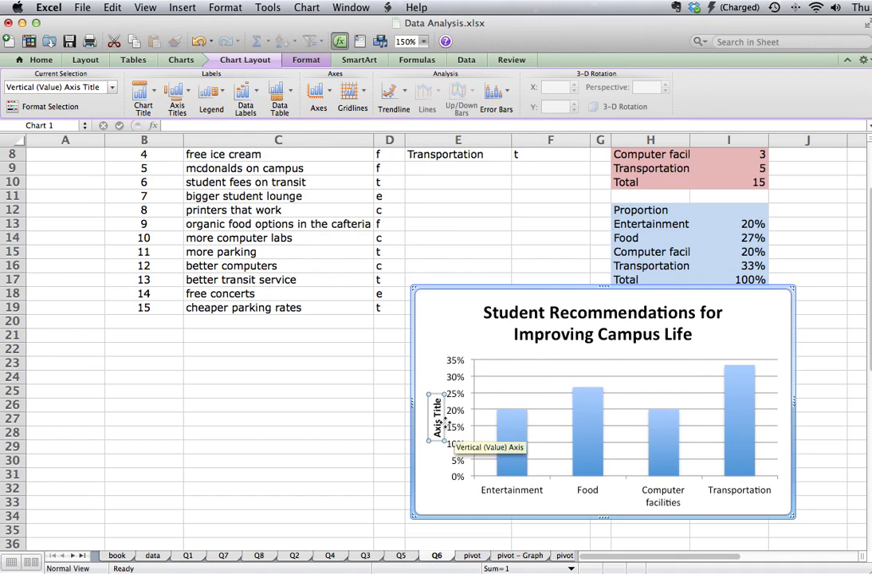
{"action": "left_click", "coordinate": [437, 431]}
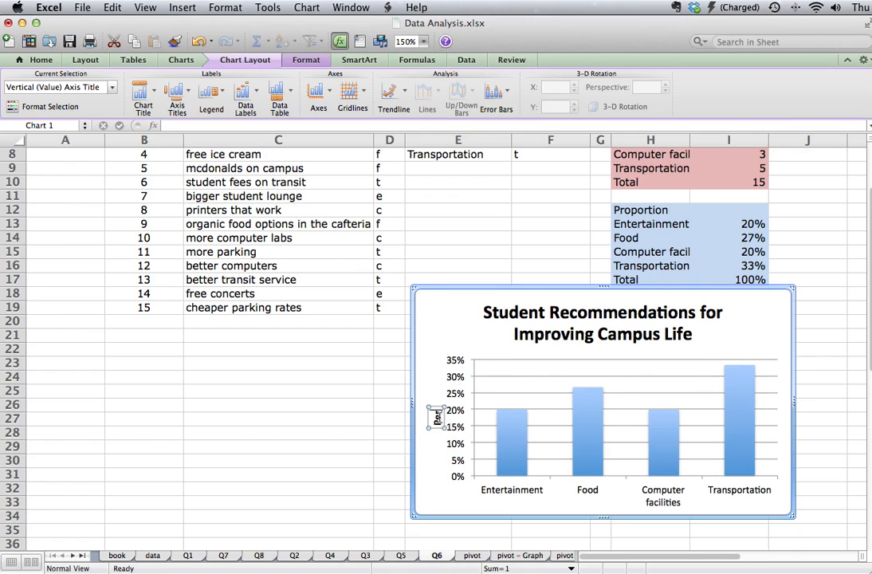
{"action": "type", "text": "Percentage of Respondents"}
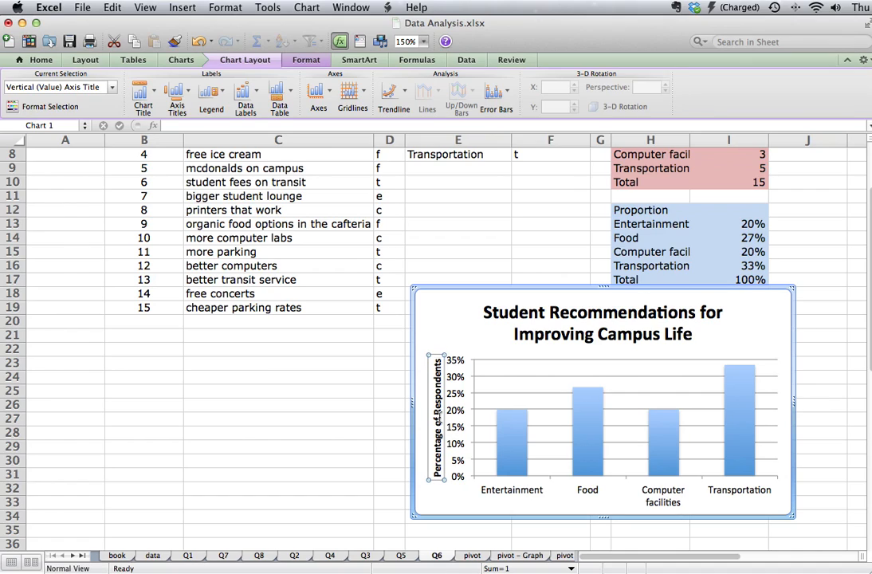
{"action": "mouse_move", "coordinate": [552, 505]}
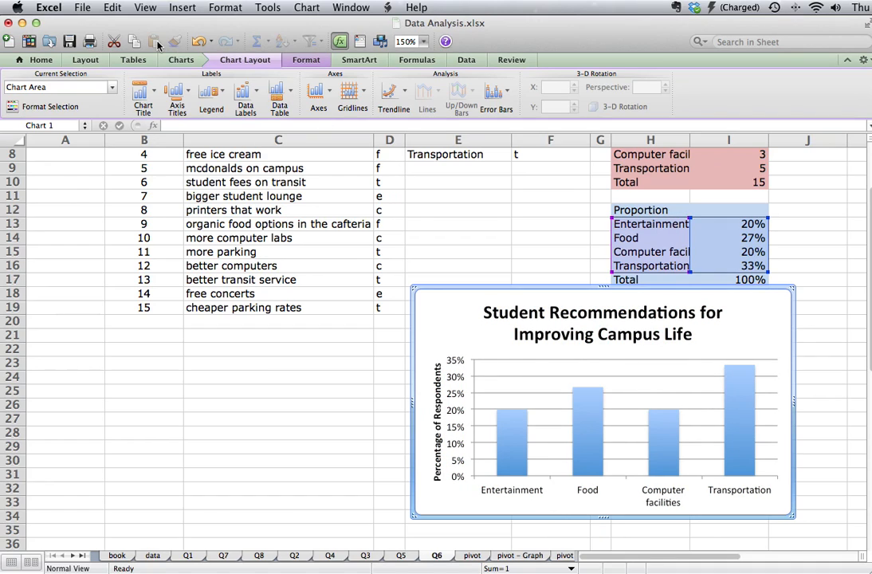
Step: Add a horizontal axis title 'Recommendations' below the axis
{"action": "left_click", "coordinate": [176, 91]}
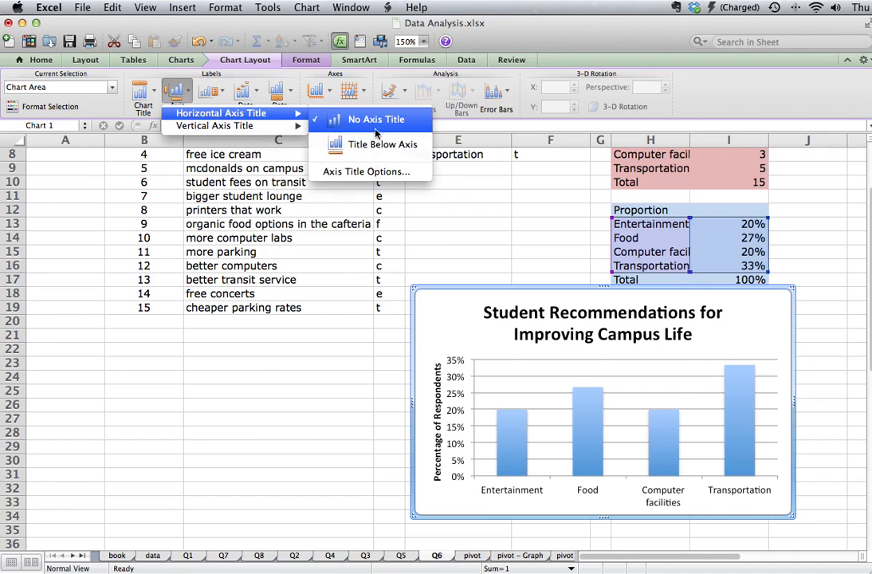
{"action": "left_click", "coordinate": [375, 118]}
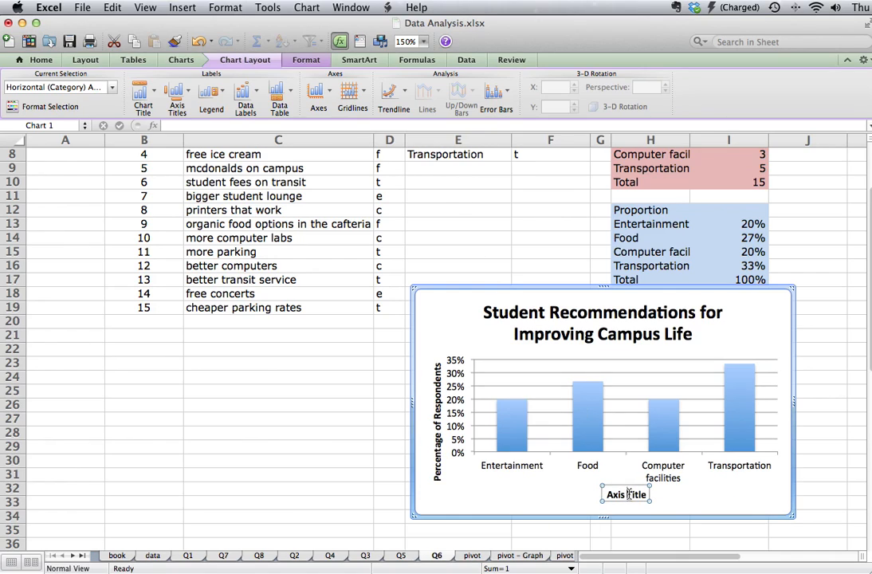
{"action": "type", "text": "REcommendations"}
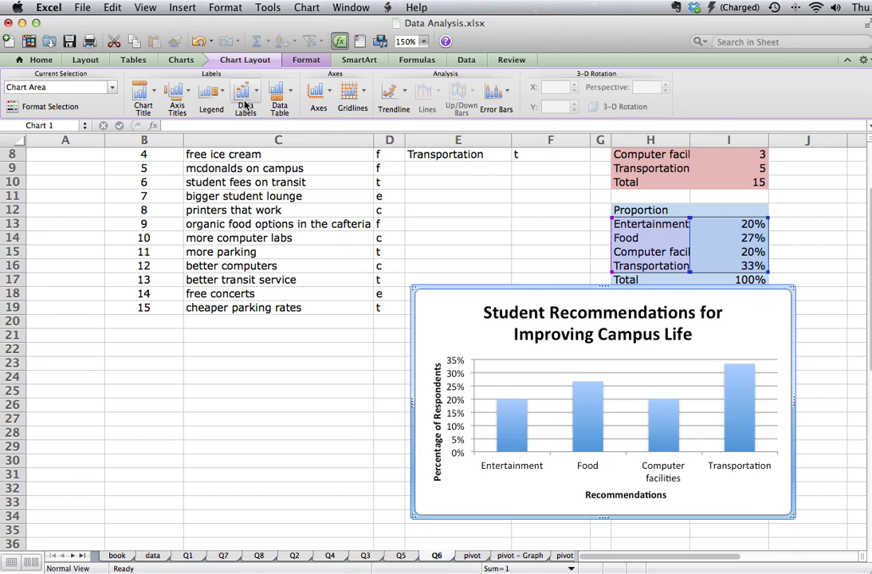
Step: Show Value data labels on each column (20%, 27%, 20%, 33%), leaving gridlines unchanged
{"action": "left_click", "coordinate": [246, 95]}
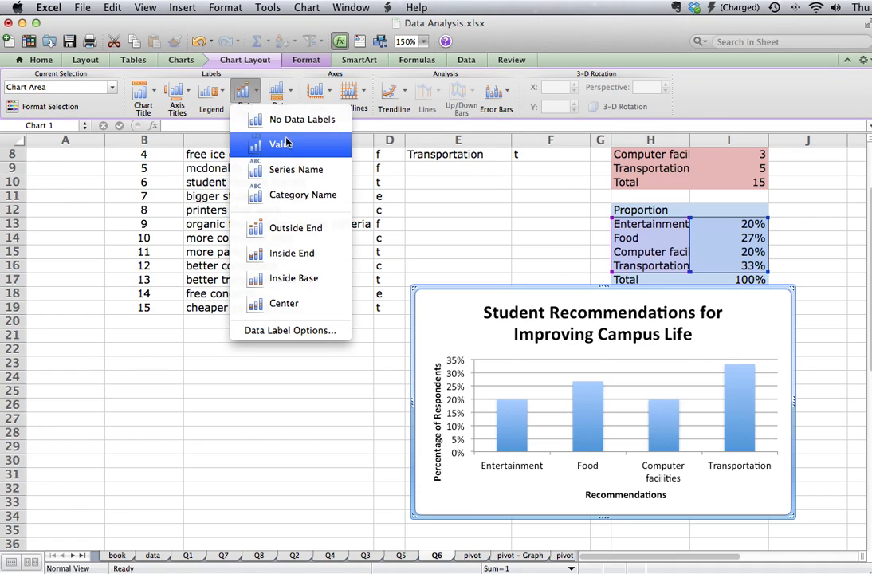
{"action": "mouse_move", "coordinate": [296, 169]}
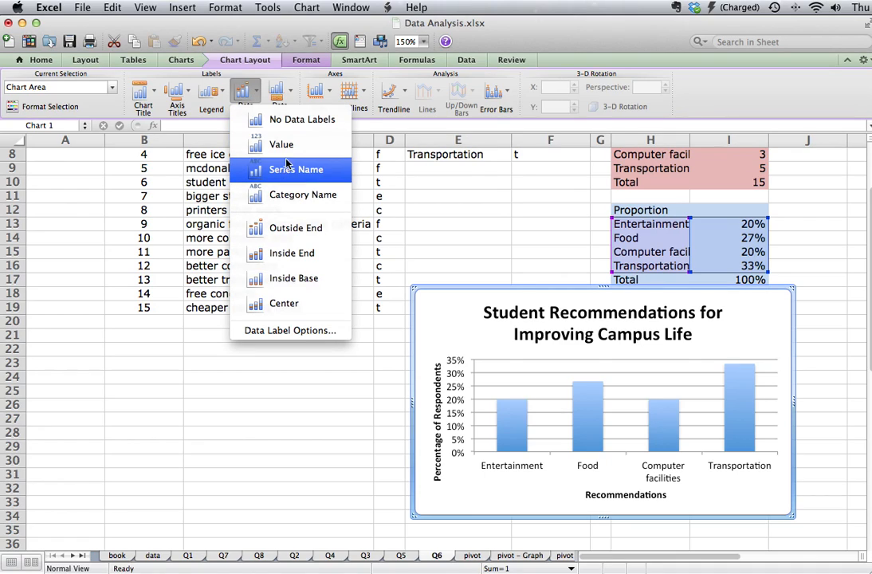
{"action": "mouse_move", "coordinate": [282, 144]}
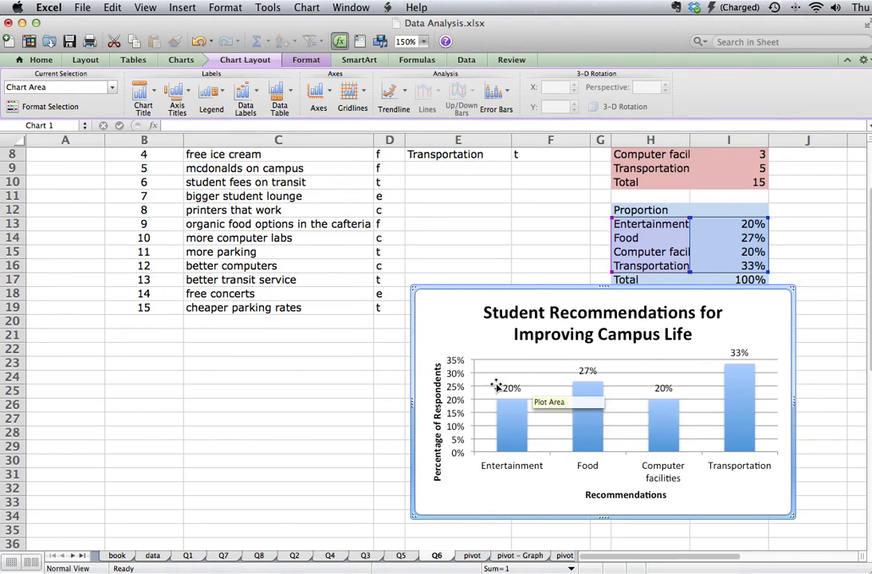
{"action": "mouse_move", "coordinate": [558, 354]}
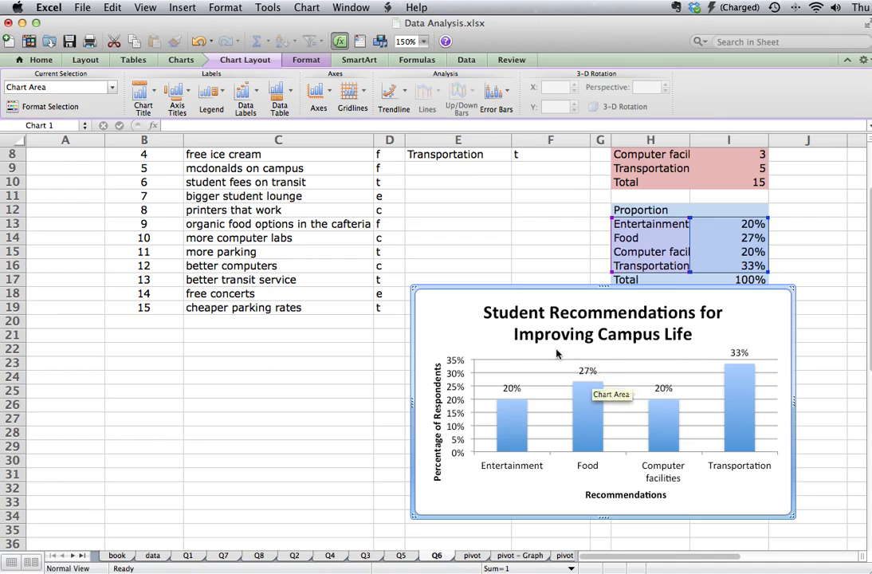
{"action": "mouse_move", "coordinate": [511, 424]}
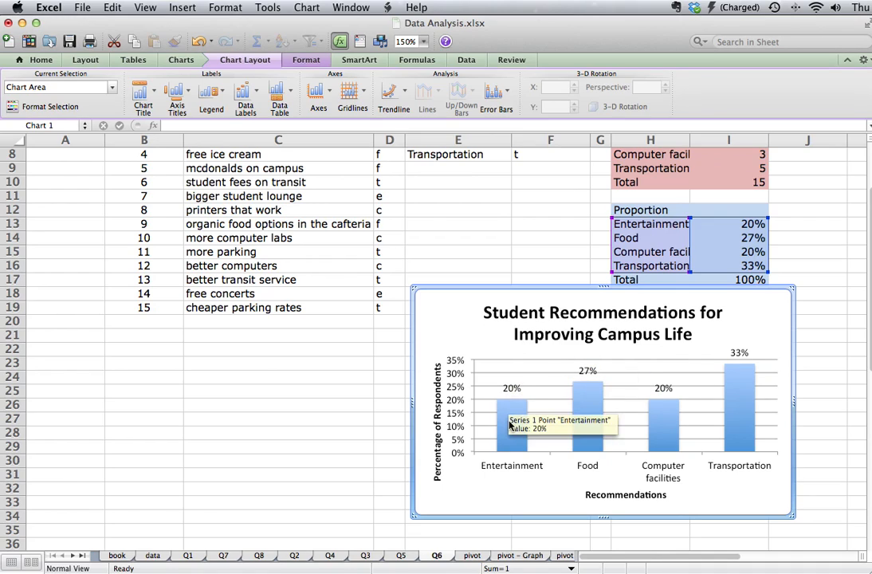
{"action": "mouse_move", "coordinate": [497, 477]}
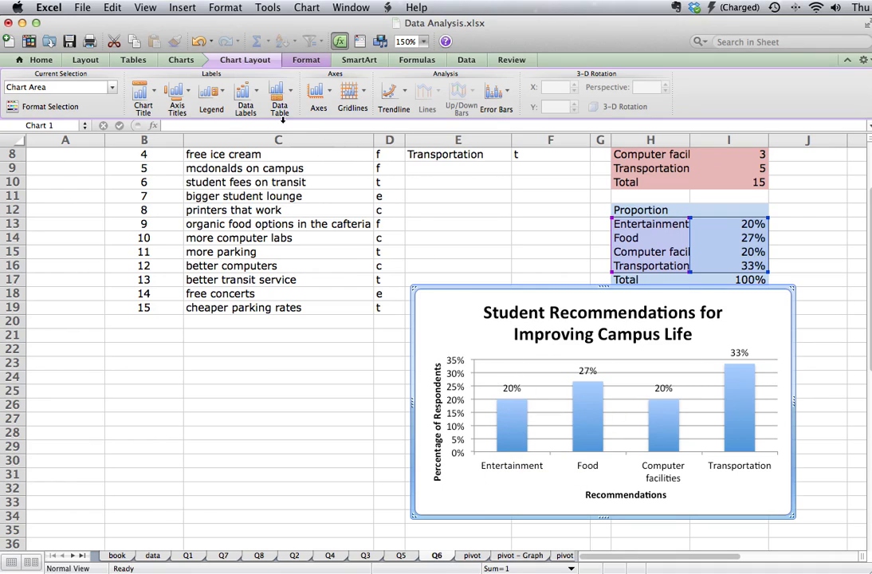
{"action": "left_click", "coordinate": [350, 91]}
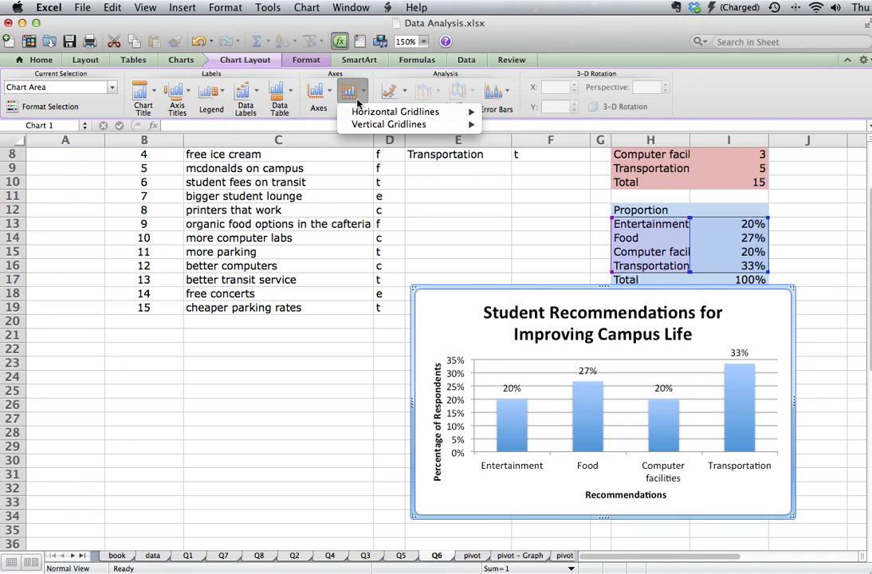
{"action": "left_click", "coordinate": [395, 112]}
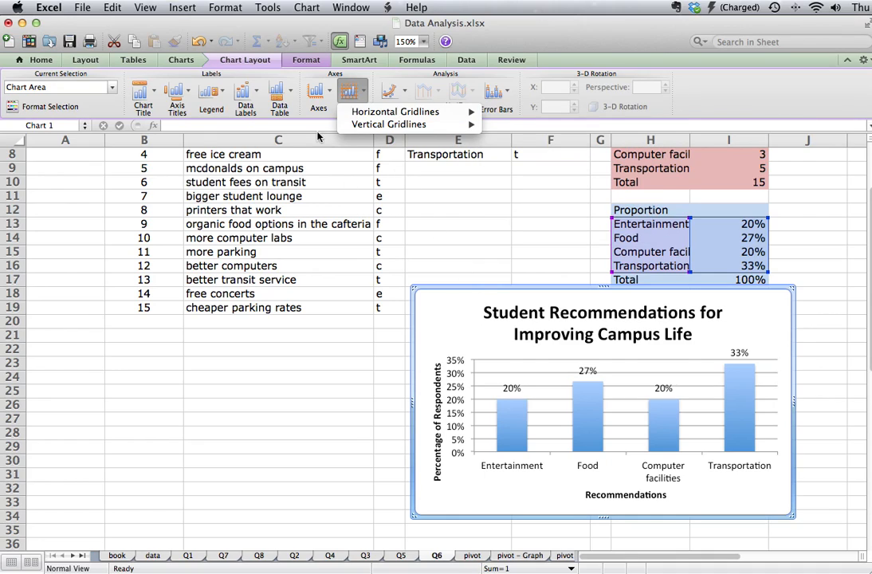
{"action": "left_click", "coordinate": [279, 94]}
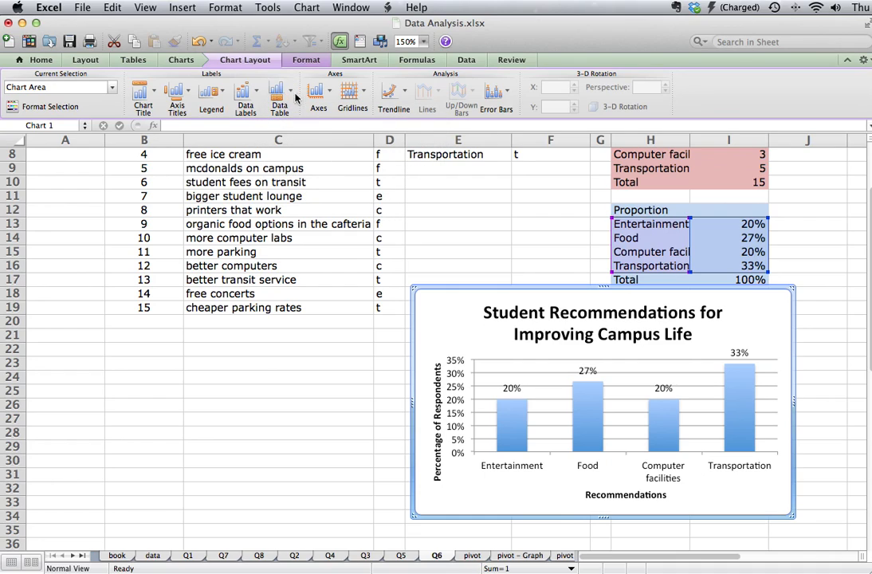
{"action": "mouse_move", "coordinate": [456, 295]}
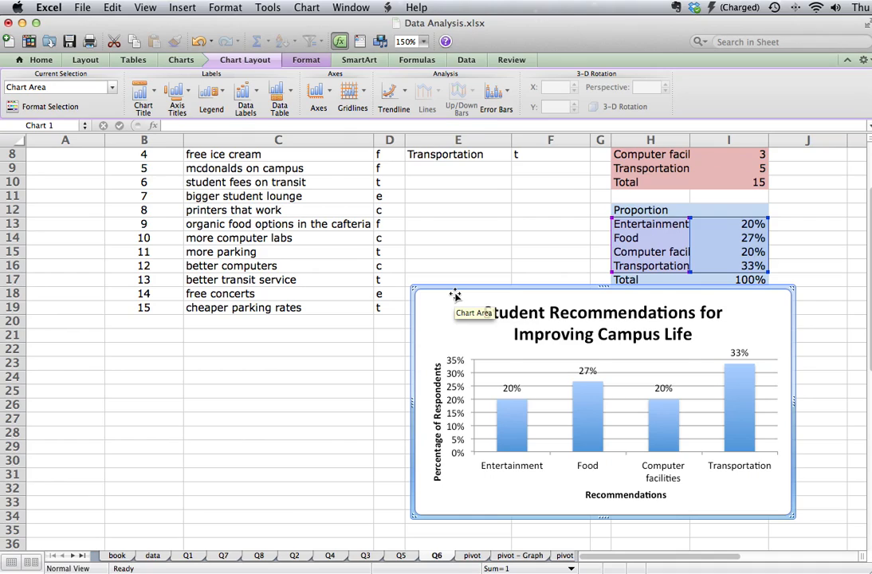
{"action": "mouse_move", "coordinate": [460, 294]}
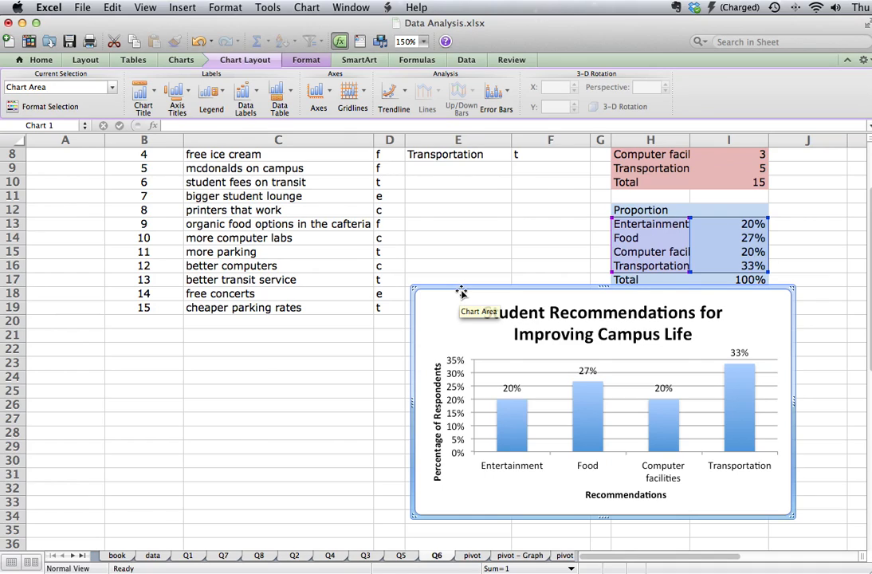
Step: Move the finished chart slightly left and copy it via the Edit menu
{"action": "left_click_drag", "start_coordinate": [461, 292], "coordinate": [437, 284]}
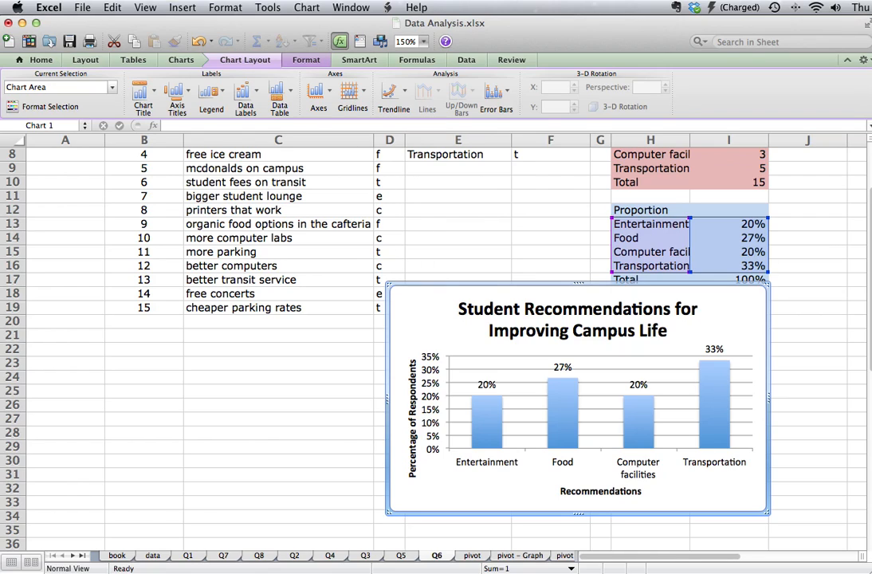
{"action": "left_click", "coordinate": [88, 6]}
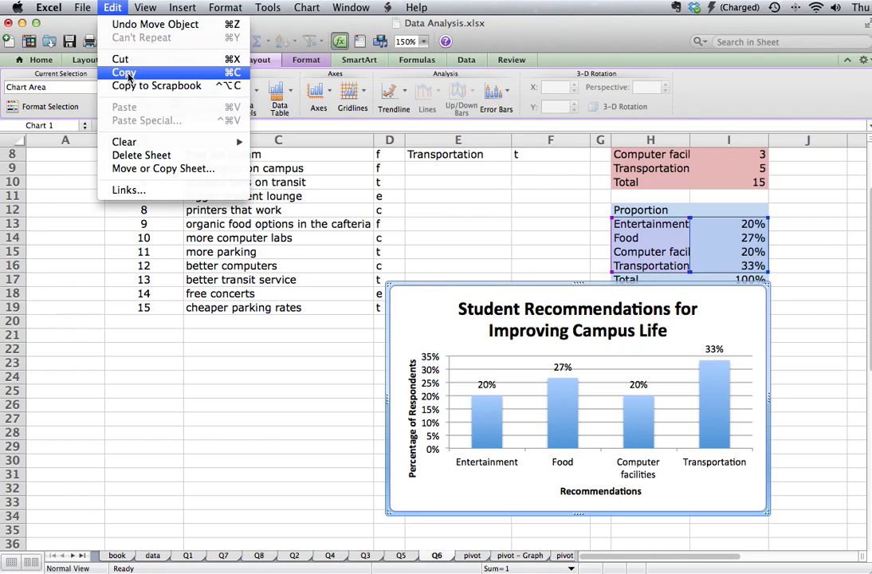